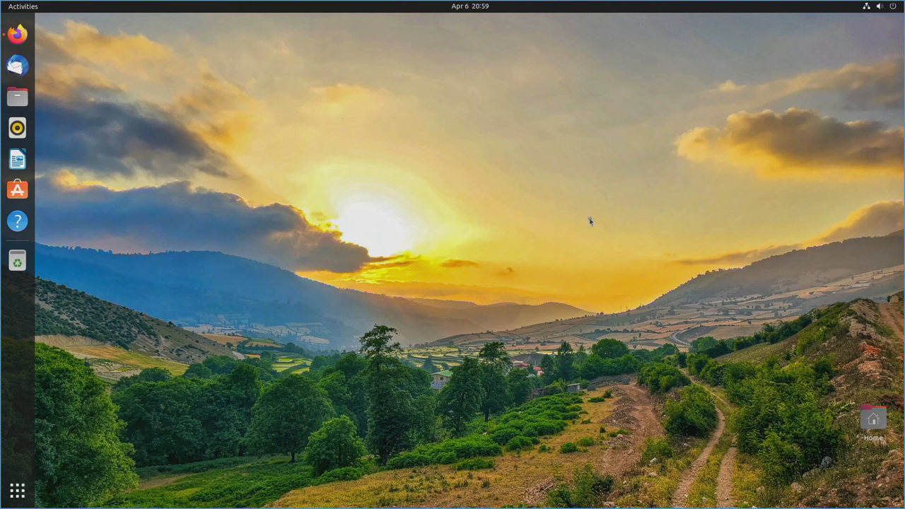
Launch Firefox onto the Debian 11 installation guide's System Requirements chapter.
click(17, 35)
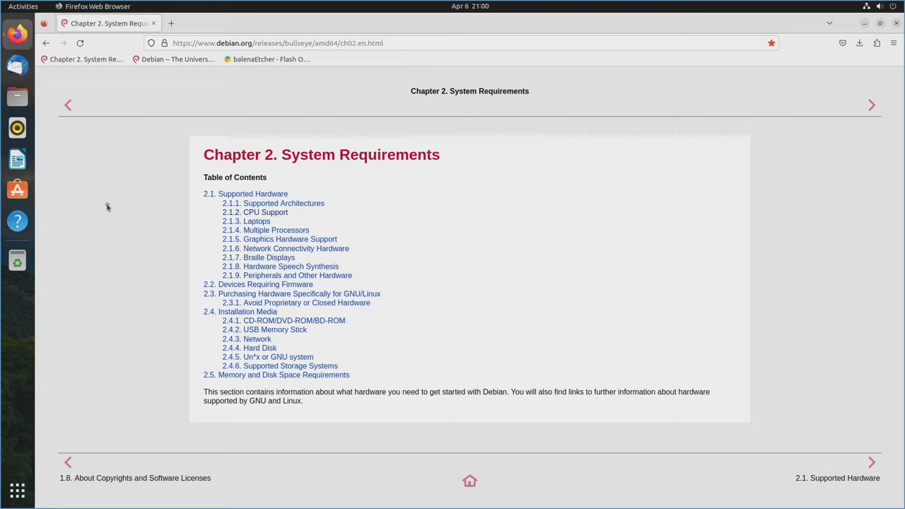
mouse_move(179, 85)
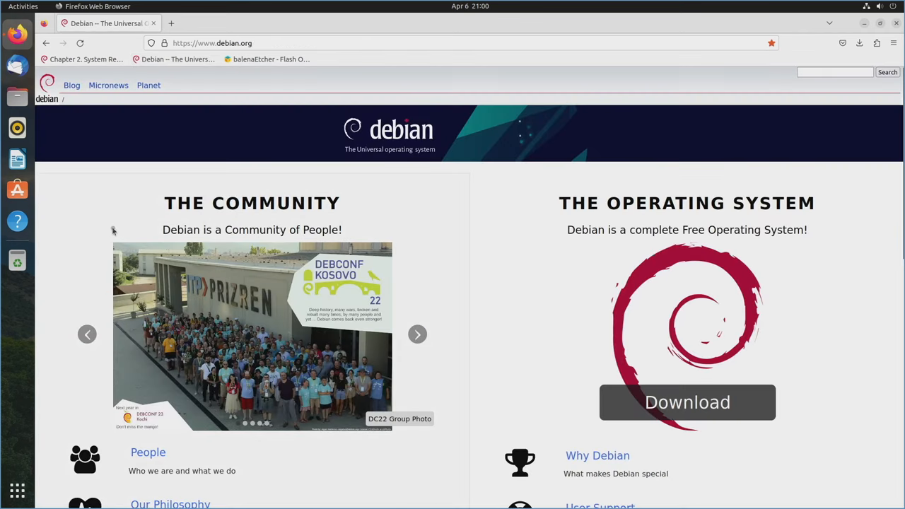
mouse_move(687, 404)
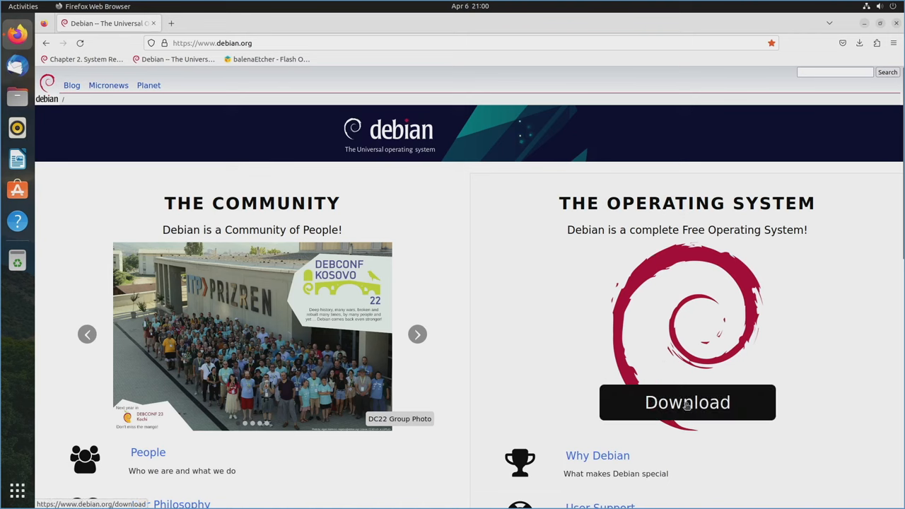
Start the Debian 11 netinst ISO download and scroll to the footer links.
click(687, 402)
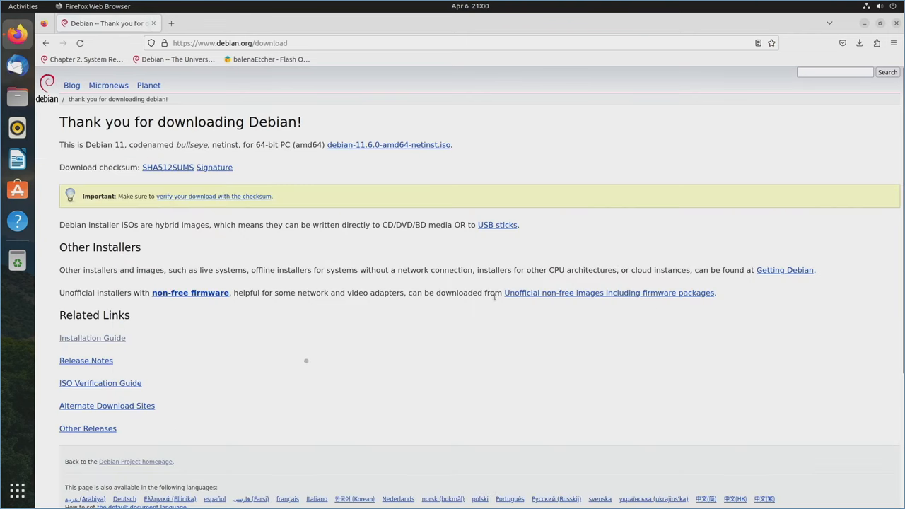
scroll(down, 3)
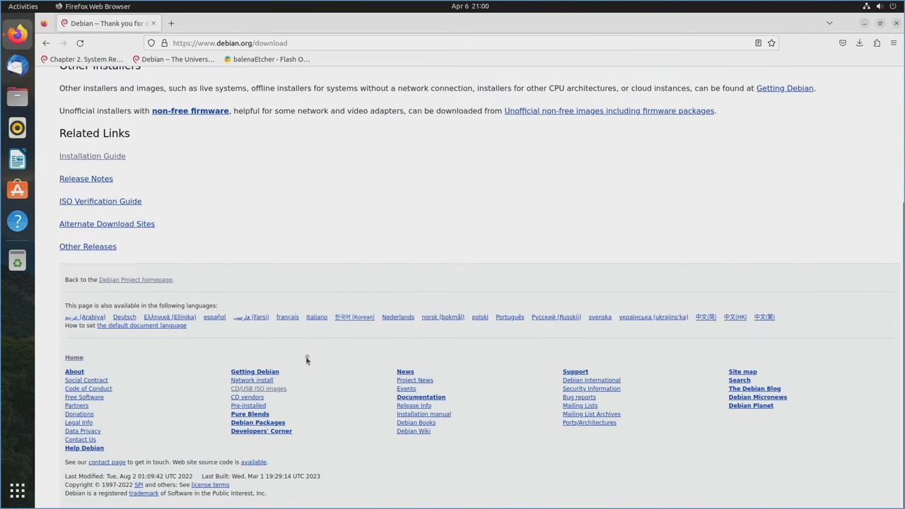
mouse_move(253, 393)
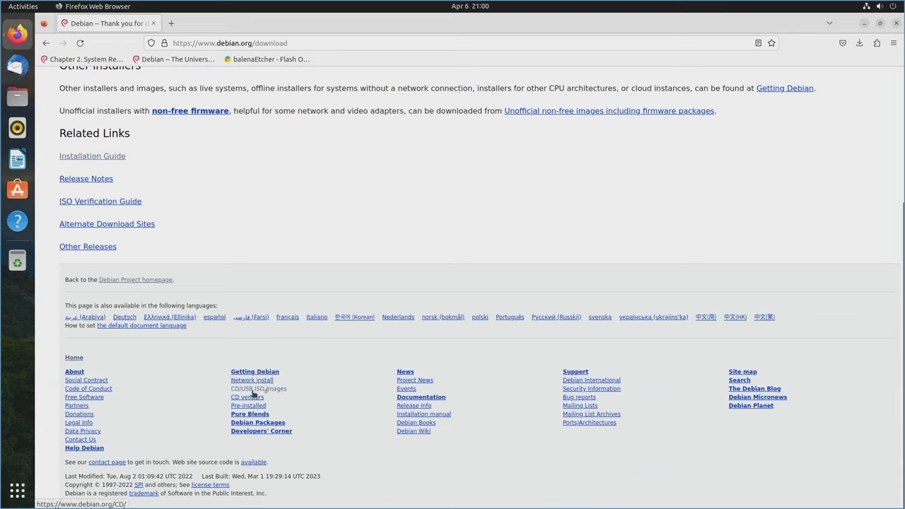
mouse_move(264, 393)
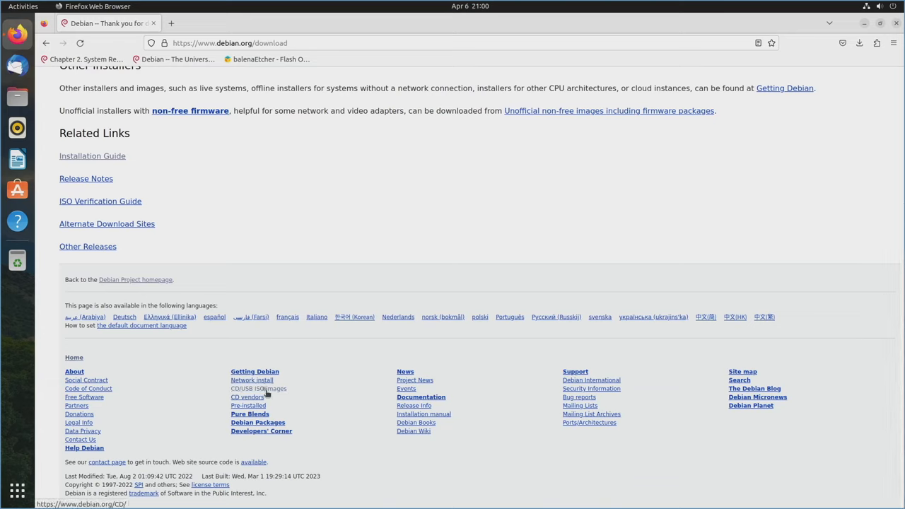
mouse_move(260, 381)
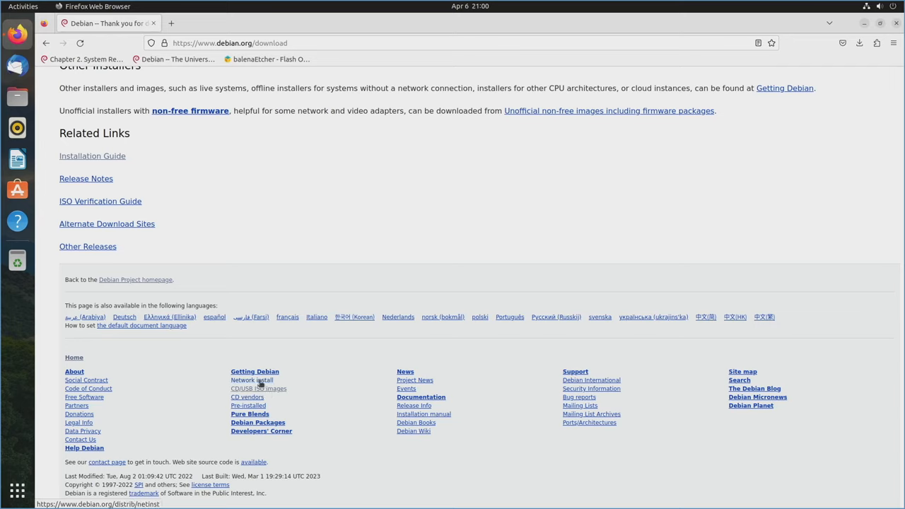
mouse_move(265, 390)
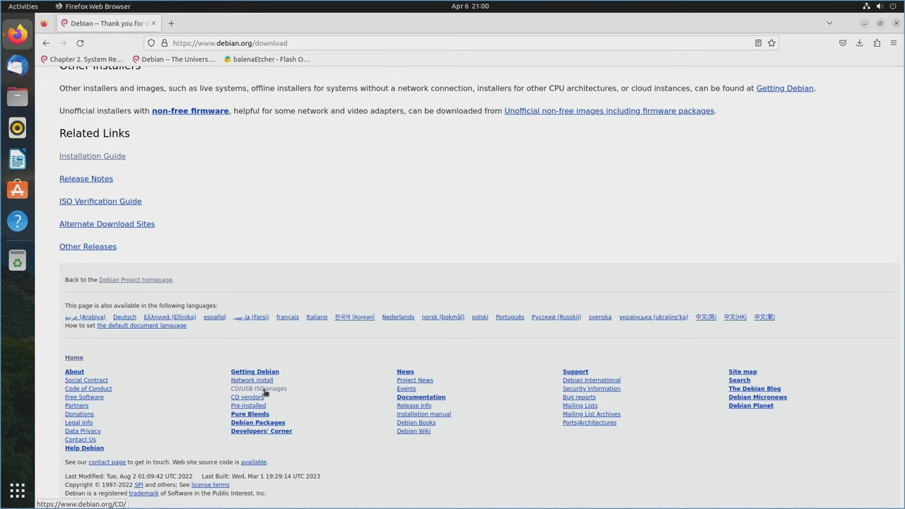
Navigate from CD/USB ISO images to the HTTP download page for CD/DVD images.
click(257, 388)
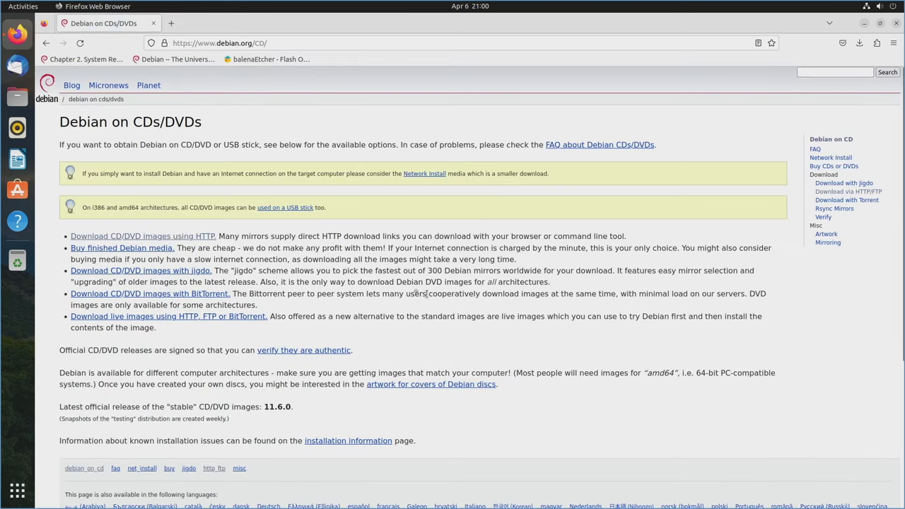
mouse_move(135, 245)
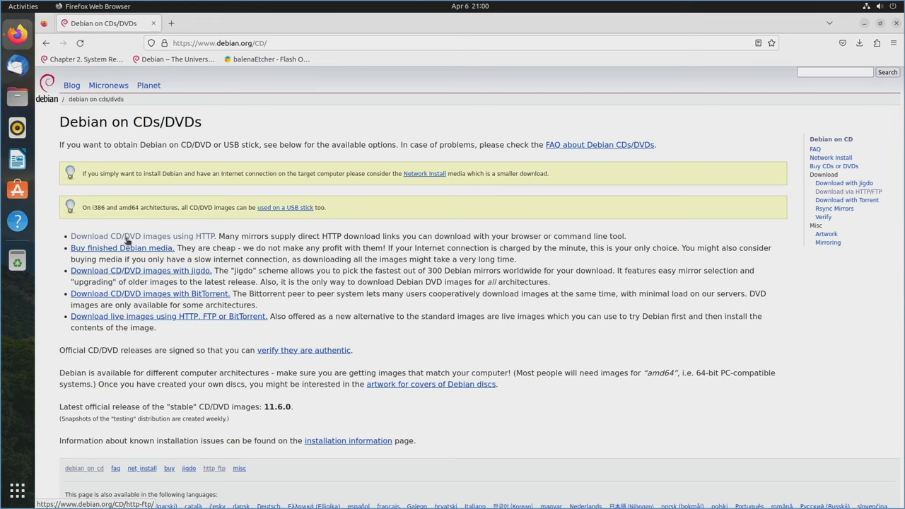
click(142, 236)
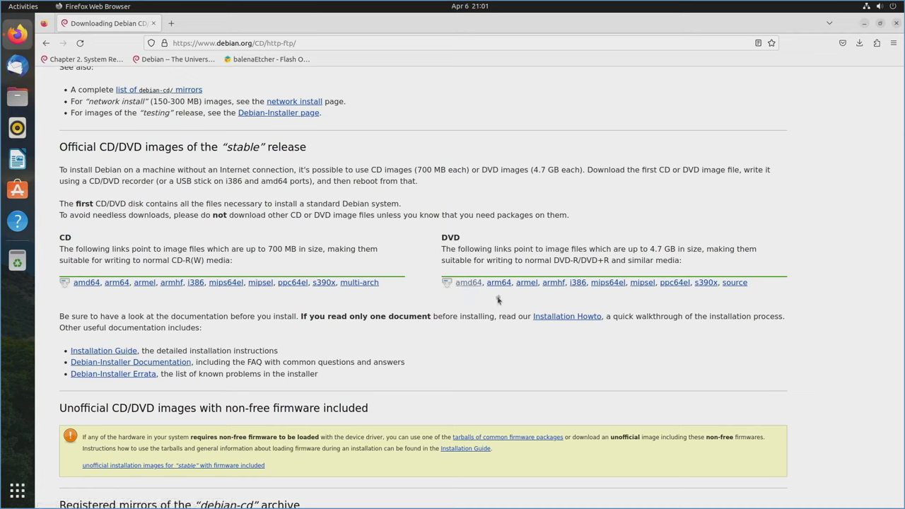
mouse_move(503, 285)
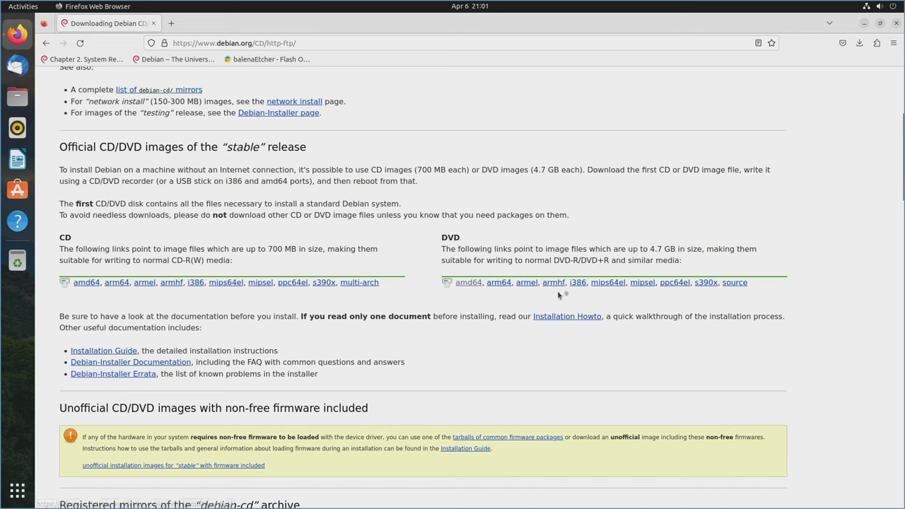
mouse_move(568, 296)
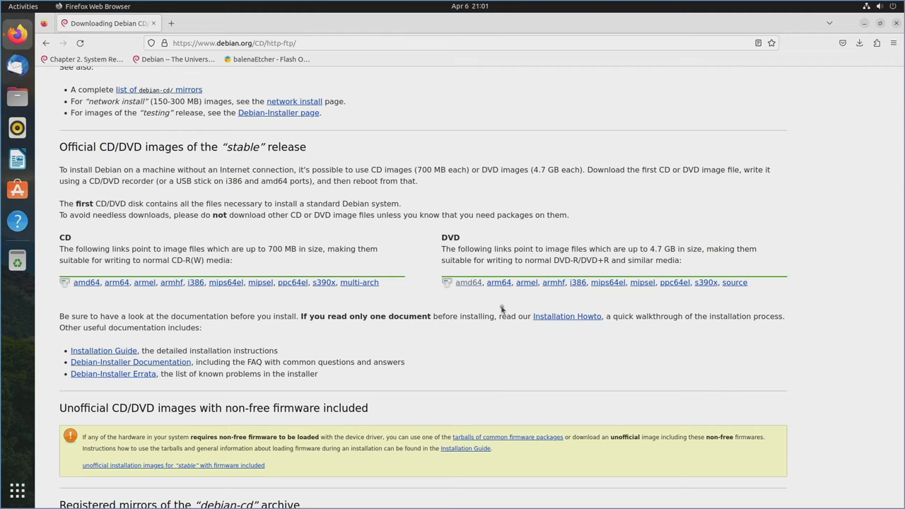
mouse_move(470, 283)
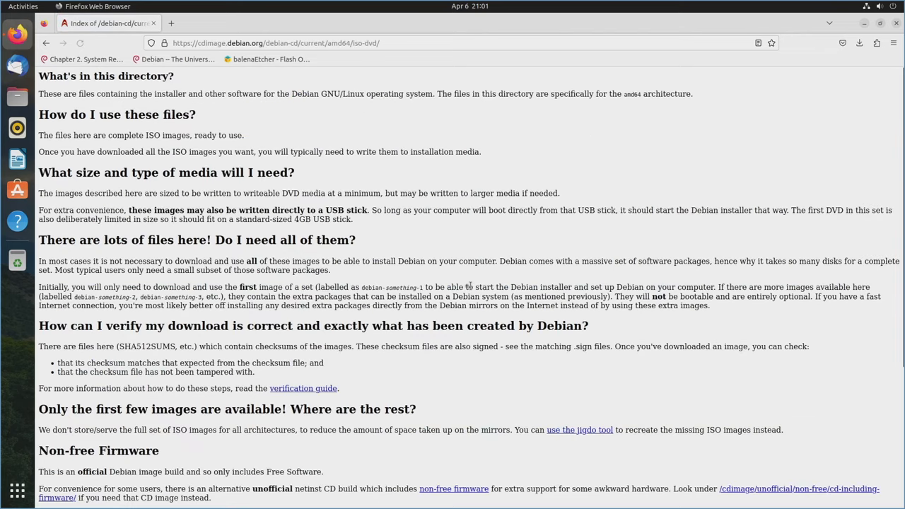
Scroll the amd64 DVD directory listing down to debian-11.6.0-amd64-DVD-1.iso.
scroll(down, 3)
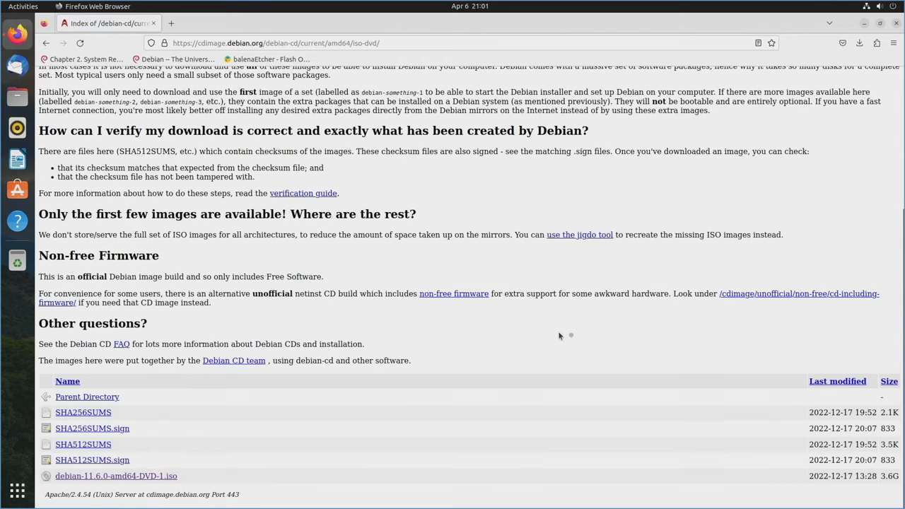
mouse_move(164, 477)
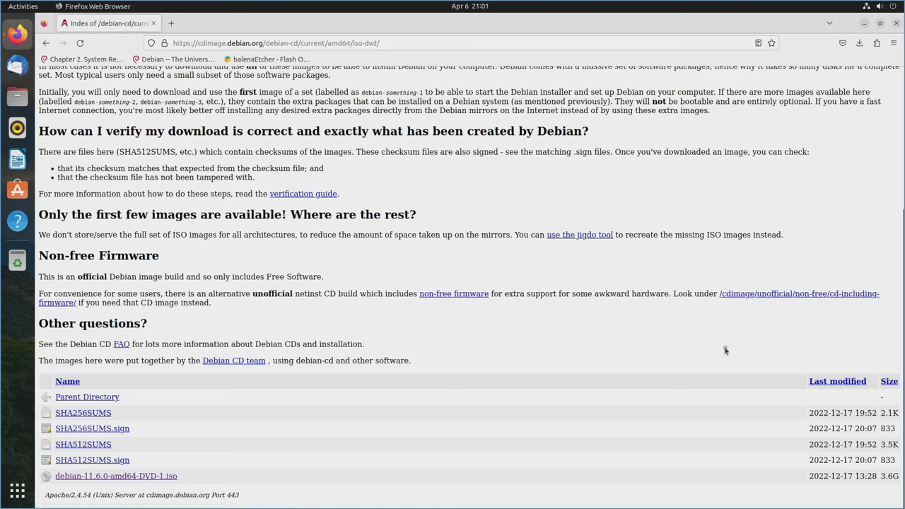
mouse_move(721, 353)
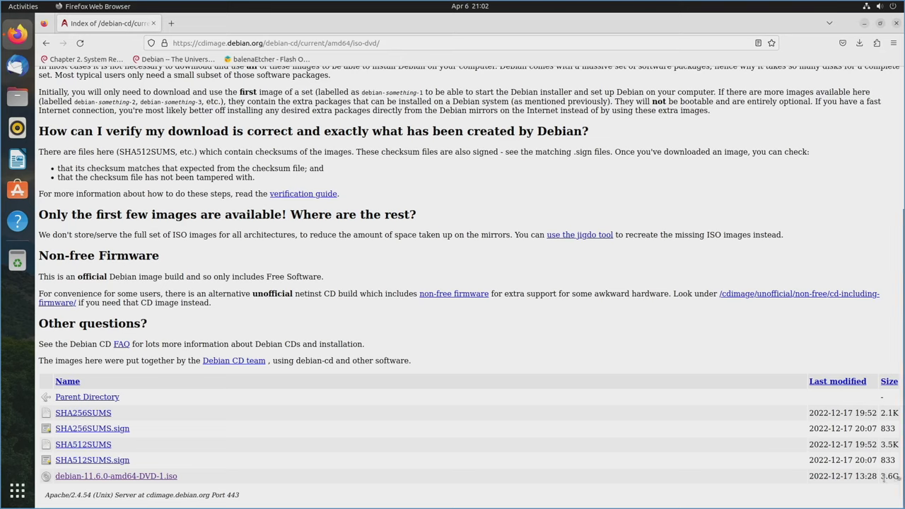
mouse_move(774, 344)
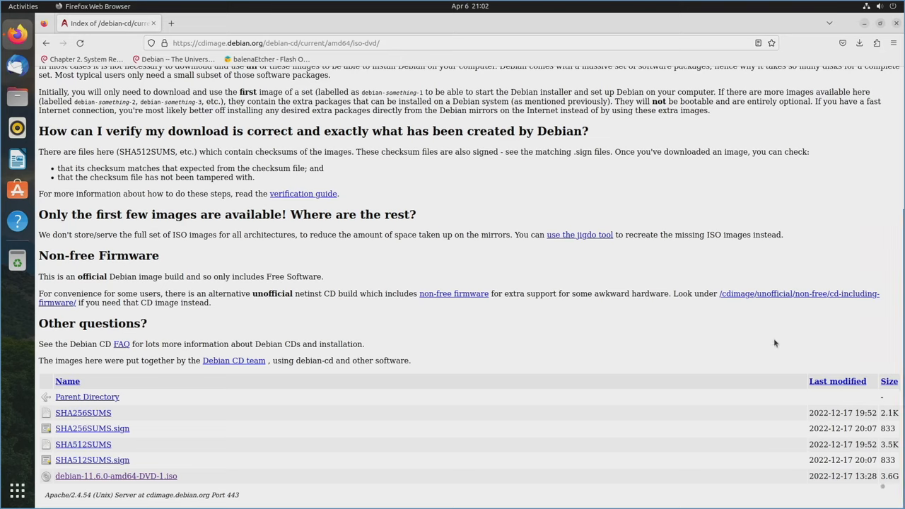
mouse_move(524, 186)
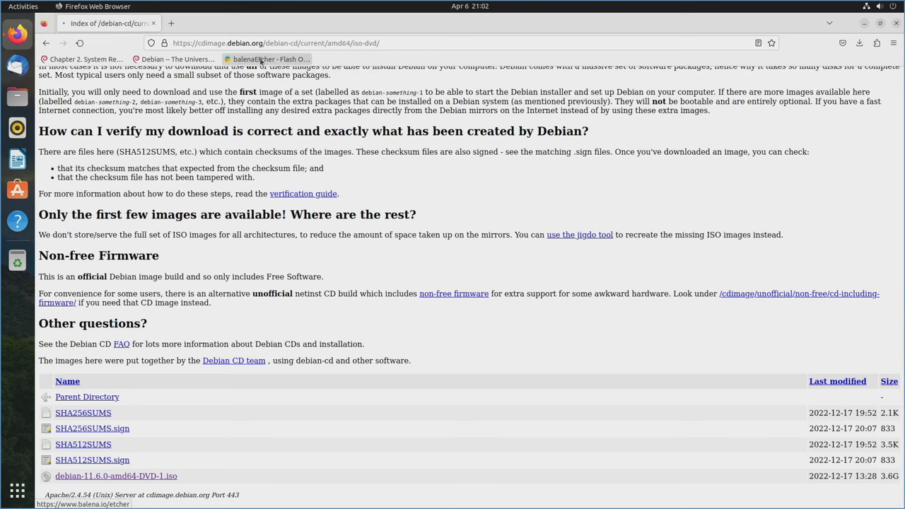
Download the balenaEtcher 1.18.4 AppImage for Linux x64 from the Etcher site.
click(254, 60)
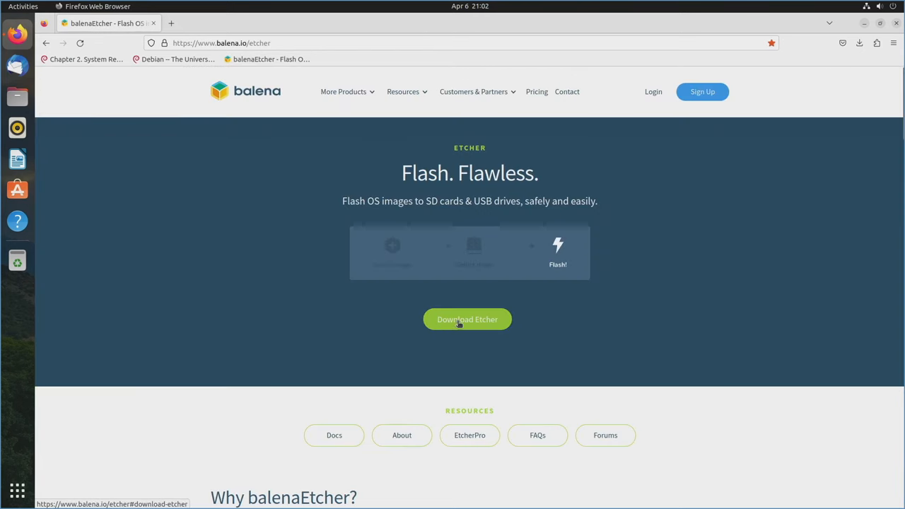
click(466, 319)
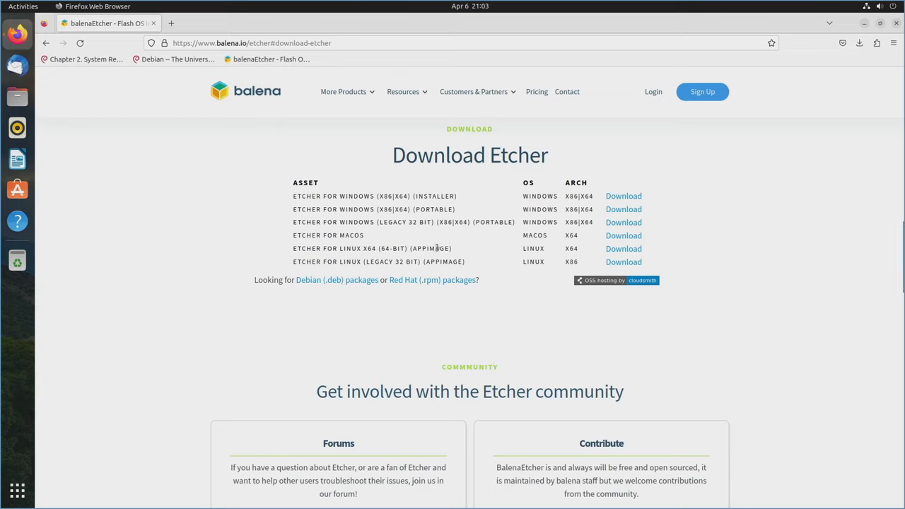
mouse_move(623, 248)
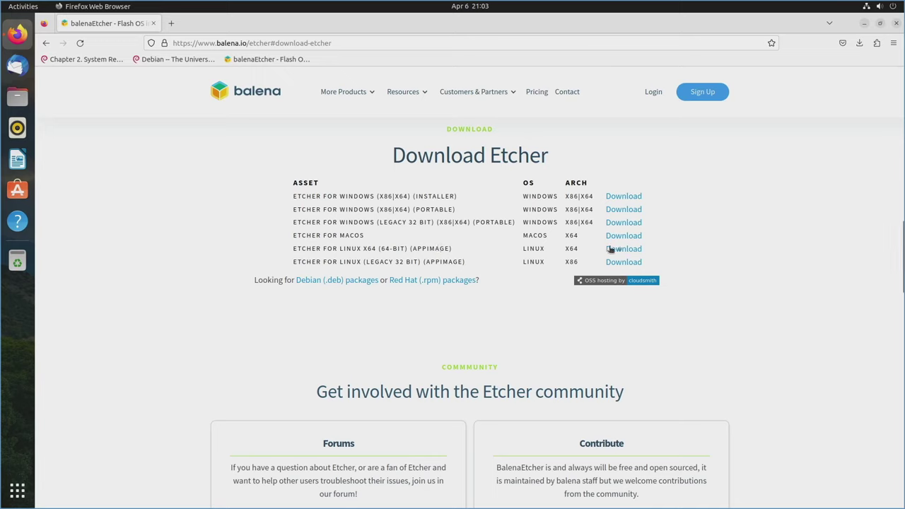
click(859, 42)
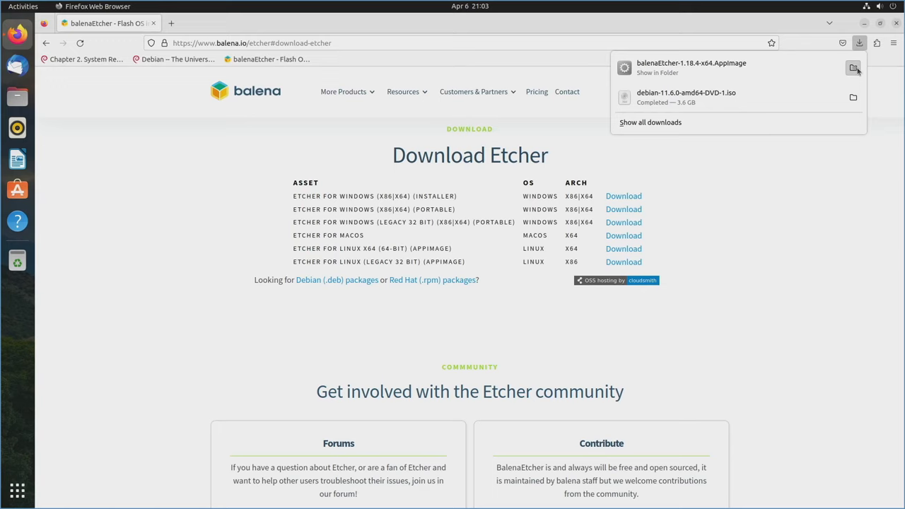
Attempt to run the downloaded Etcher AppImage, dismiss the error, and show all applications.
click(871, 68)
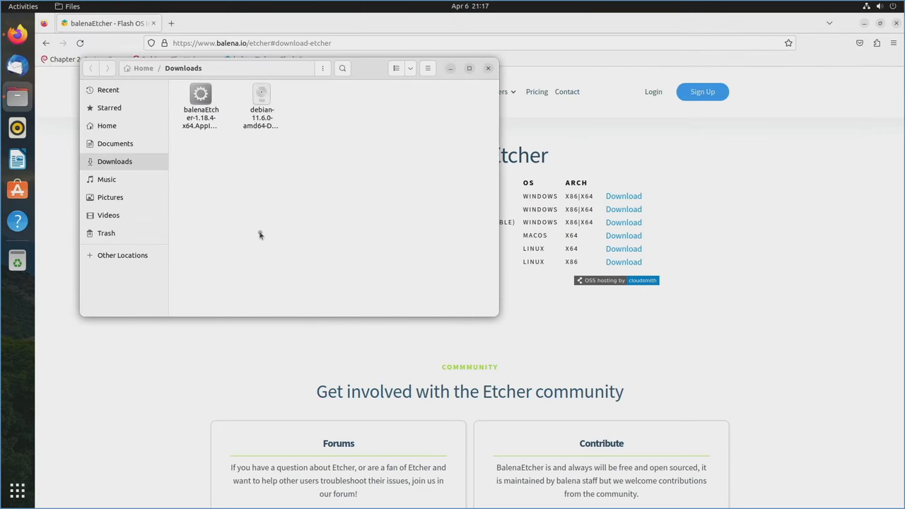
click(200, 99)
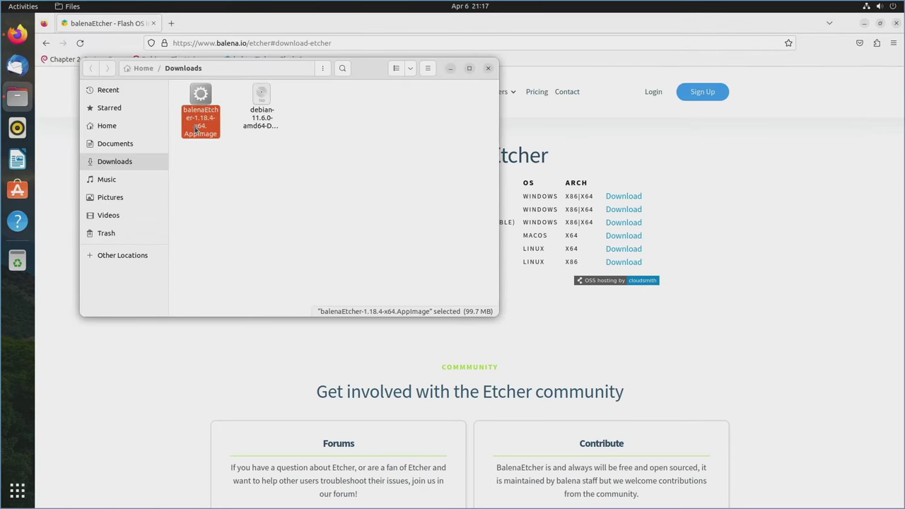
double_click(201, 106)
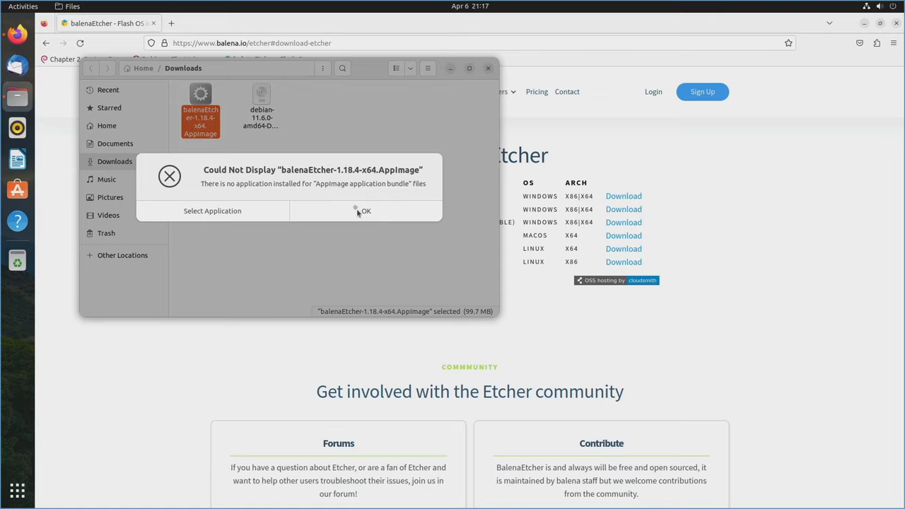
click(365, 210)
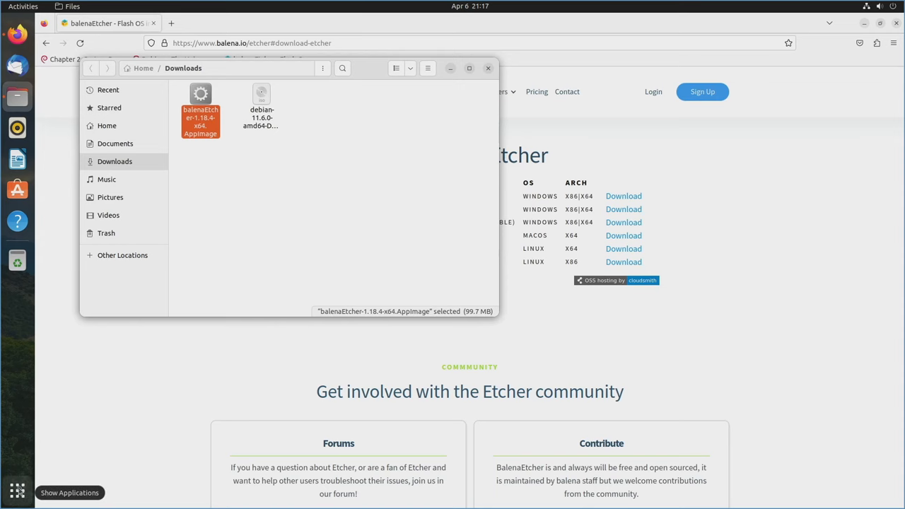
click(15, 491)
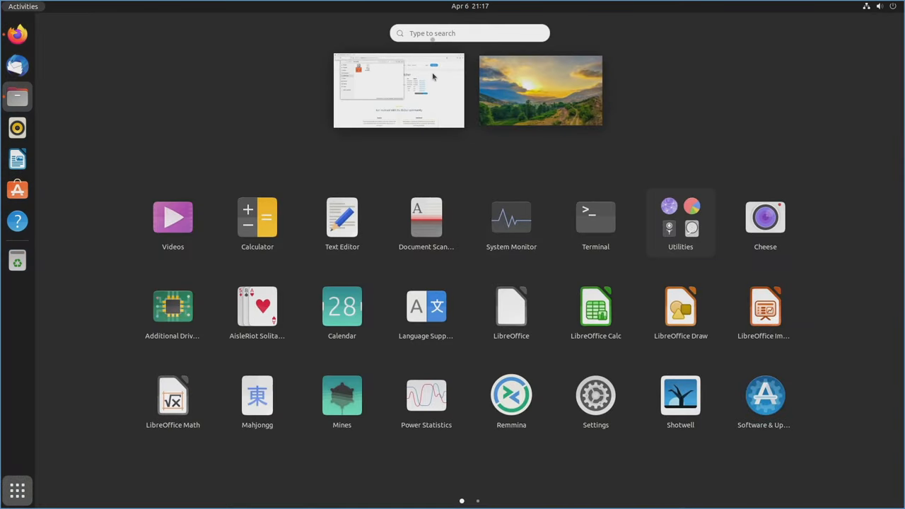
mouse_move(492, 85)
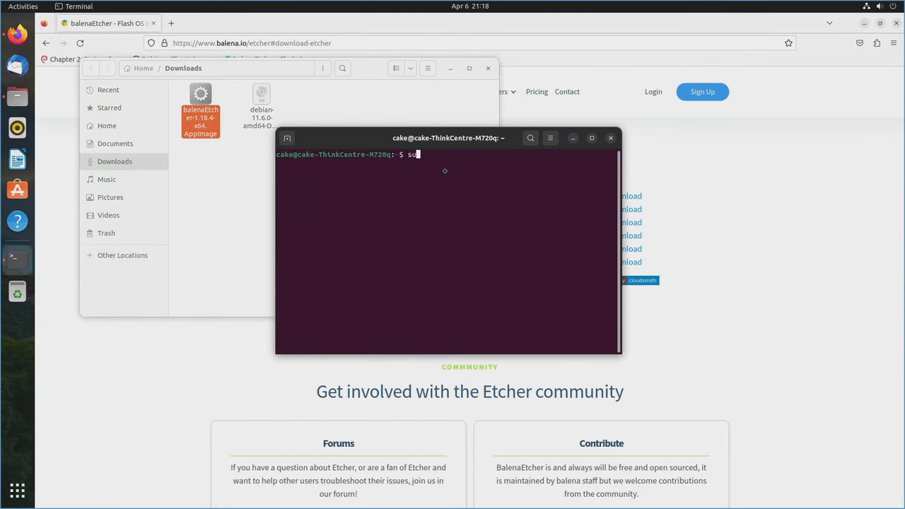
Run sudo add-apt-repository universe to enable the universe repository.
text(do)
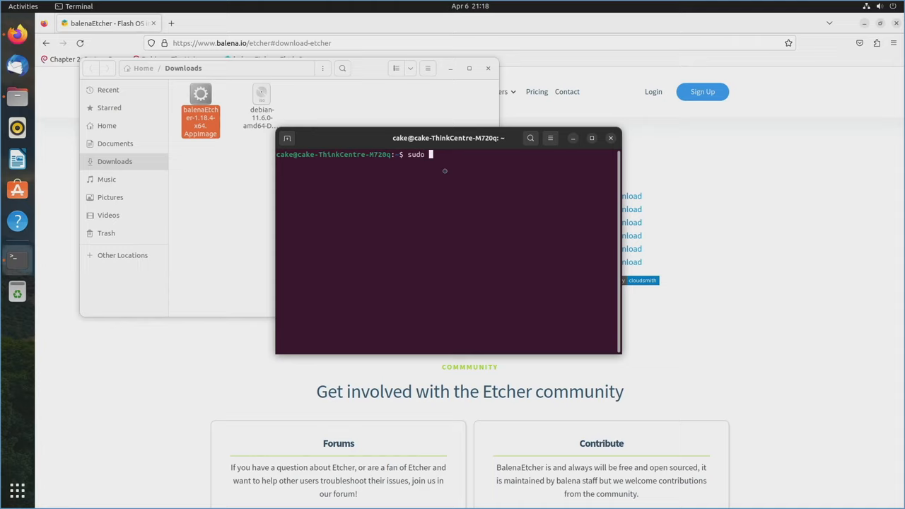
text(add-apt-re)
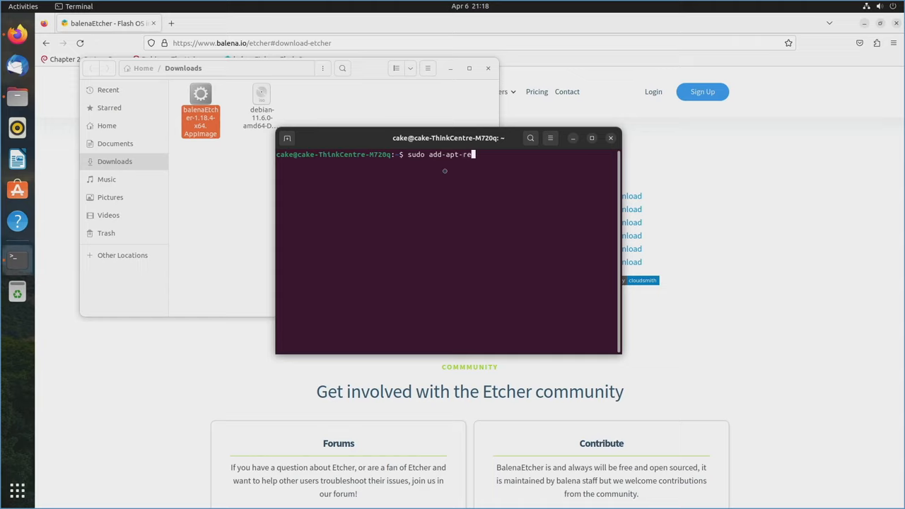
text(pository)
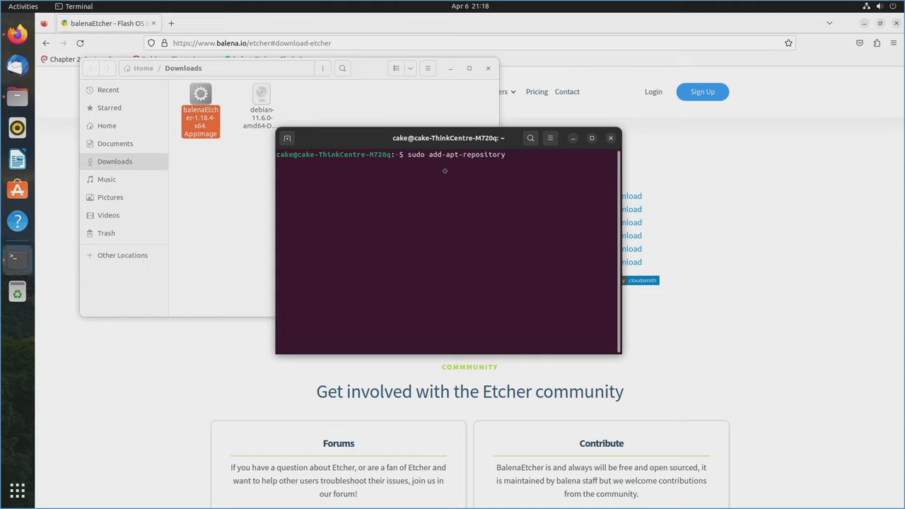
text(universe)
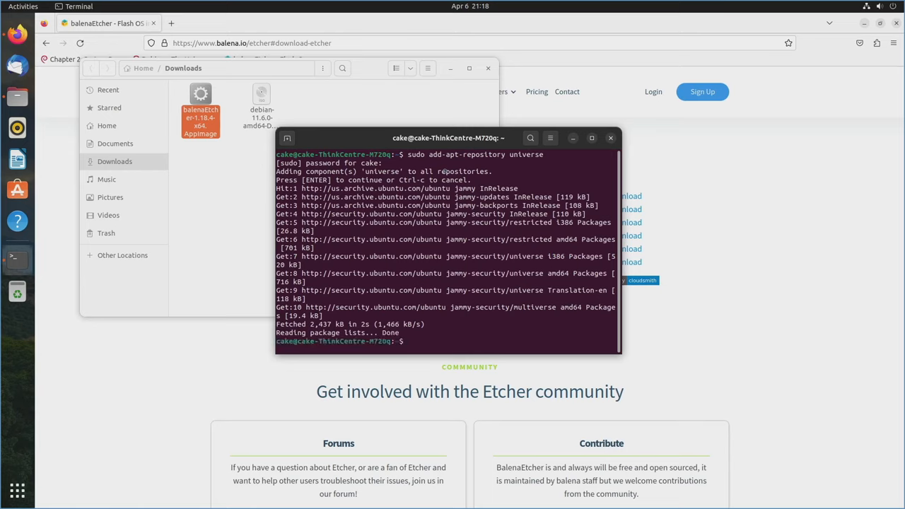
Run sudo apt install libfuse2 to install the AppImage's FUSE dependency.
text(sudo apt instal)
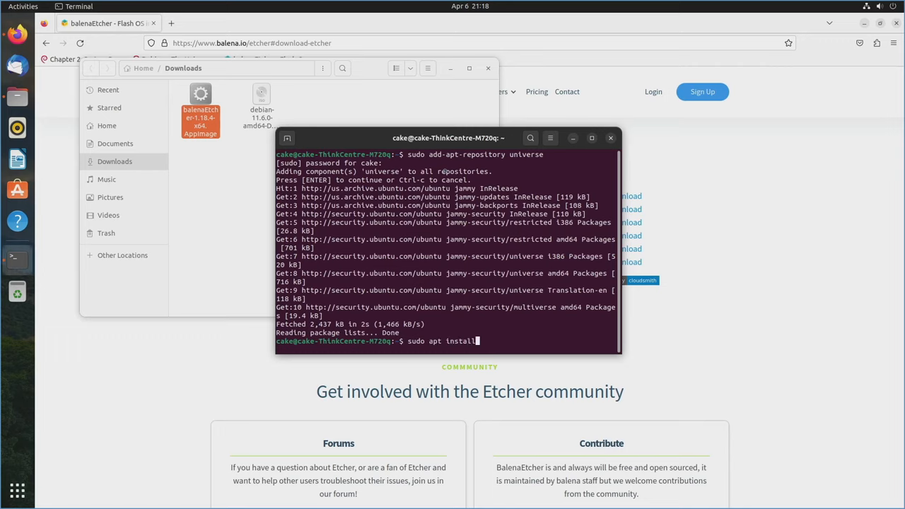
text(lib)
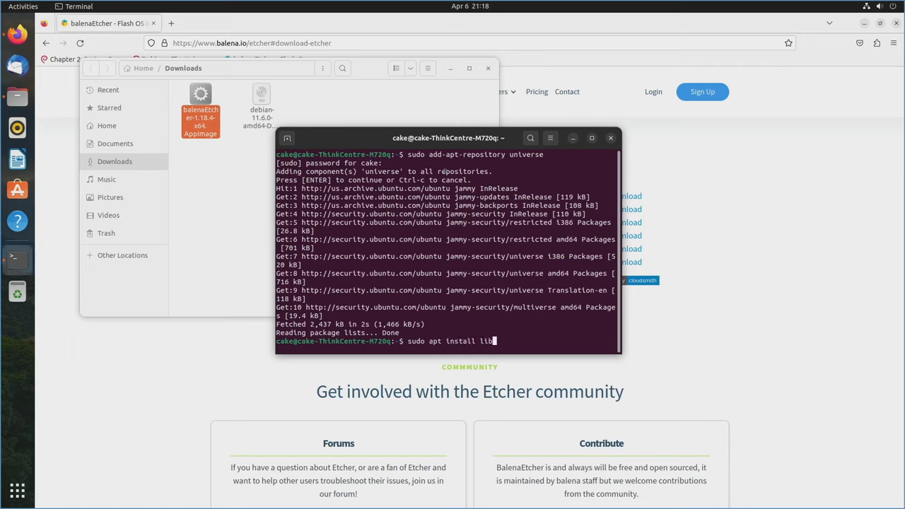
text(fuse)
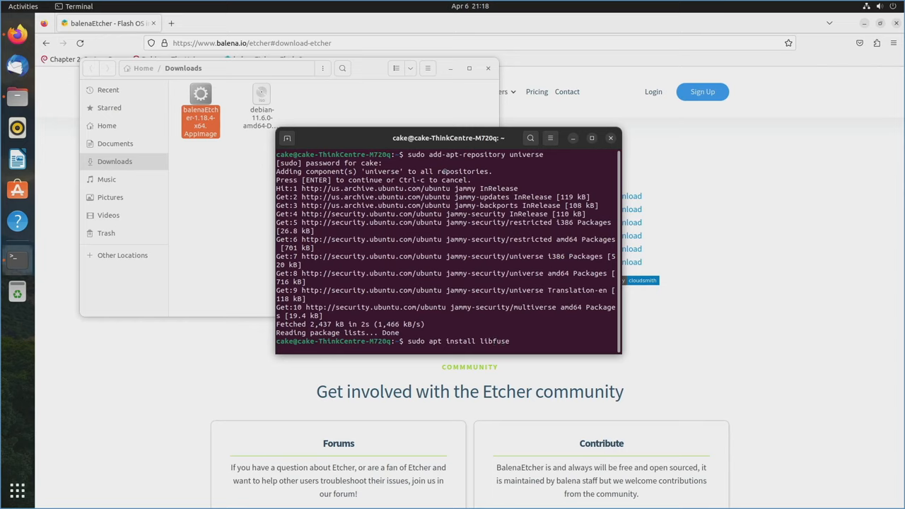
text(2)
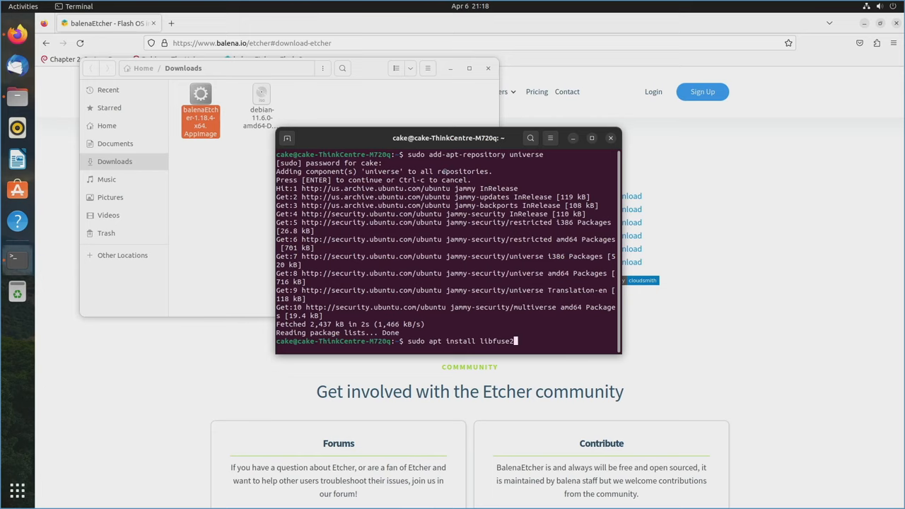
key(Return)
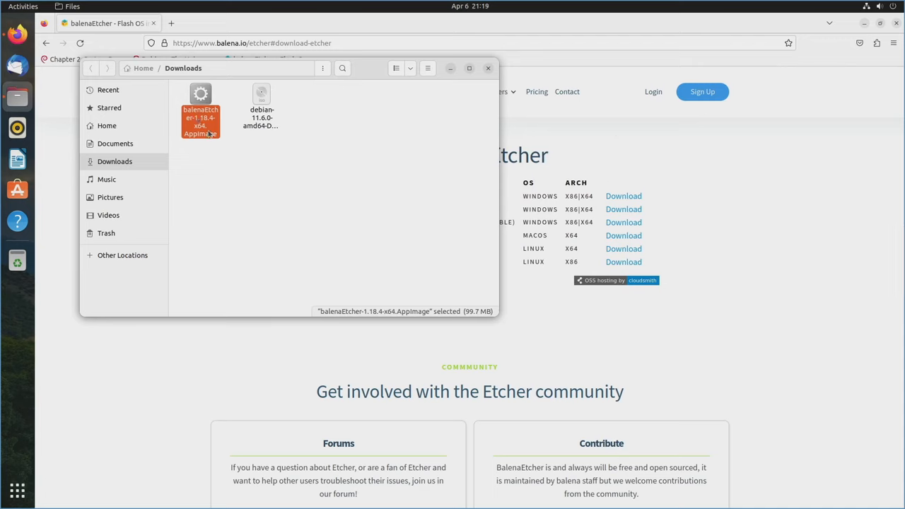
Review the Etcher AppImage's properties and launch it from Downloads.
right_click(201, 116)
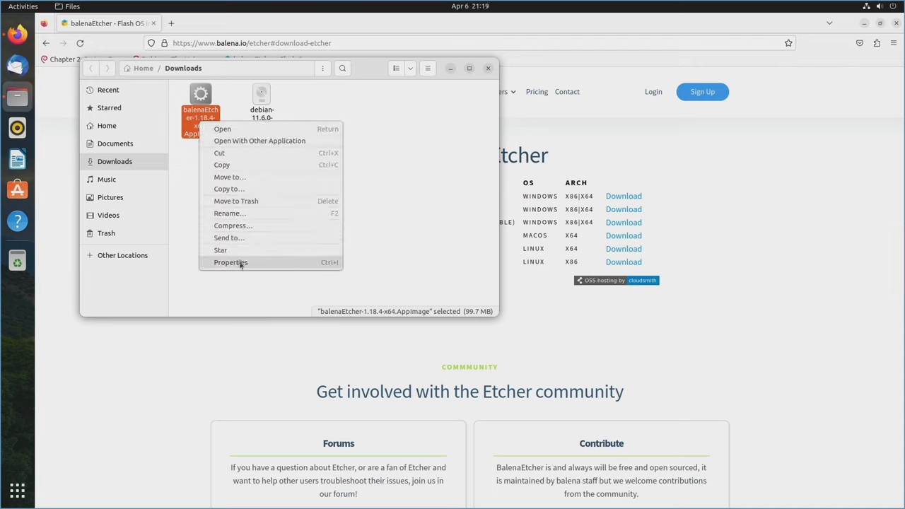
click(230, 261)
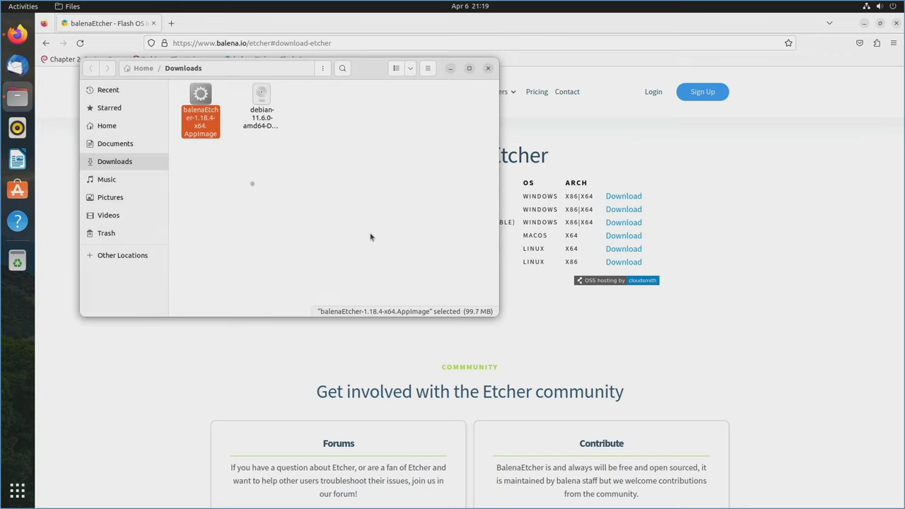
double_click(200, 113)
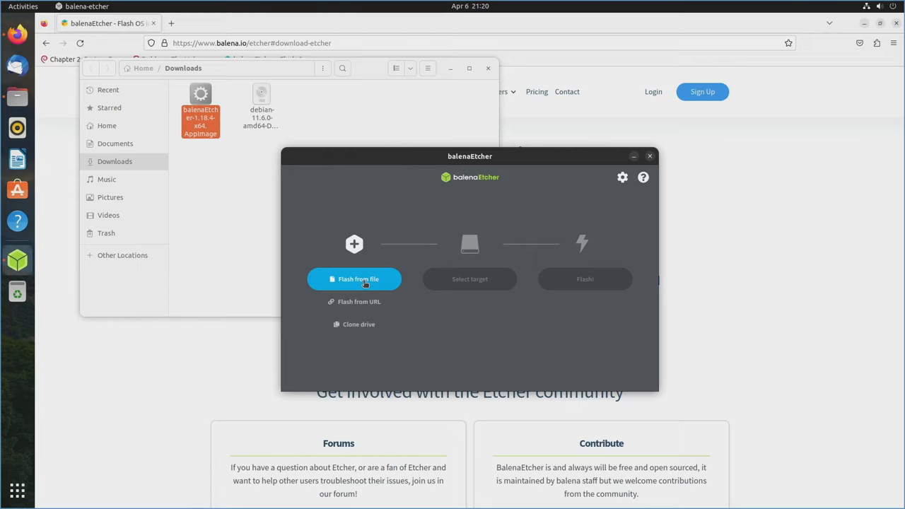
Flash the Debian 11.6.0 DVD ISO onto the SMI USB disk, authenticating to start writing.
click(353, 278)
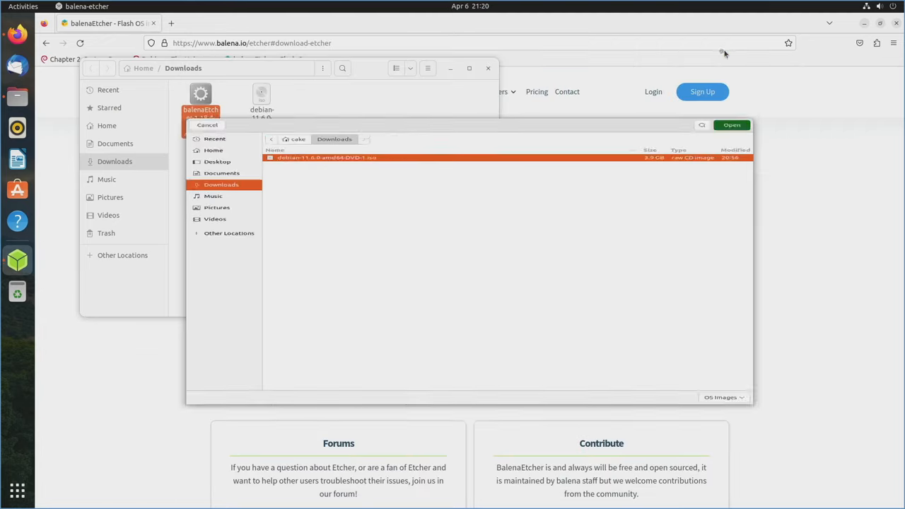
click(731, 124)
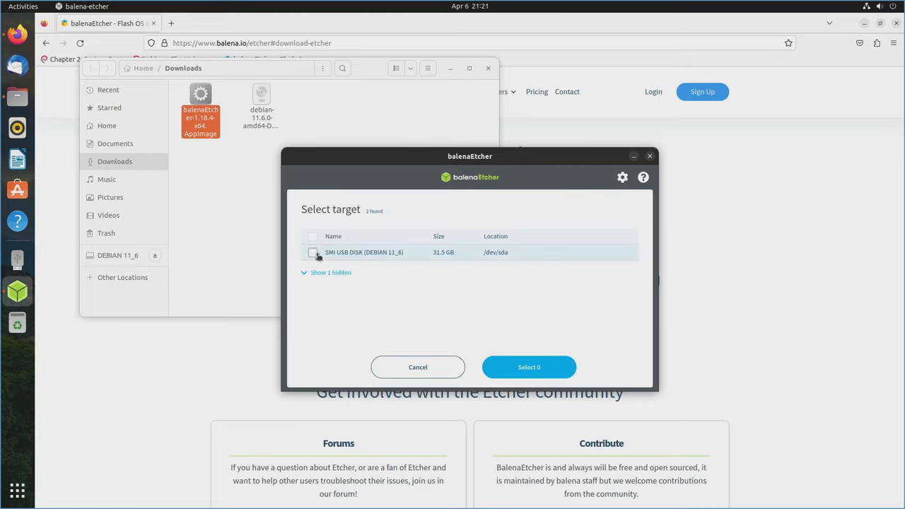
click(314, 252)
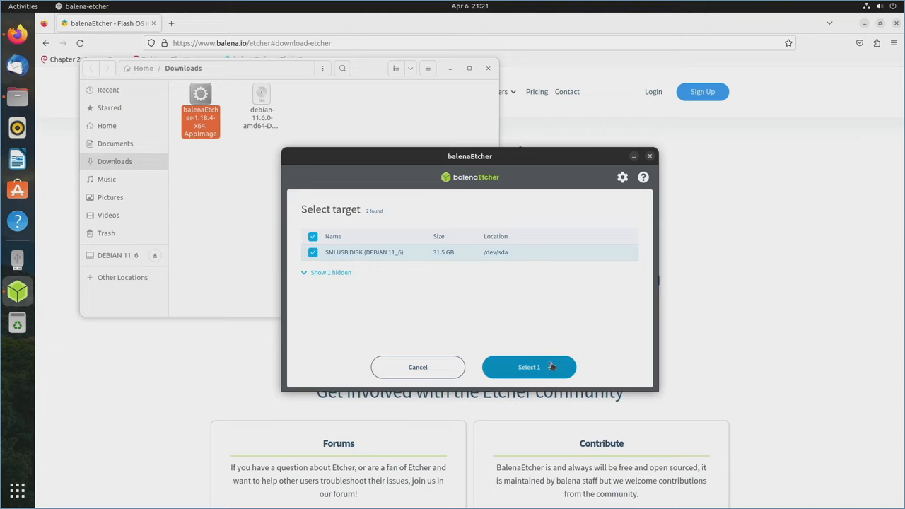
click(529, 368)
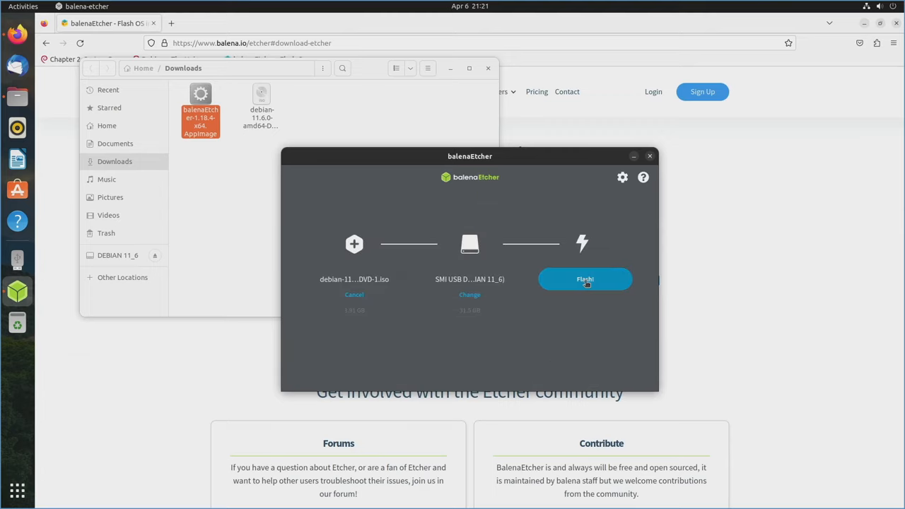
click(586, 280)
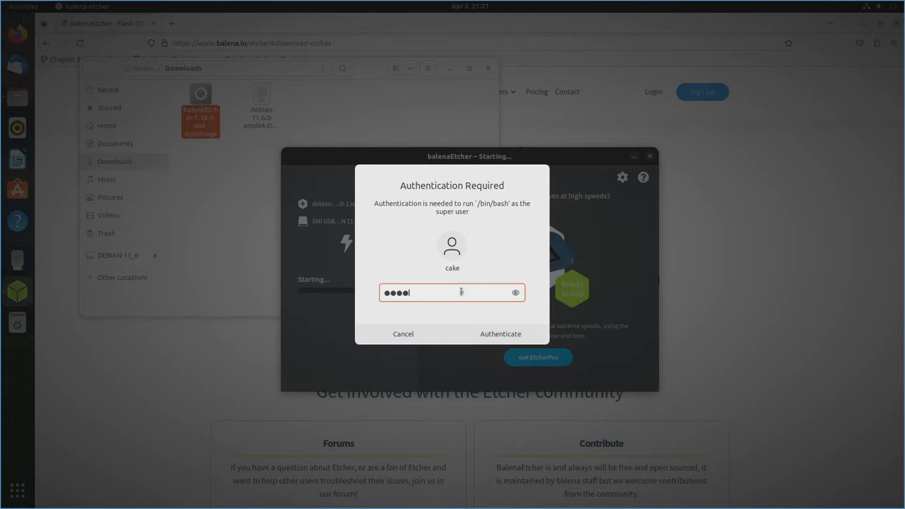
click(500, 333)
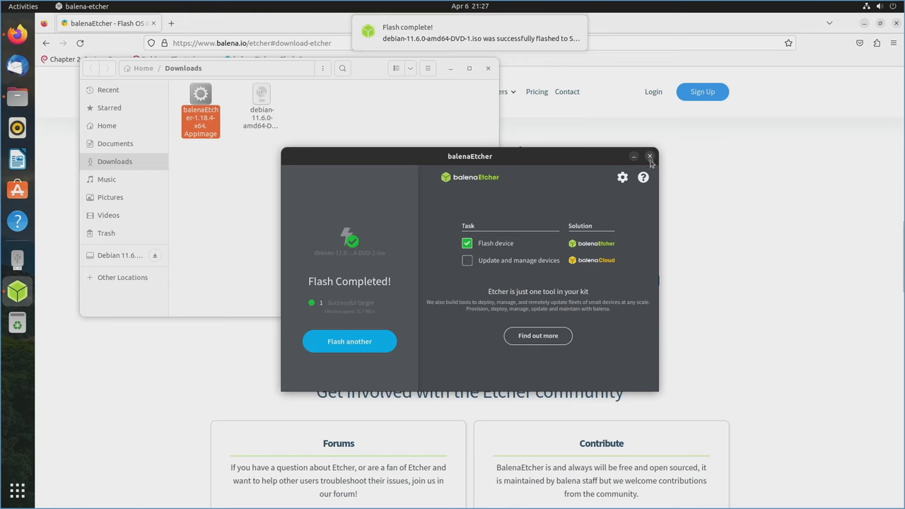
Close the finished balenaEtcher window and Firefox, leaving an empty desktop.
click(649, 156)
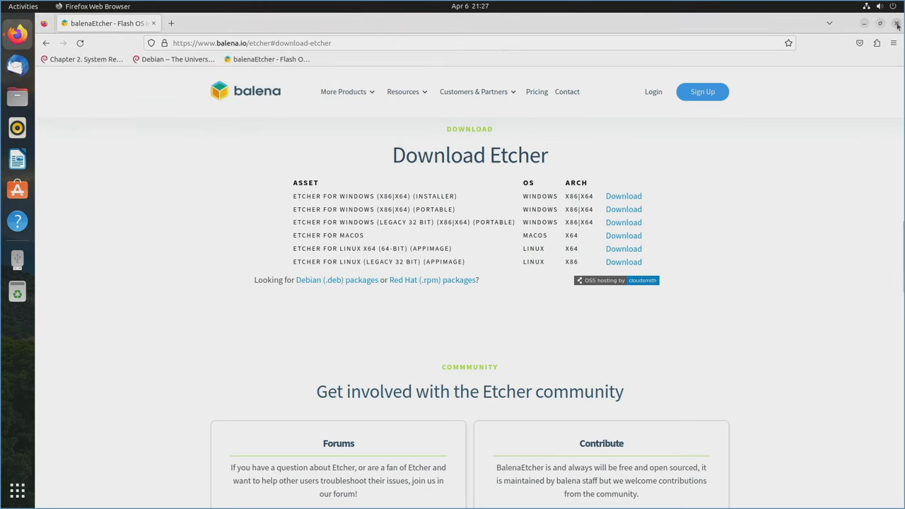
click(893, 22)
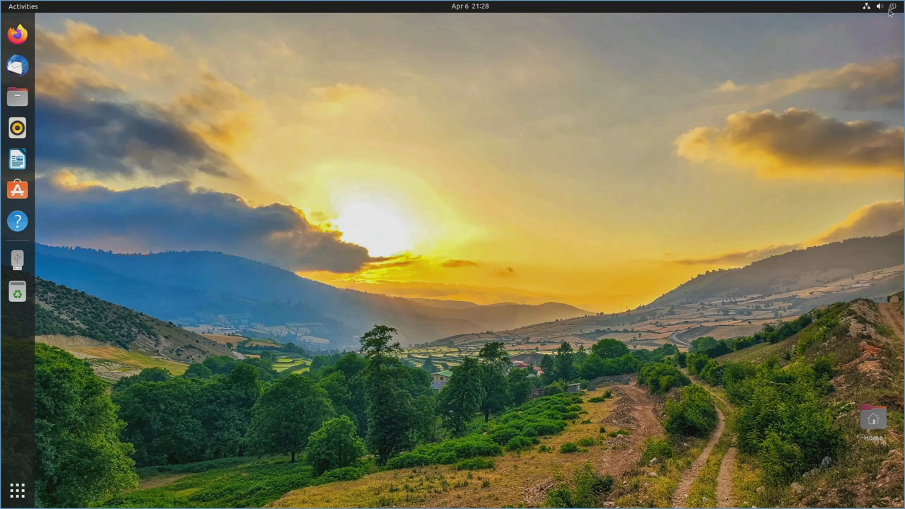
Restart the computer from the system menu's Power Off / Log Out options and confirm.
click(889, 6)
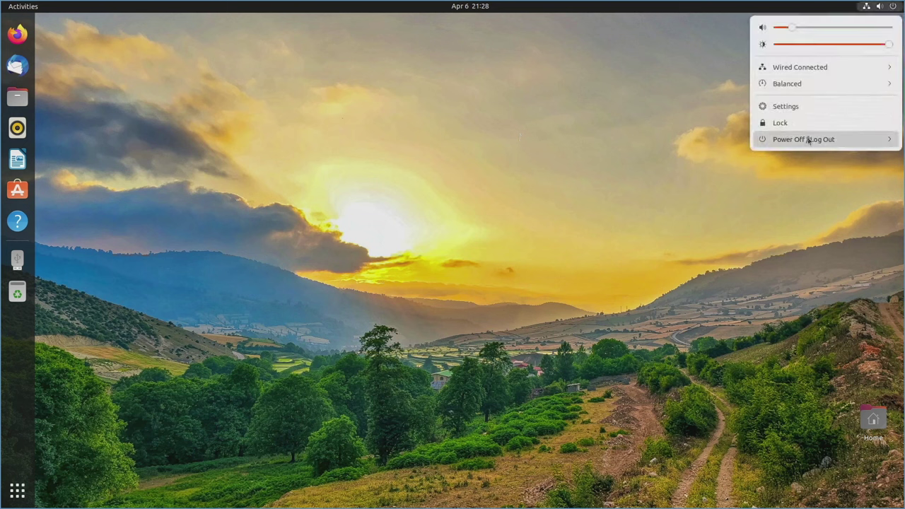
click(803, 138)
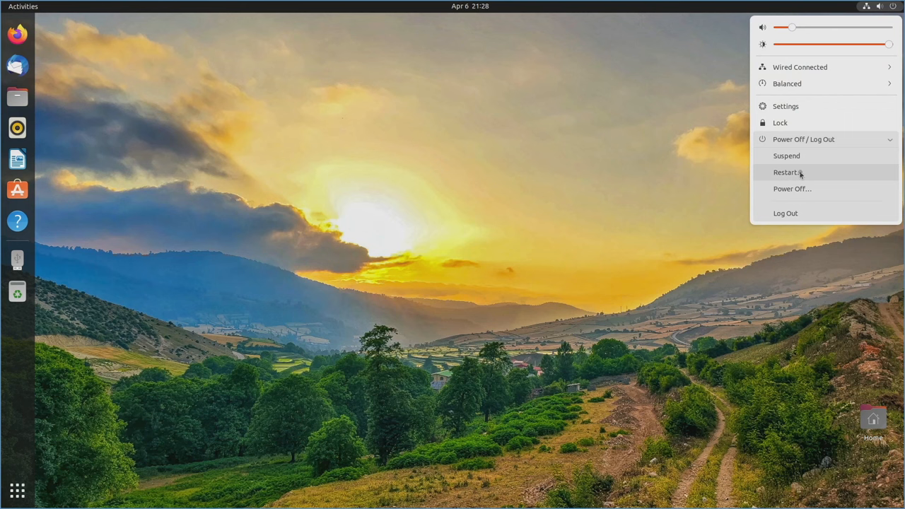
click(786, 172)
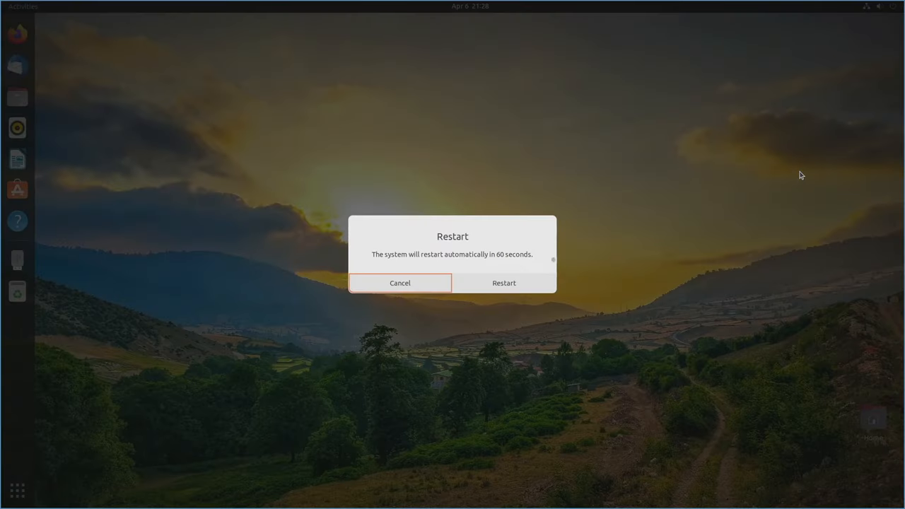
click(504, 283)
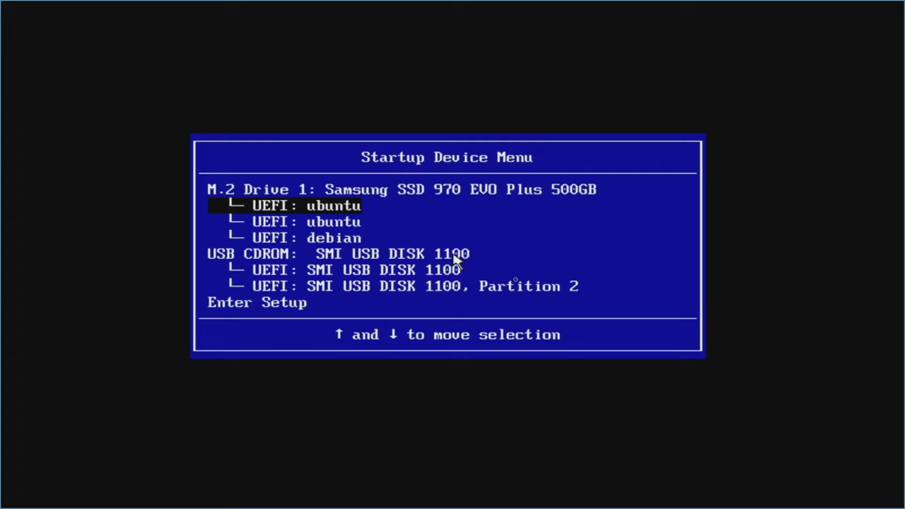
key(Down)
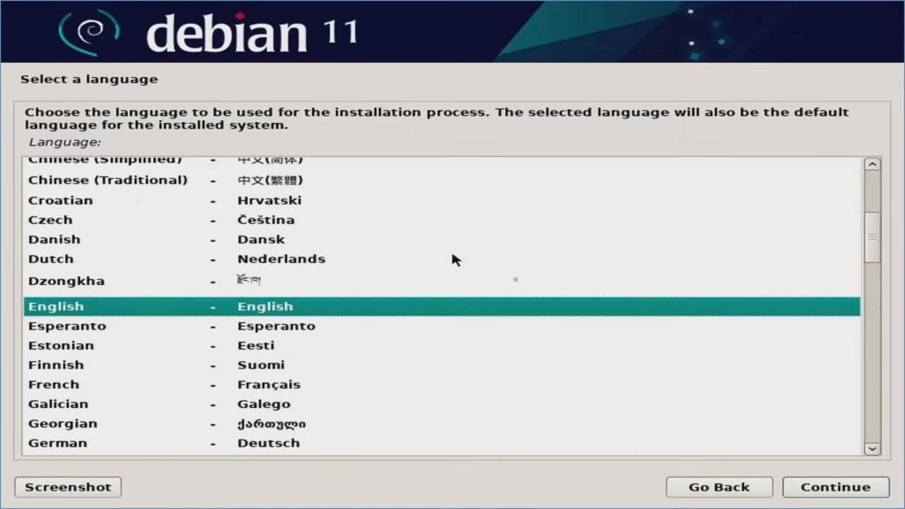
mouse_move(517, 287)
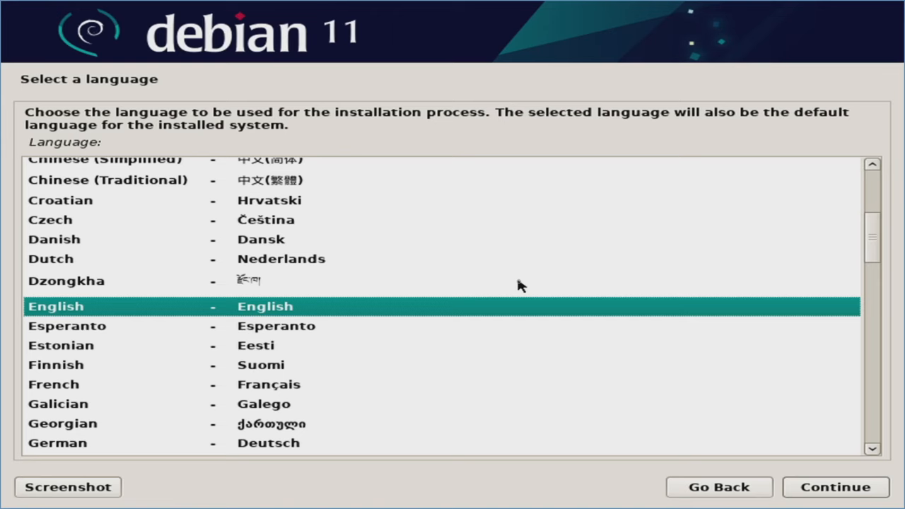
mouse_move(813, 486)
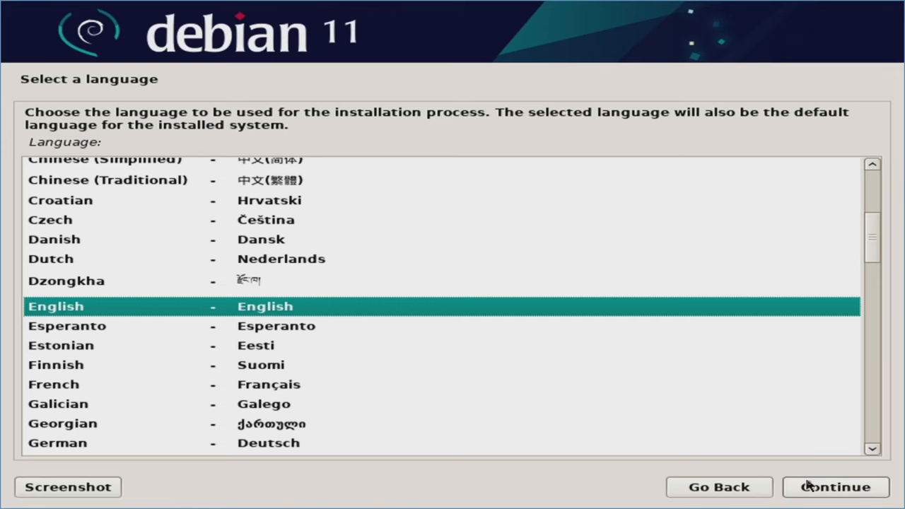
Accept English, United States and American English keymap, and decline loading missing firmware.
click(834, 486)
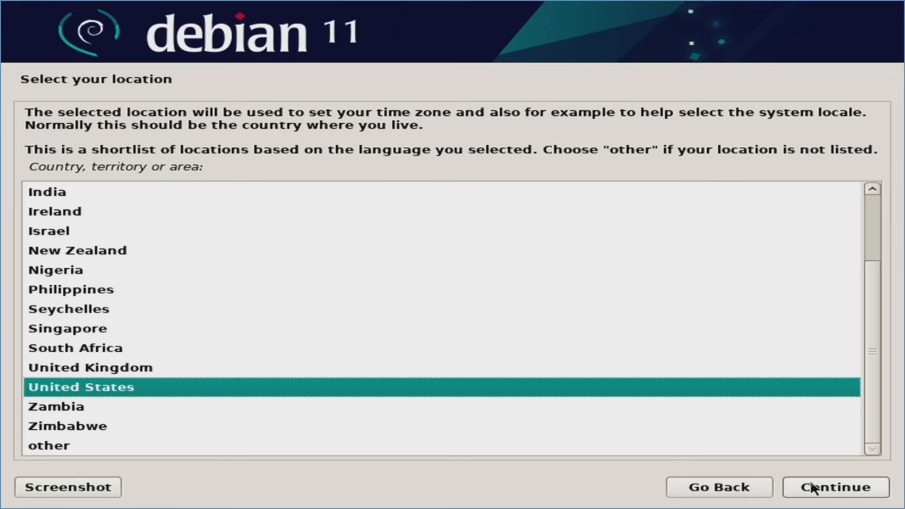
click(835, 486)
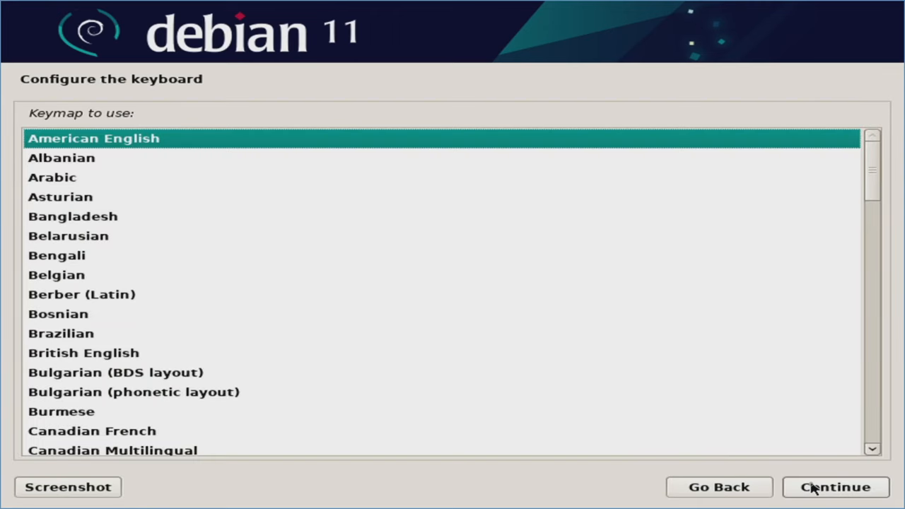
click(834, 486)
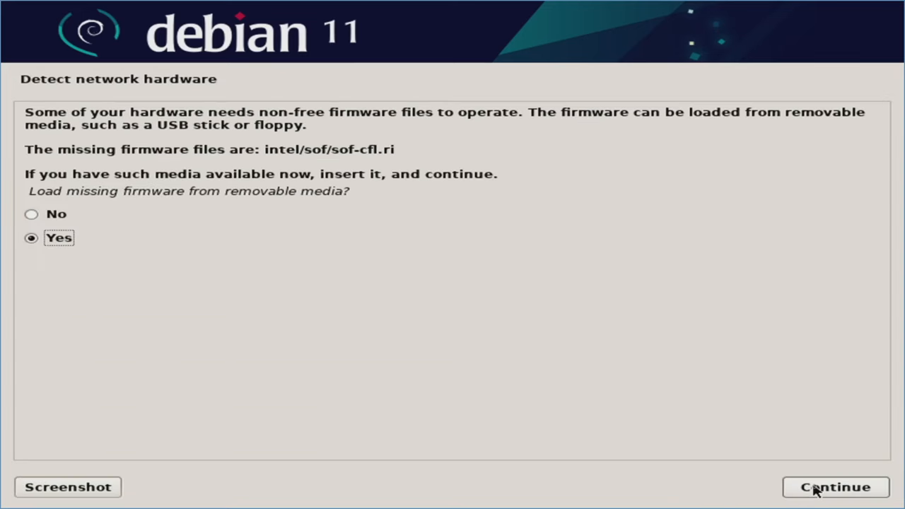
mouse_move(450, 158)
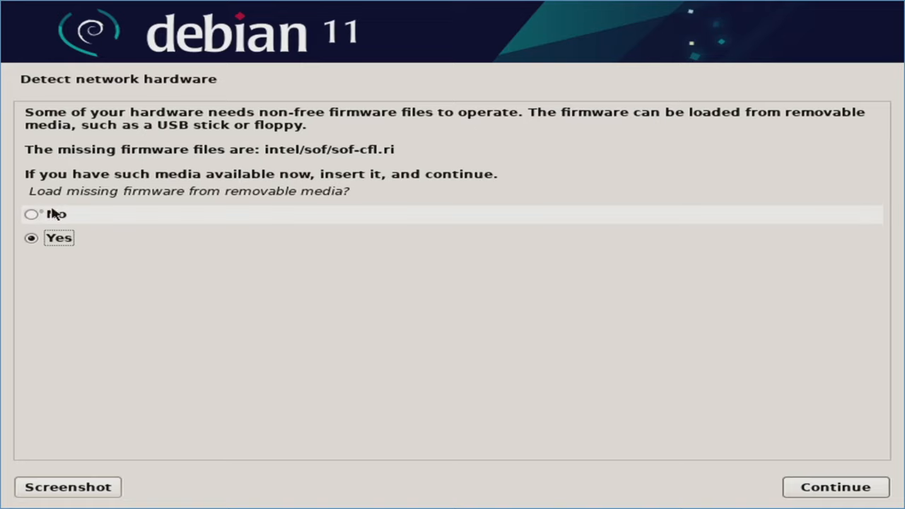
click(31, 215)
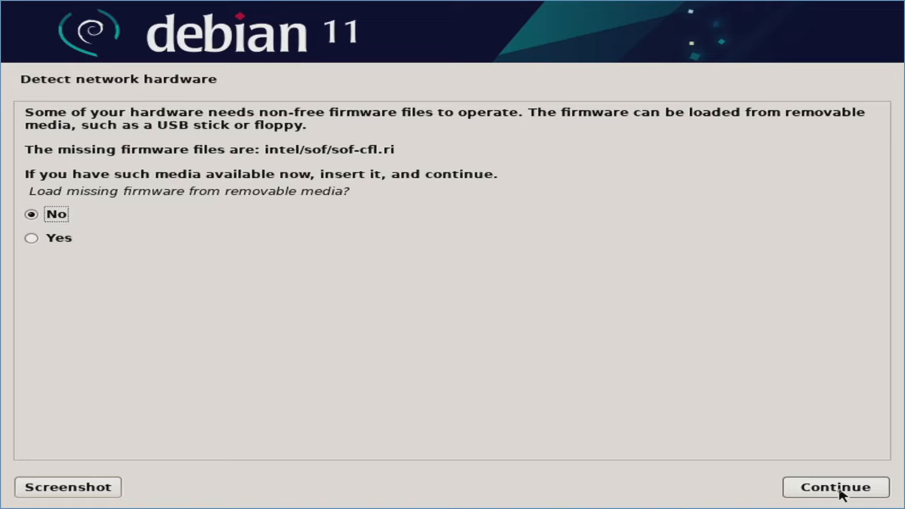
click(829, 486)
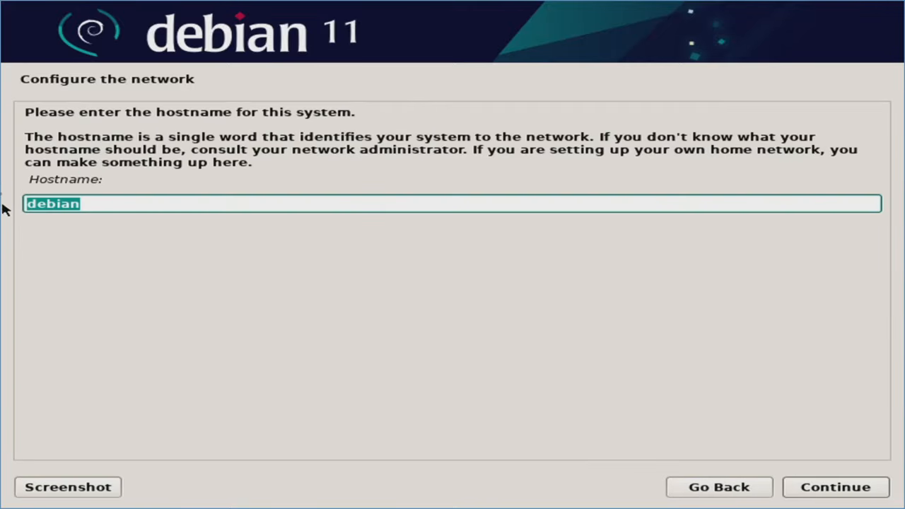
Set the hostname to Coffee and leave the domain name blank.
click(154, 203)
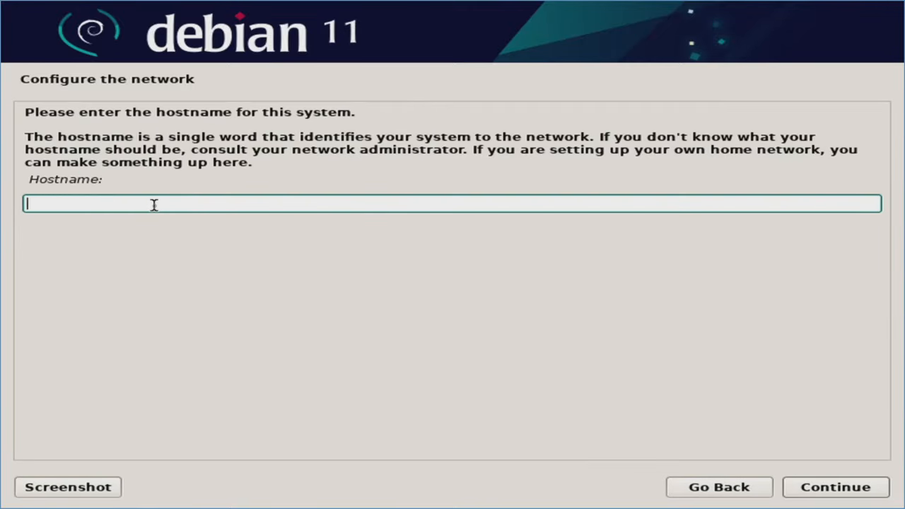
text(Coffee)
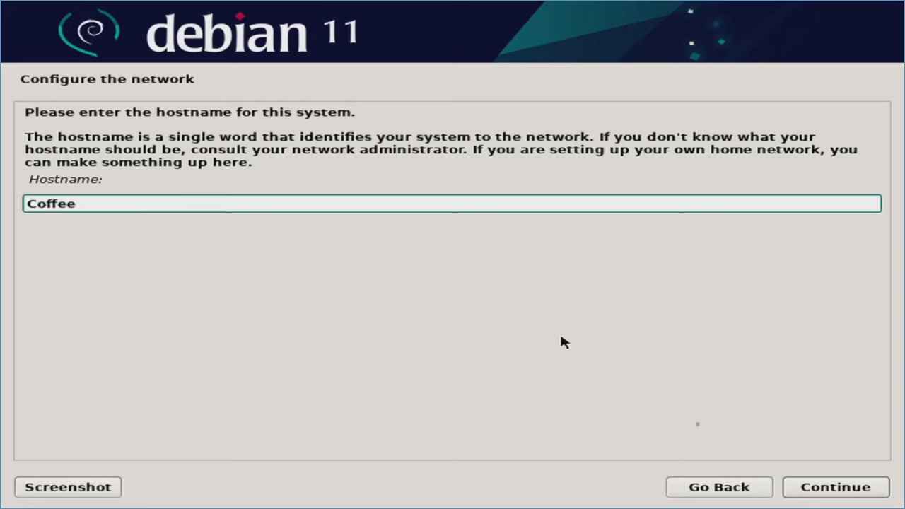
click(834, 486)
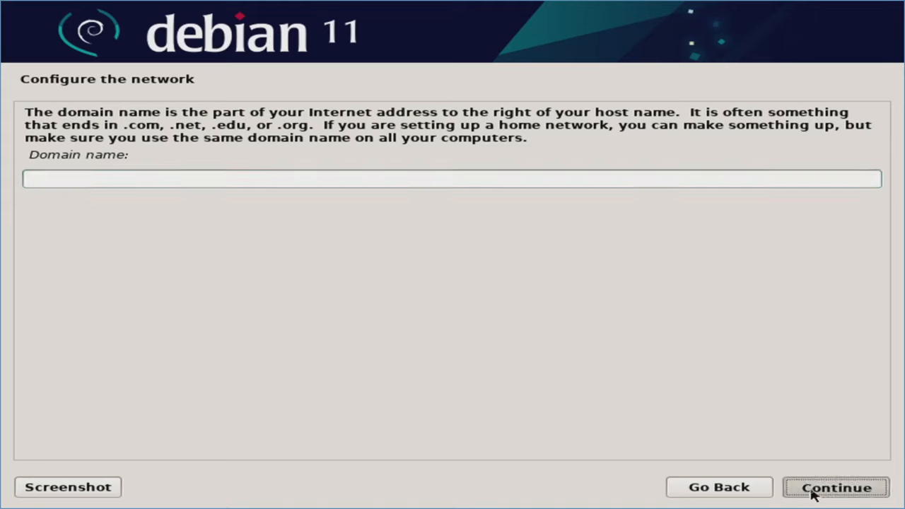
click(834, 486)
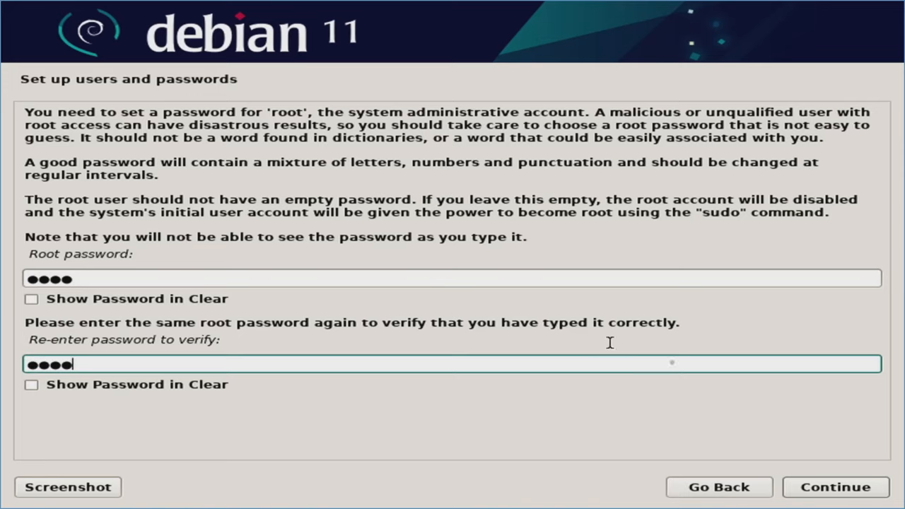
mouse_move(817, 483)
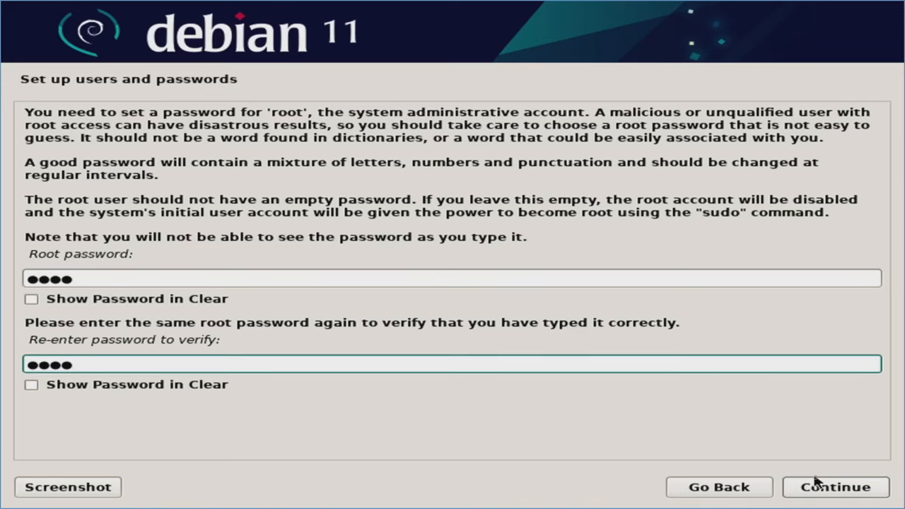
Confirm the root password and create user coffee with username coffee and its password.
click(837, 487)
text(co)
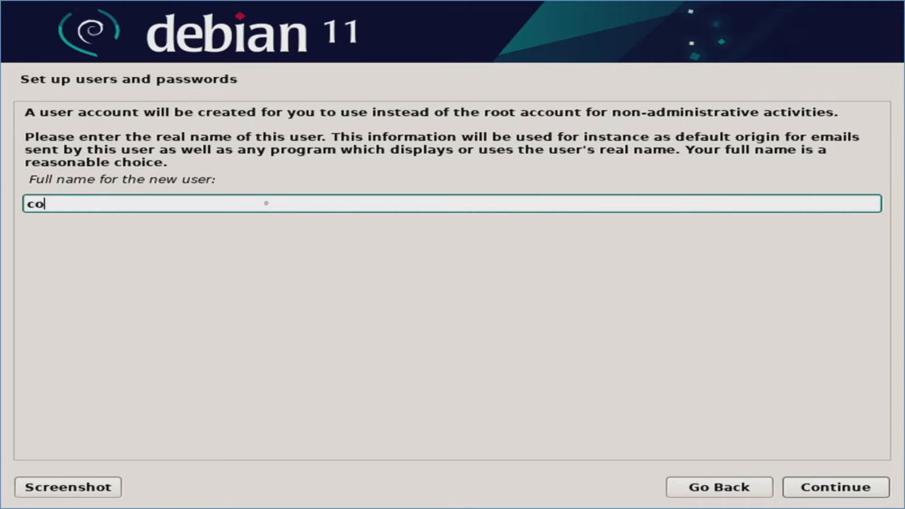
text(ffee)
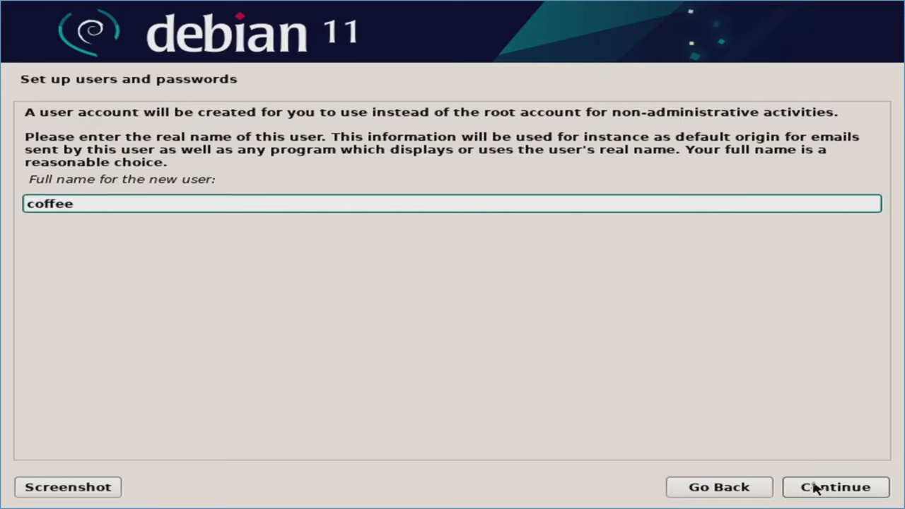
click(835, 486)
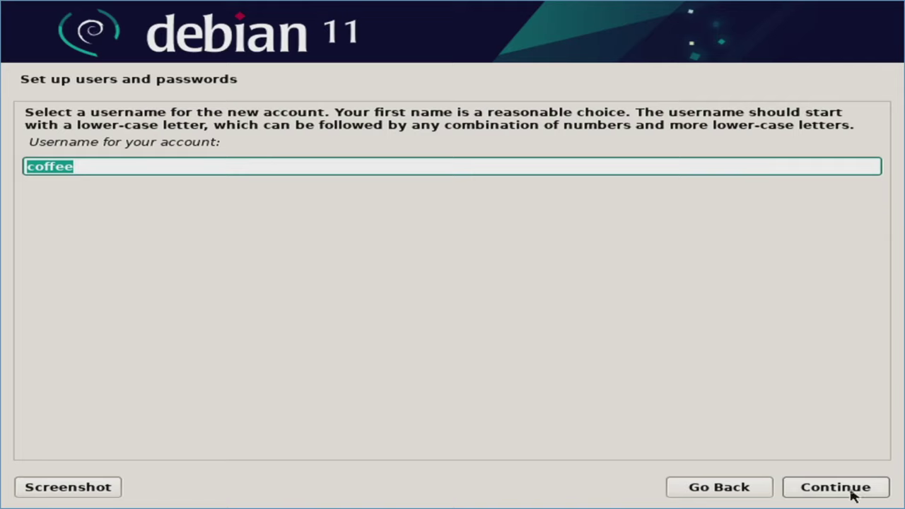
click(838, 486)
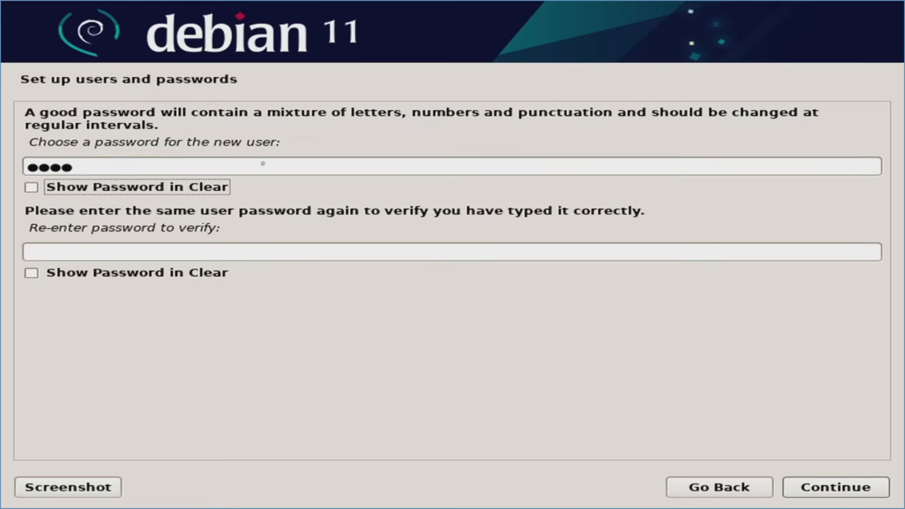
click(839, 486)
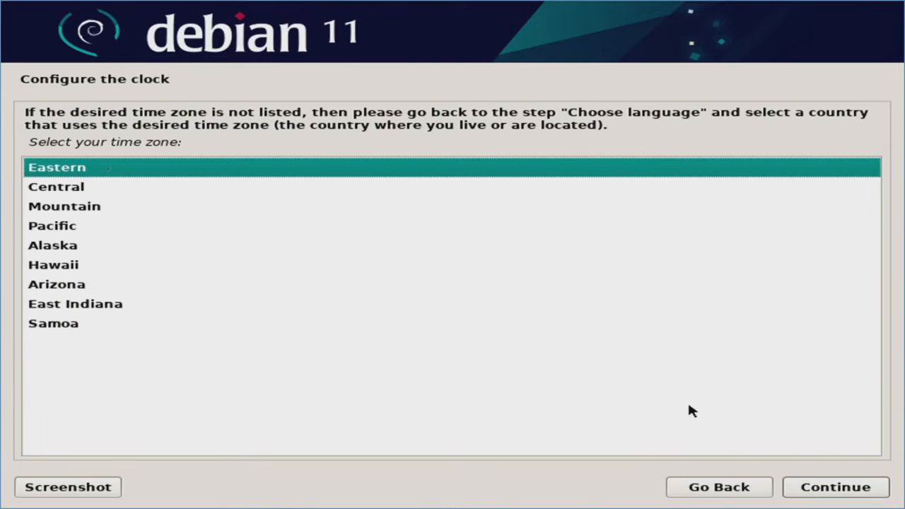
mouse_move(831, 486)
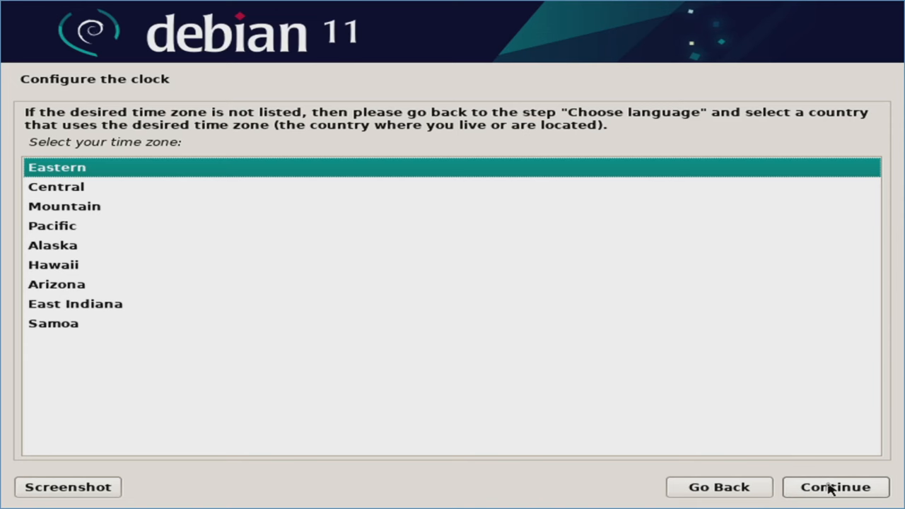
Accept Eastern time and guided-partition the entire 500 GB Samsung SSD with all files in one partition.
click(834, 486)
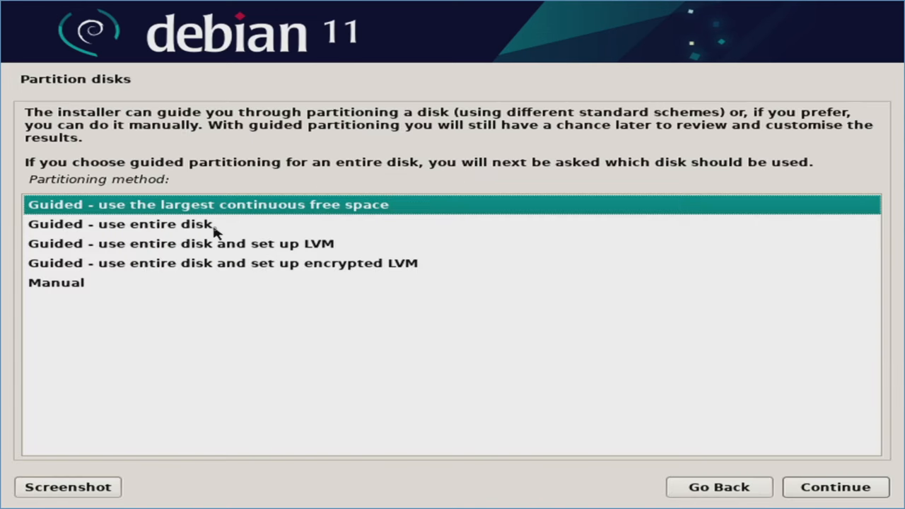
click(120, 224)
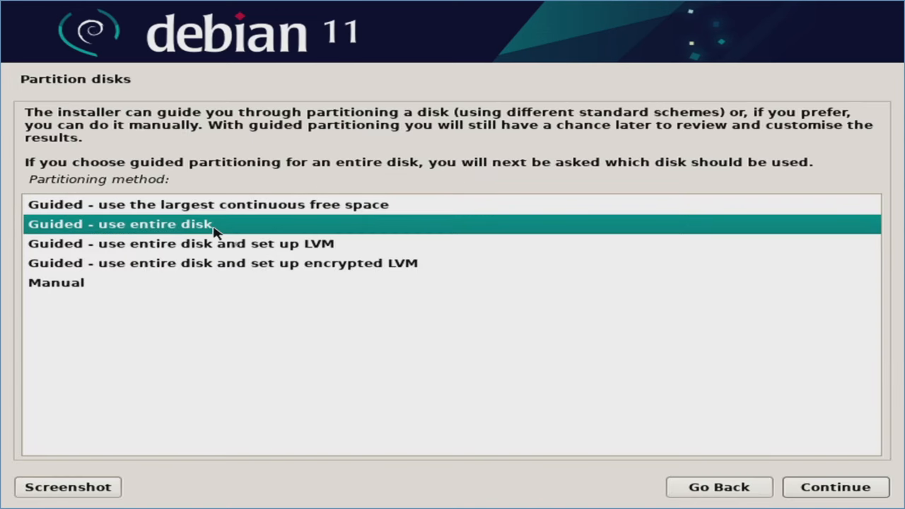
mouse_move(233, 235)
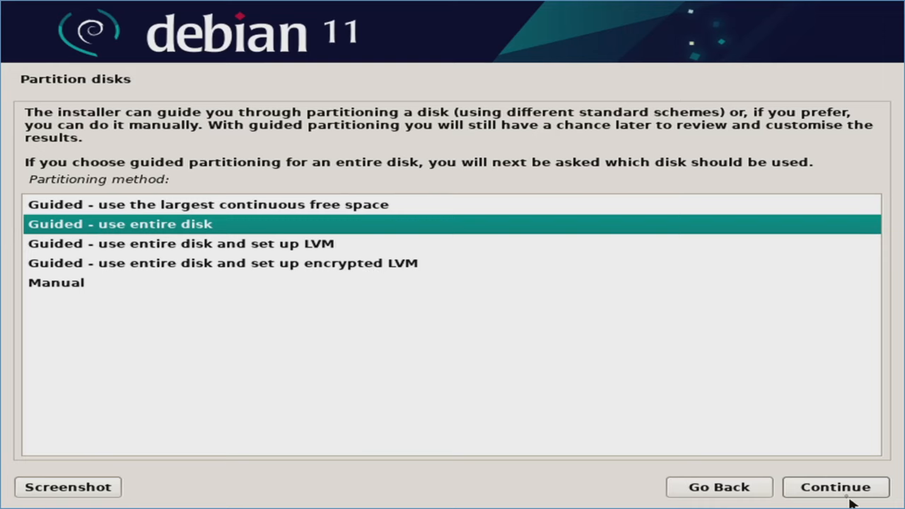
click(834, 486)
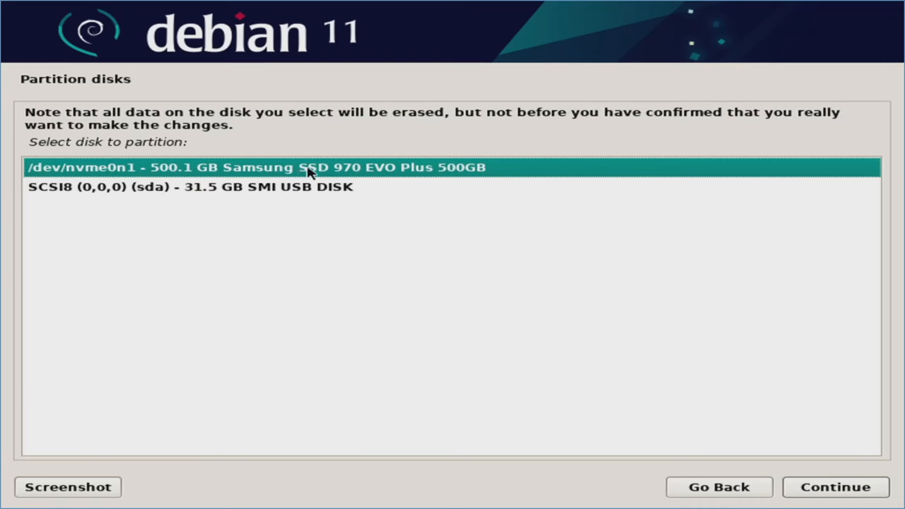
mouse_move(159, 175)
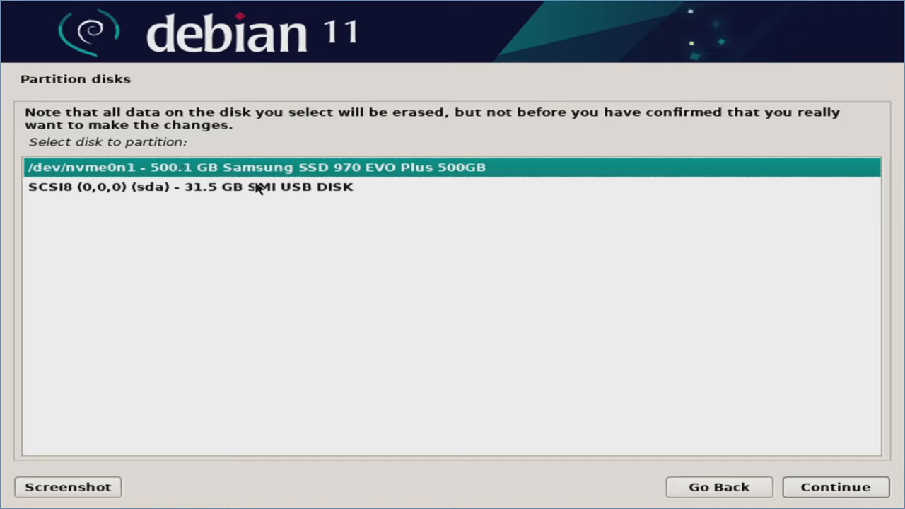
mouse_move(847, 495)
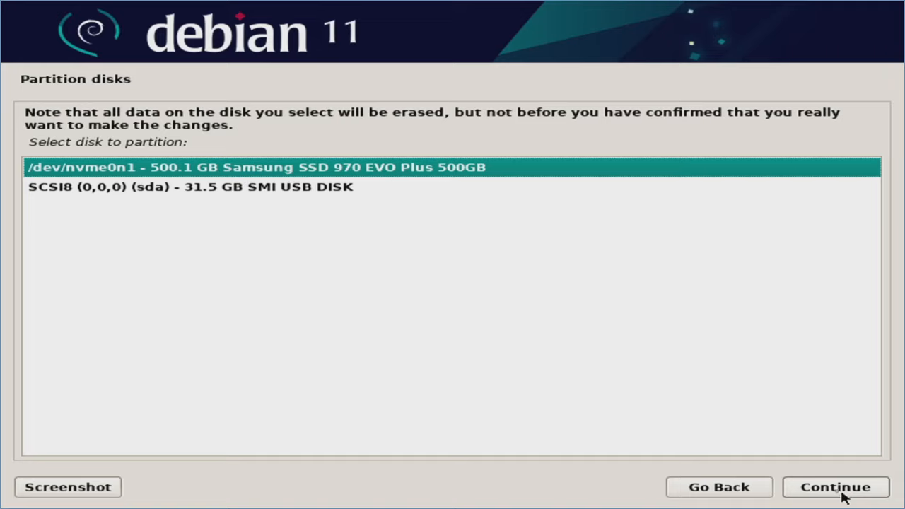
click(834, 486)
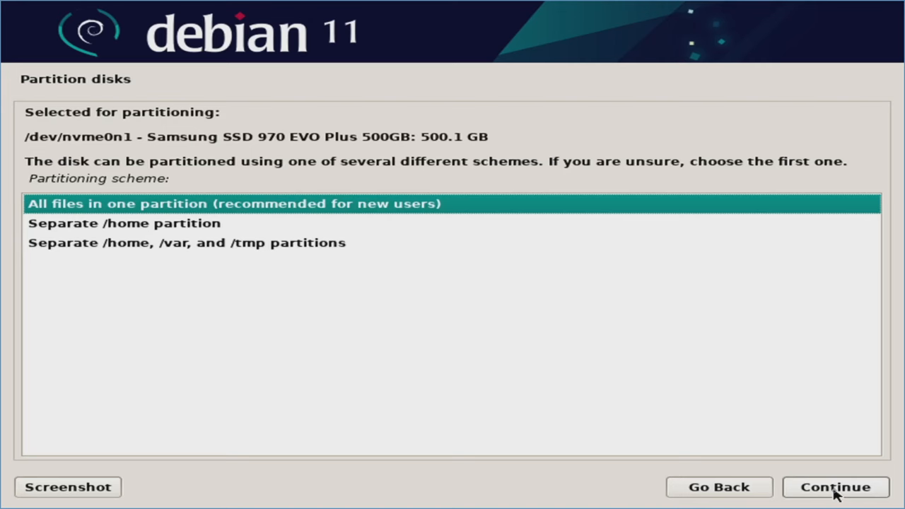
click(834, 487)
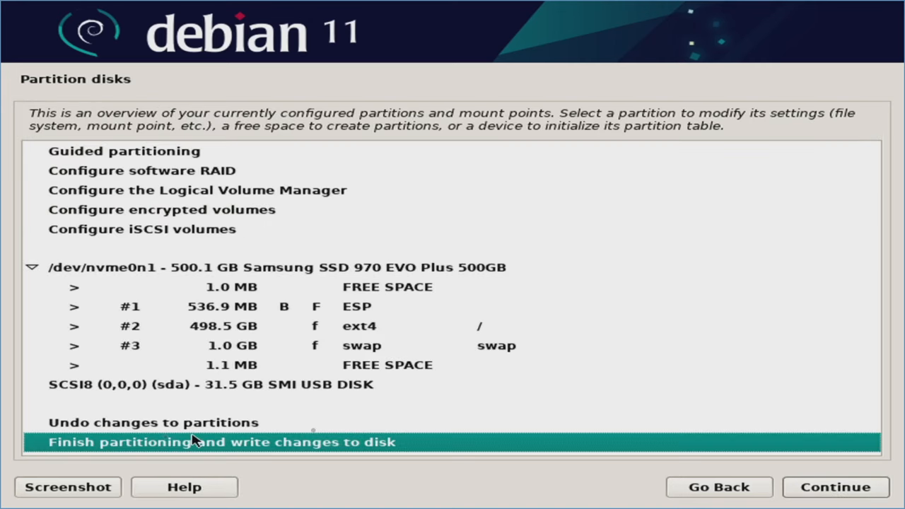
mouse_move(836, 475)
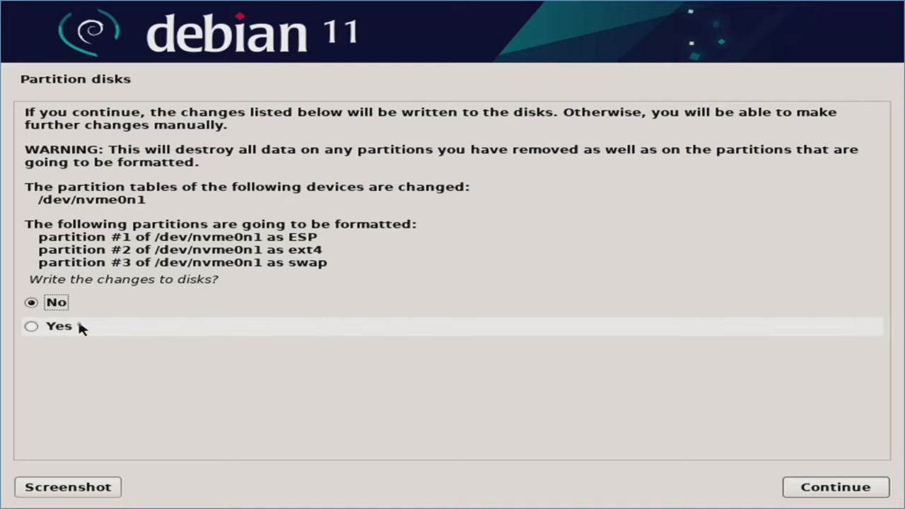
Write the partition changes to disk and choose Yes for using a network mirror.
click(30, 326)
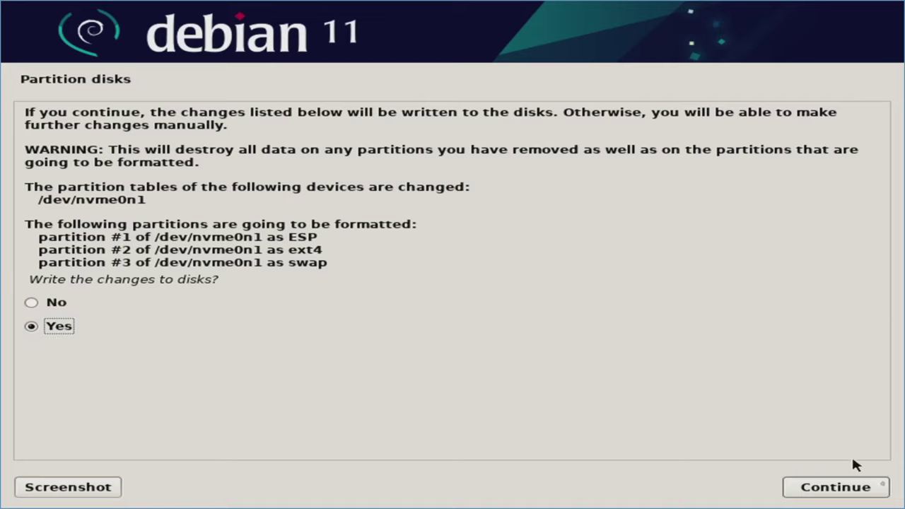
click(834, 486)
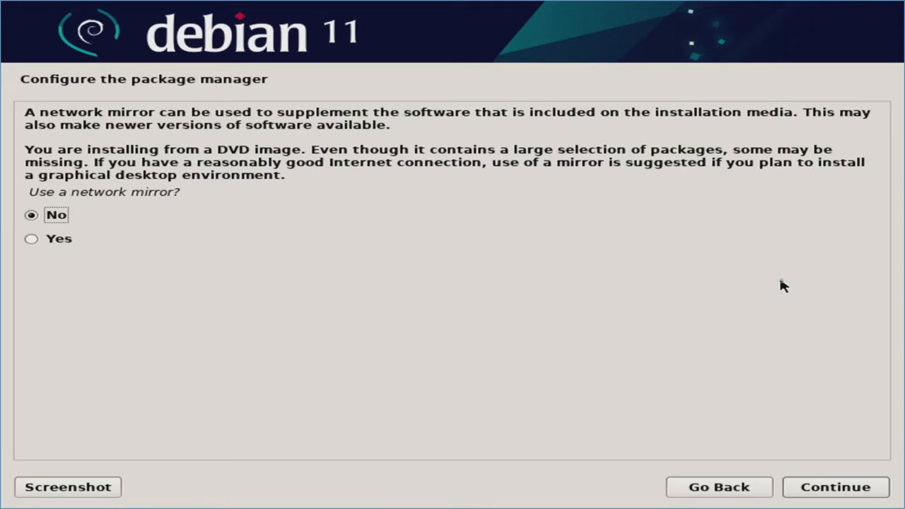
mouse_move(701, 279)
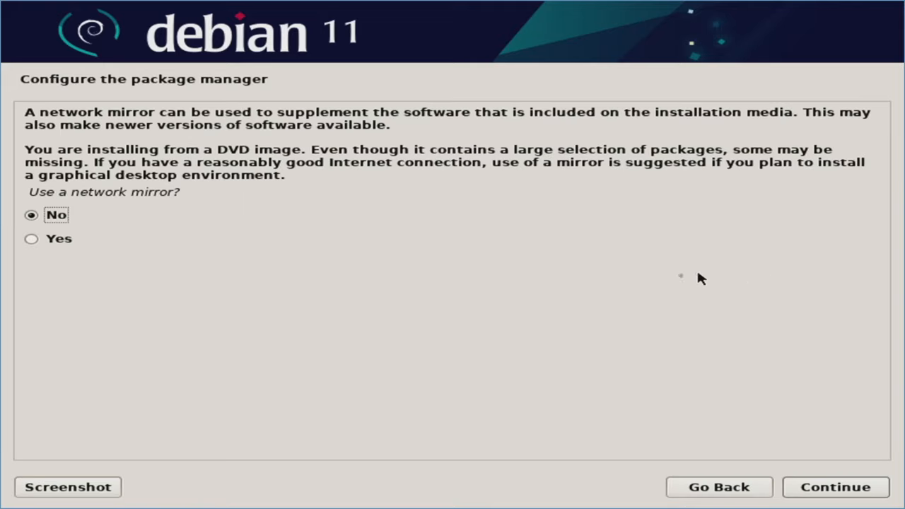
mouse_move(141, 229)
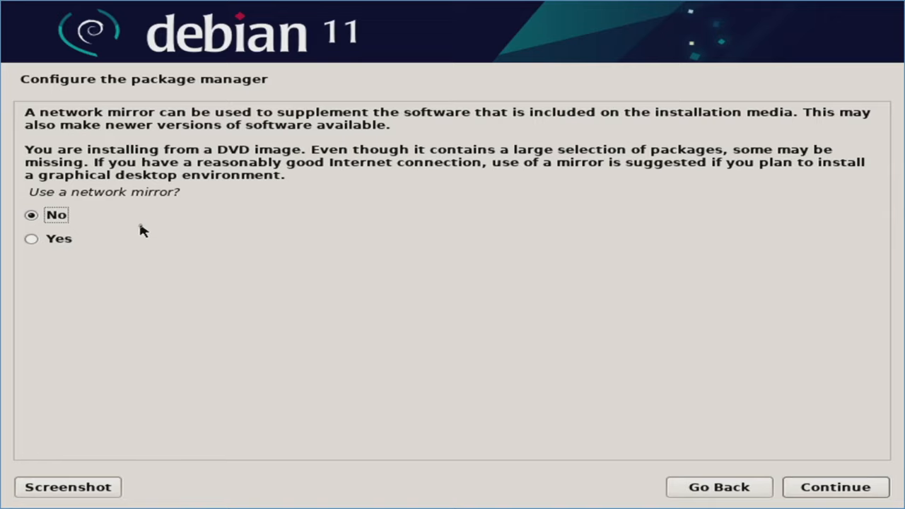
click(28, 237)
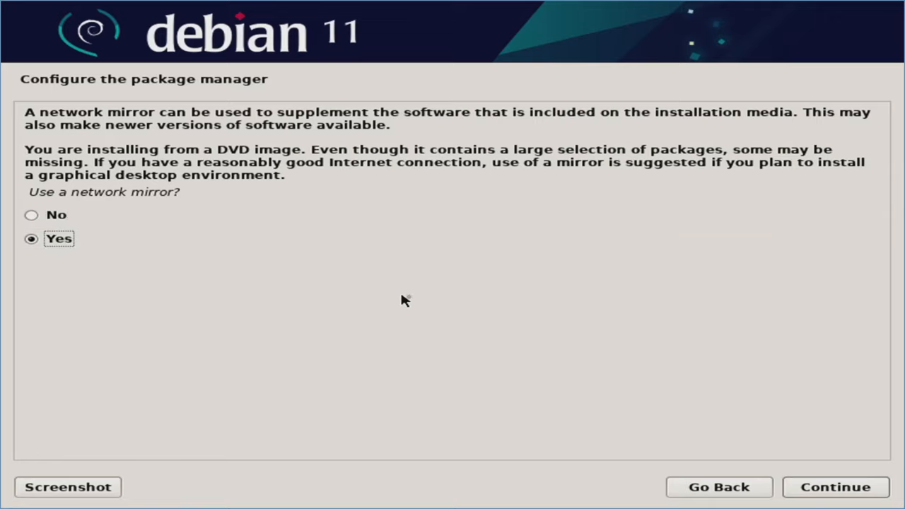
mouse_move(411, 301)
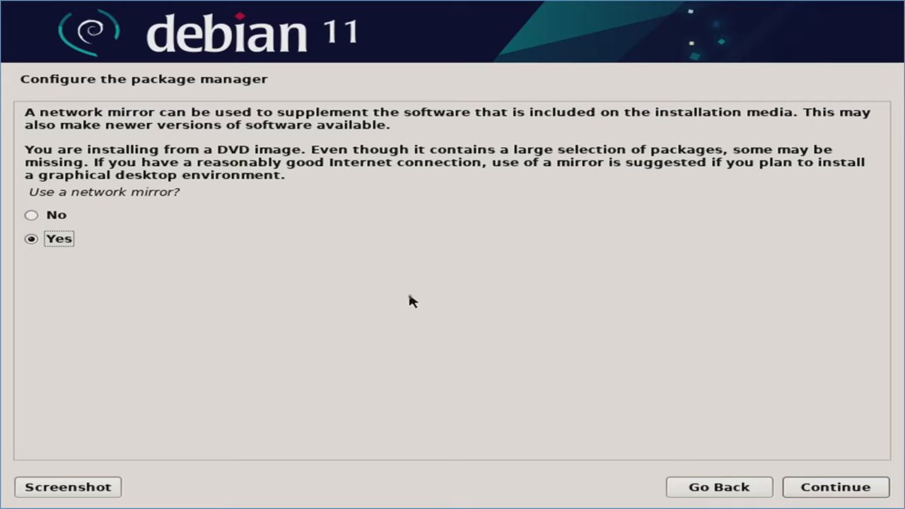
mouse_move(410, 302)
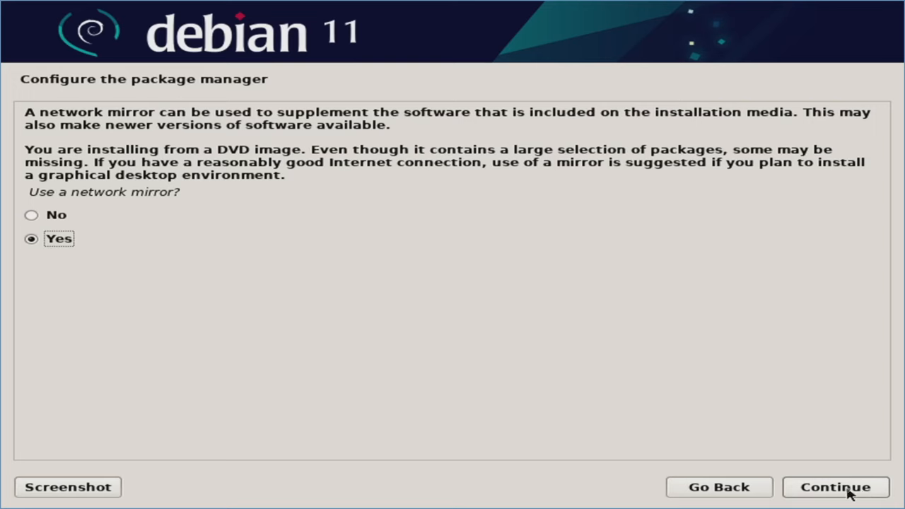
Use the United States deb.debian.org mirror with no HTTP proxy.
click(837, 486)
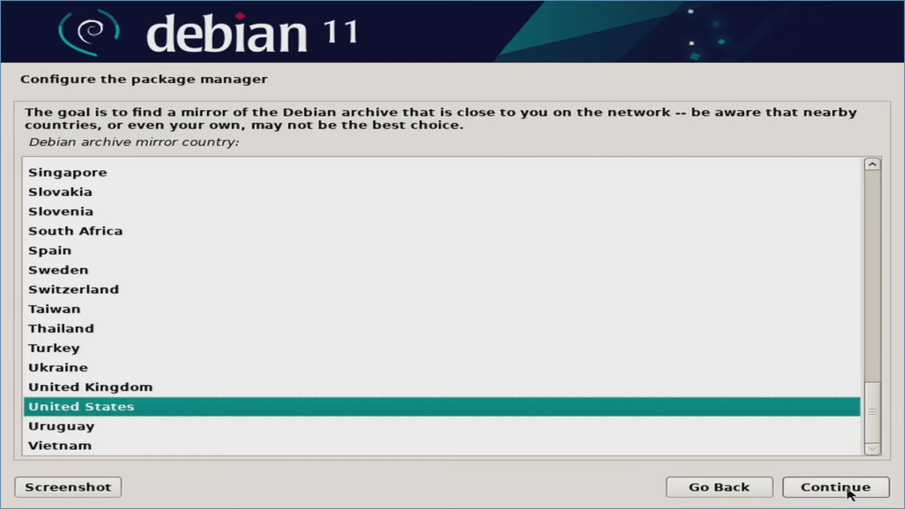
click(839, 487)
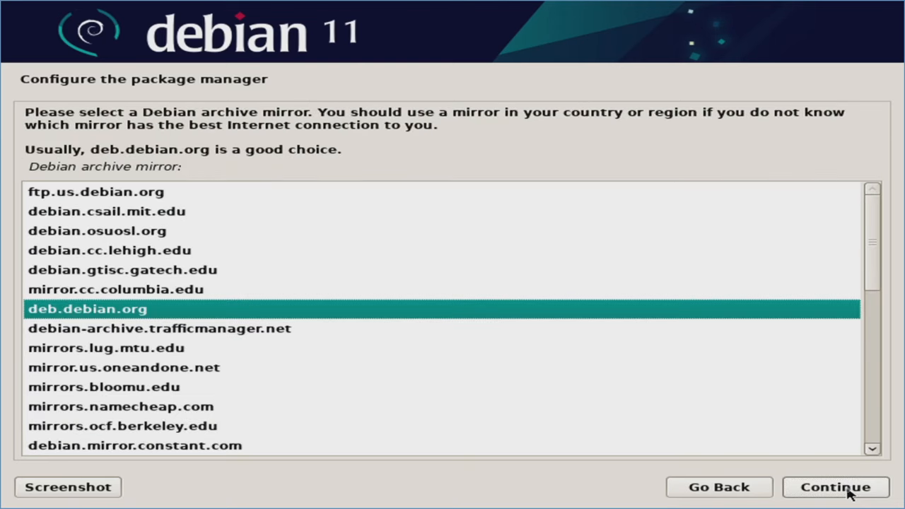
mouse_move(128, 308)
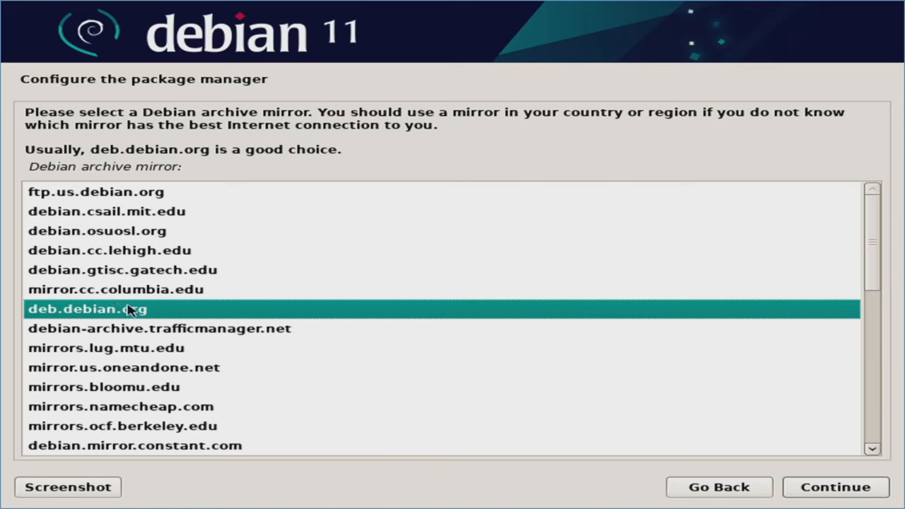
mouse_move(376, 352)
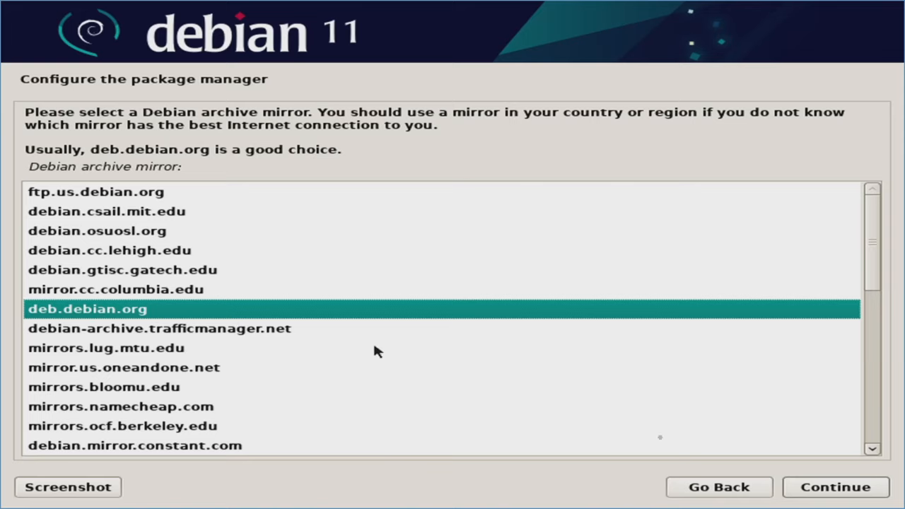
click(837, 487)
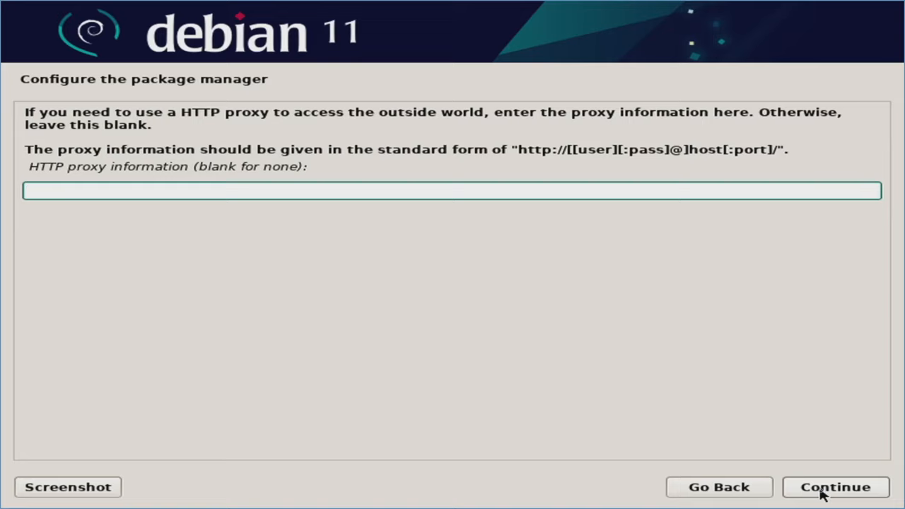
click(836, 486)
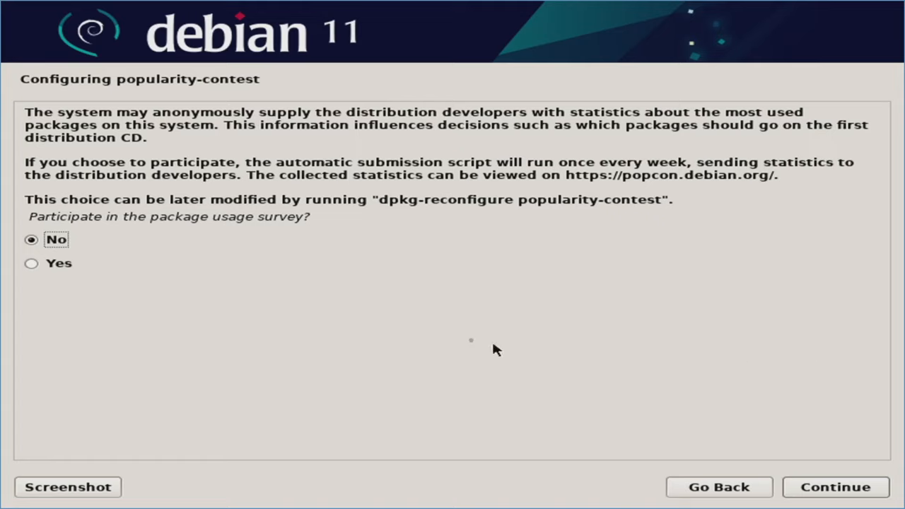
mouse_move(107, 243)
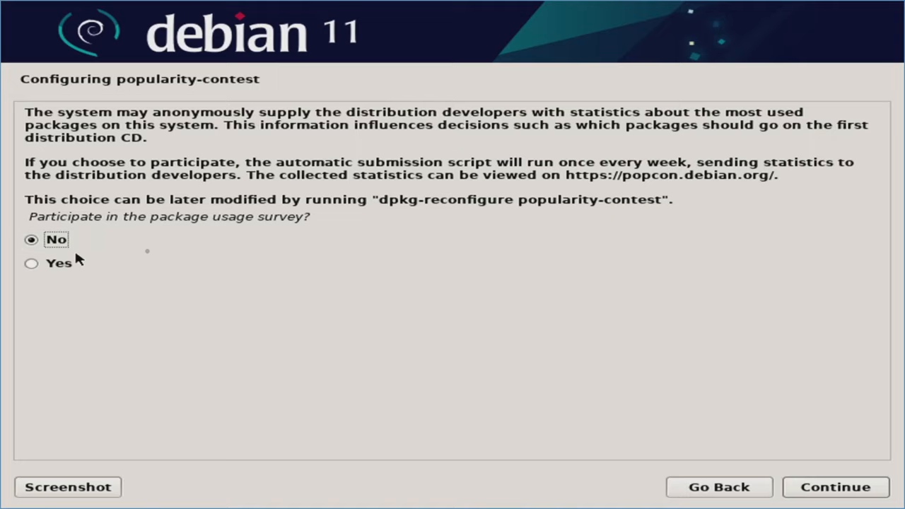
mouse_move(157, 257)
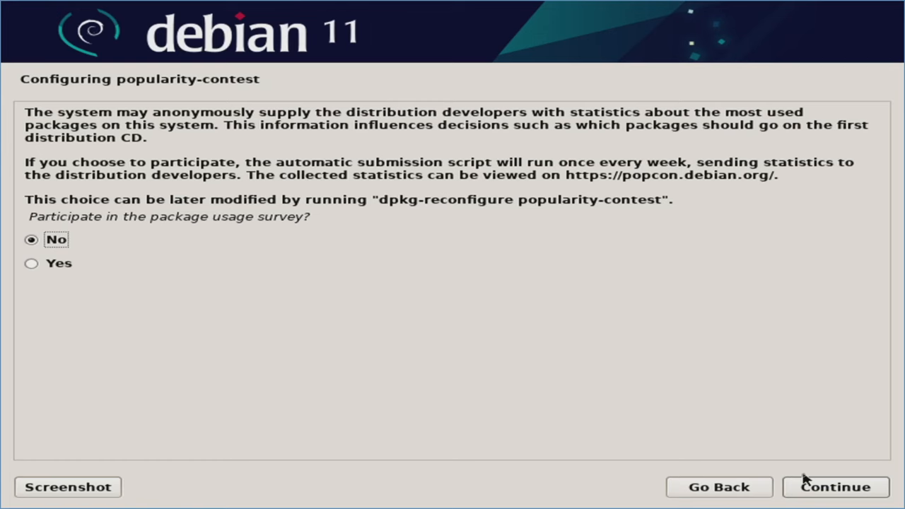
Decline popularity-contest and install GNOME with standard system utilities.
click(834, 487)
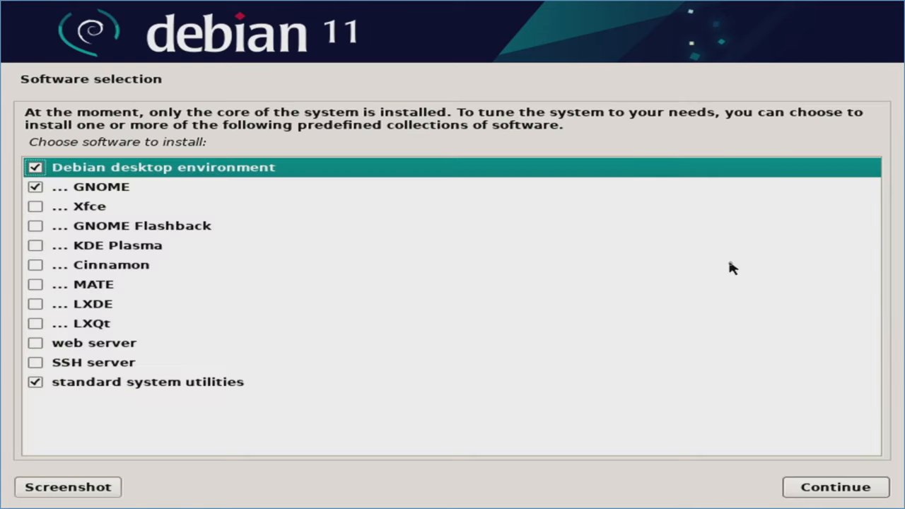
mouse_move(718, 268)
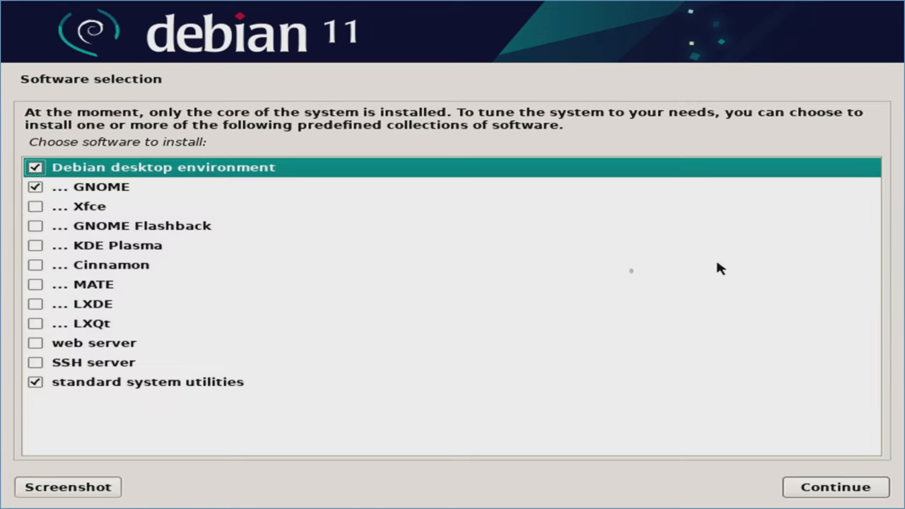
mouse_move(327, 247)
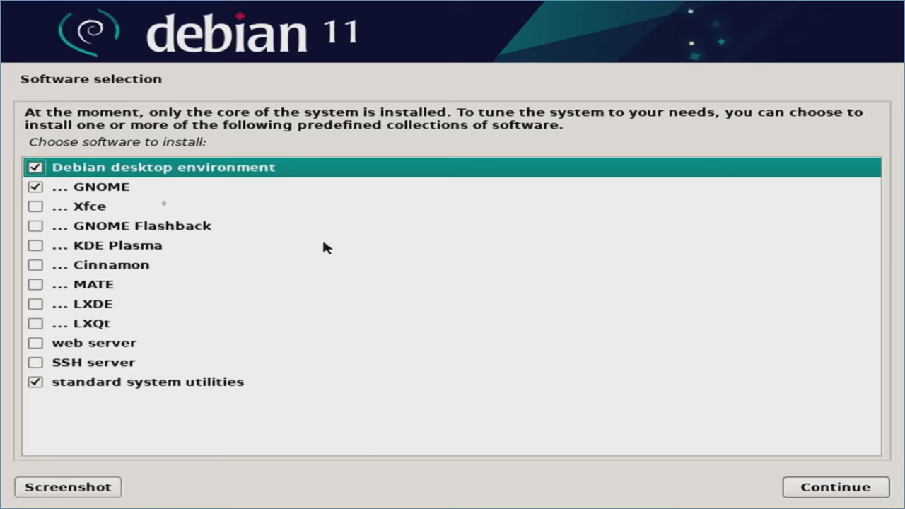
mouse_move(215, 338)
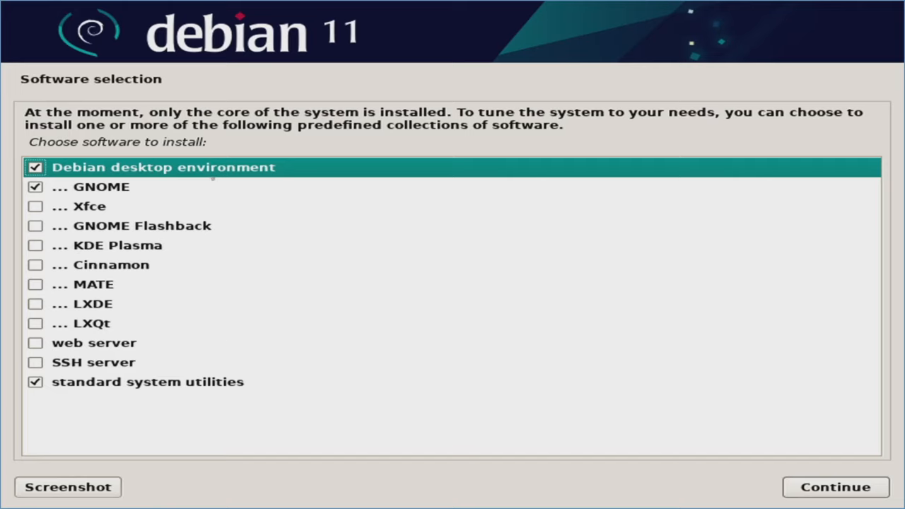
mouse_move(219, 209)
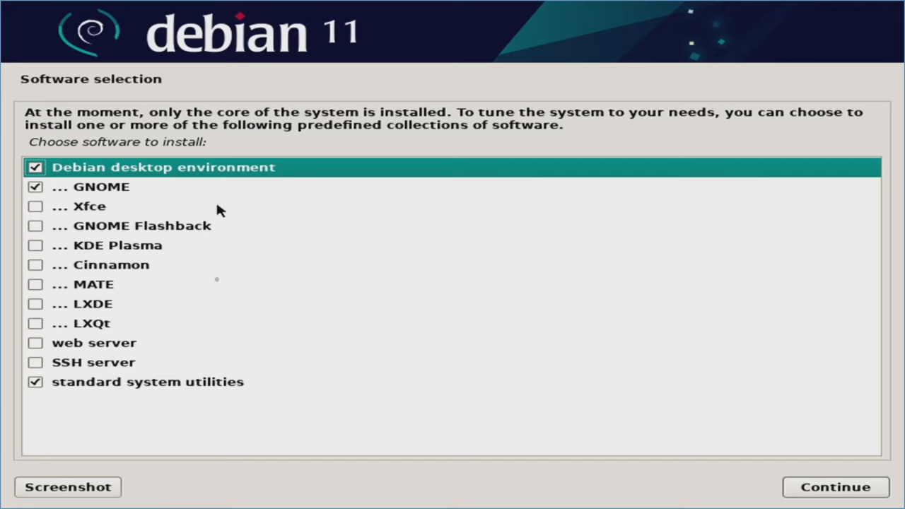
mouse_move(102, 373)
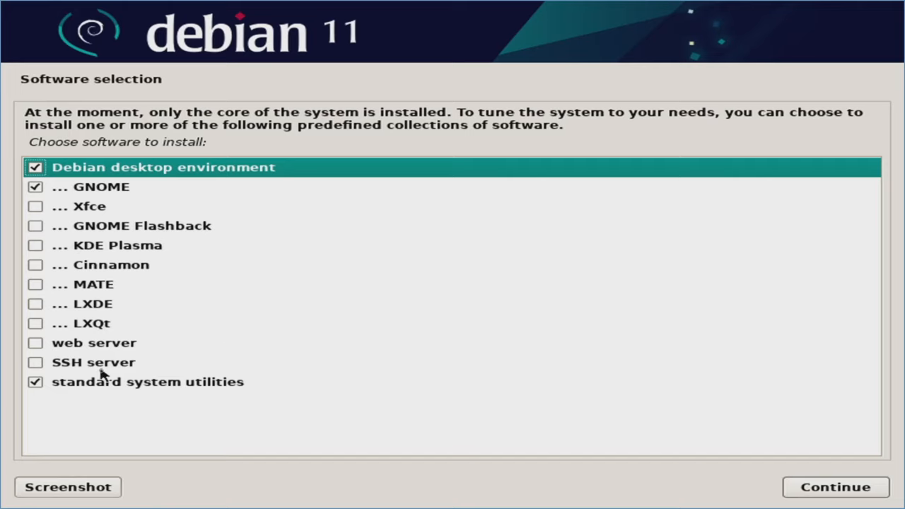
mouse_move(116, 348)
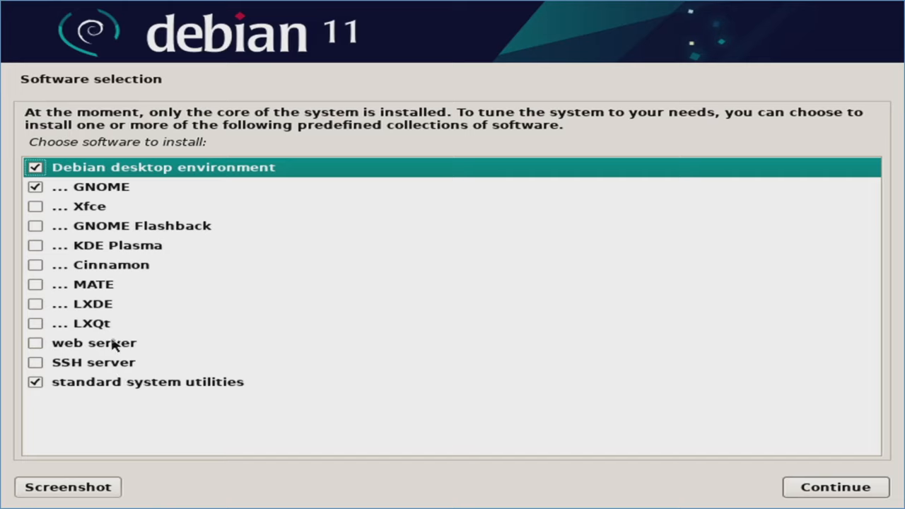
mouse_move(96, 191)
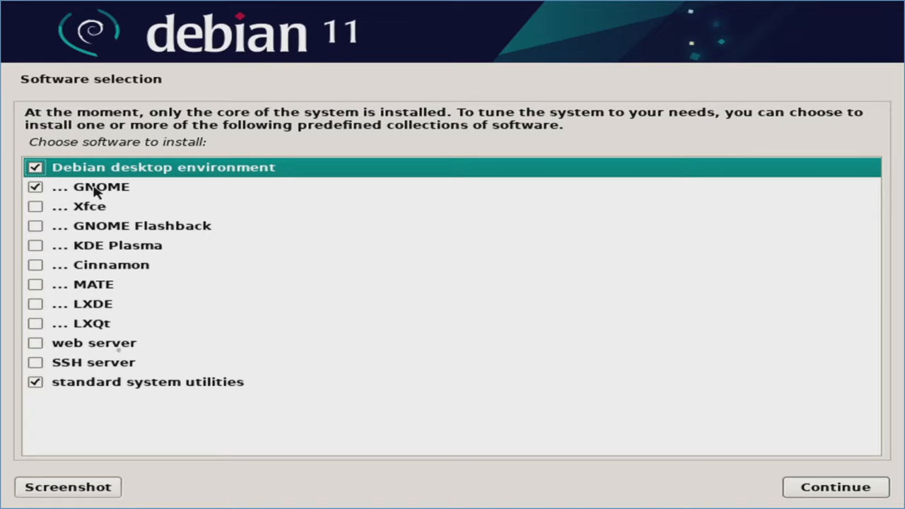
mouse_move(834, 486)
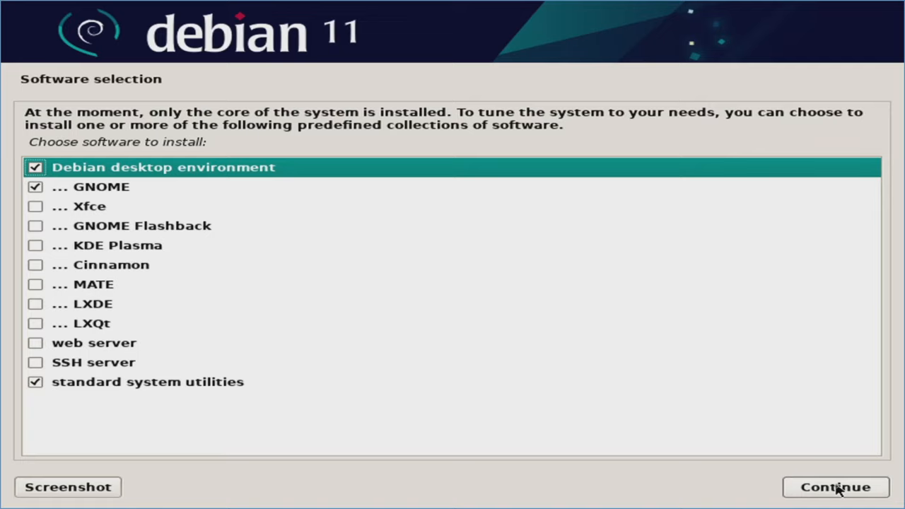
click(829, 487)
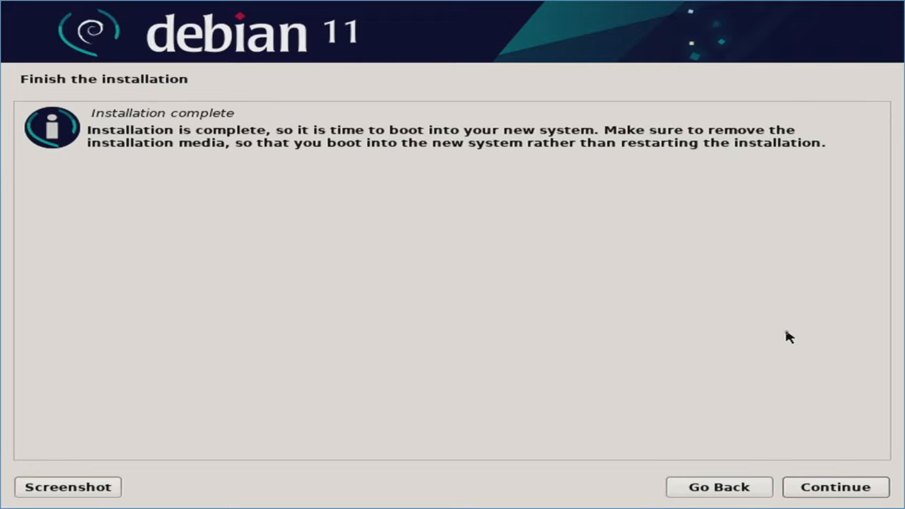
mouse_move(837, 482)
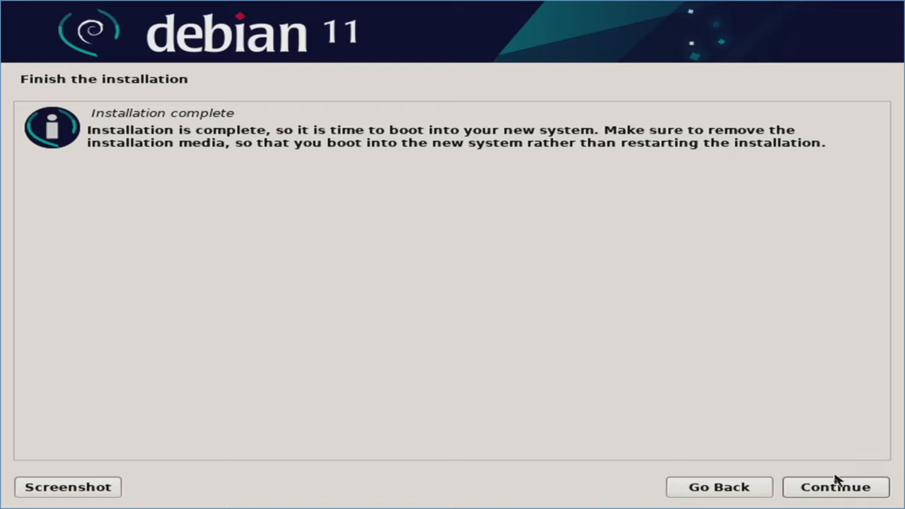
mouse_move(837, 495)
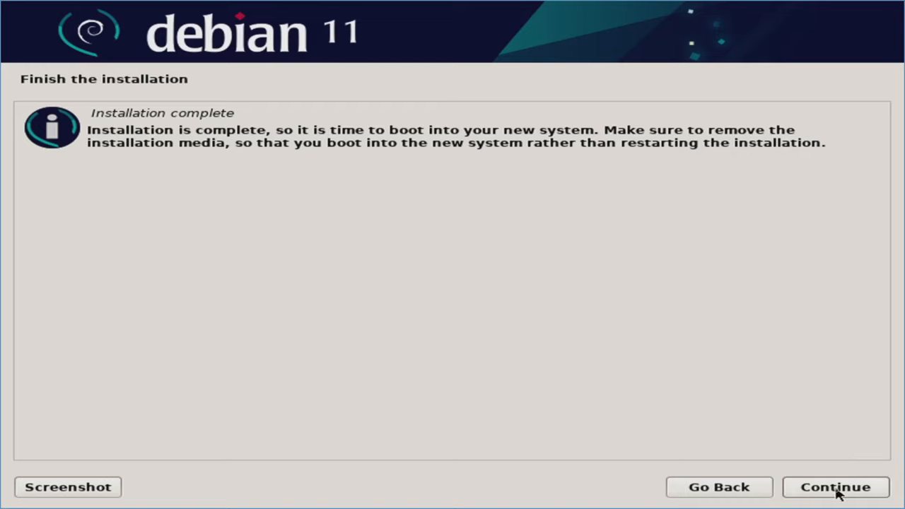
Reboot into the installed system and sign in as coffee.
click(834, 486)
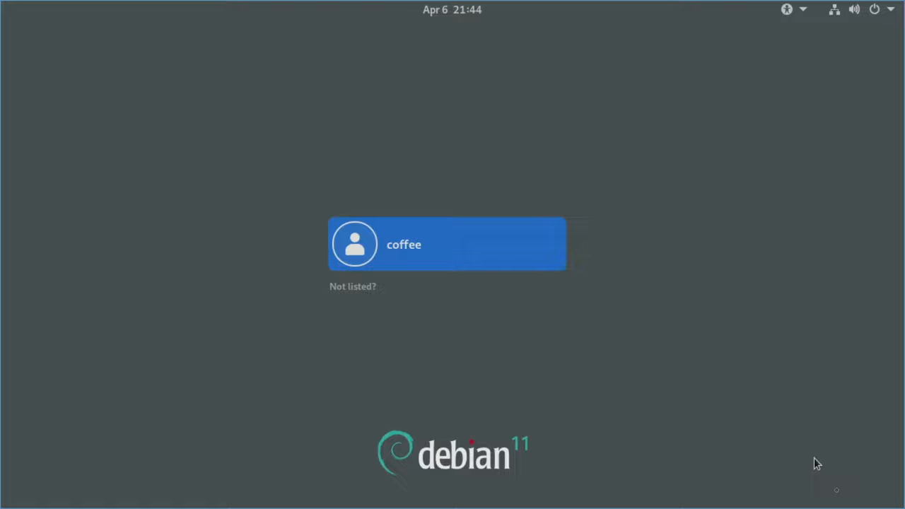
click(447, 243)
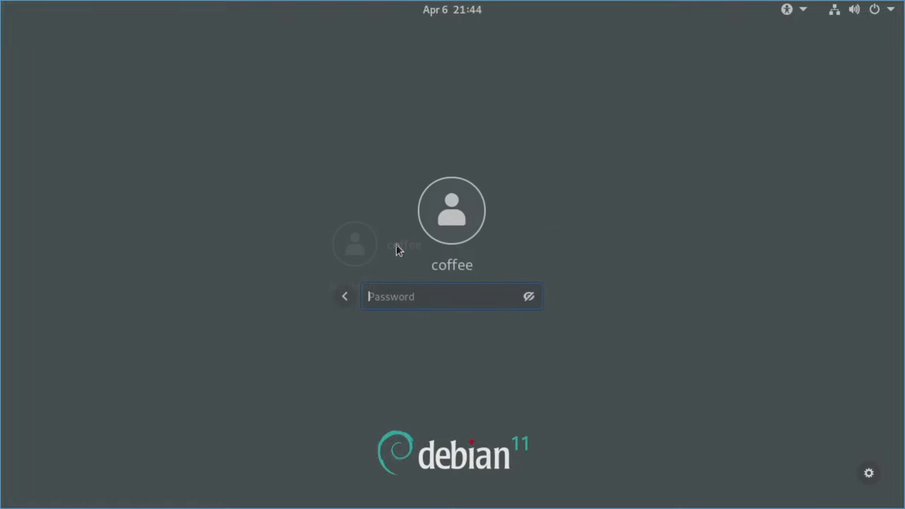
text(••••)
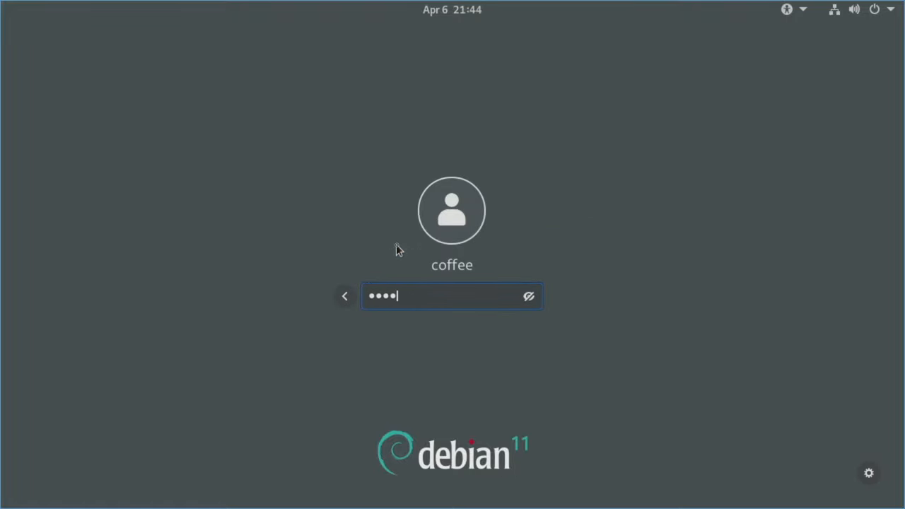
key(Return)
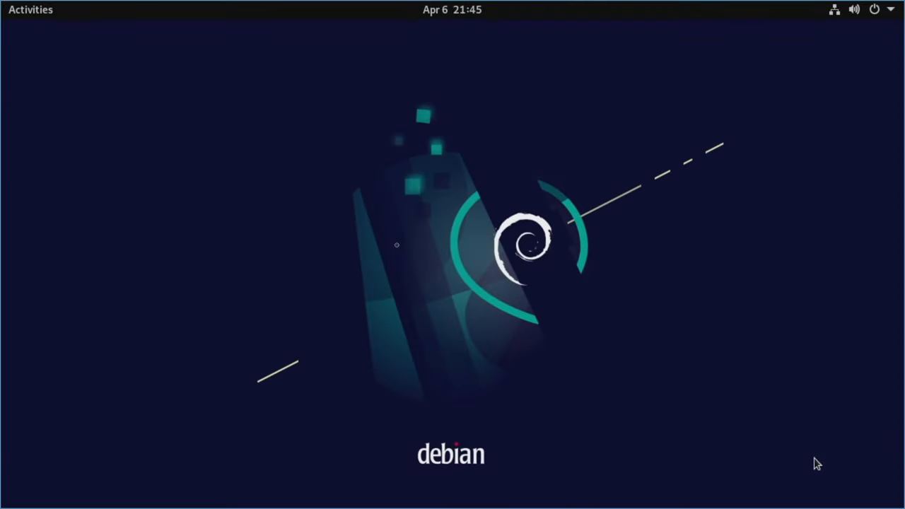
mouse_move(273, 144)
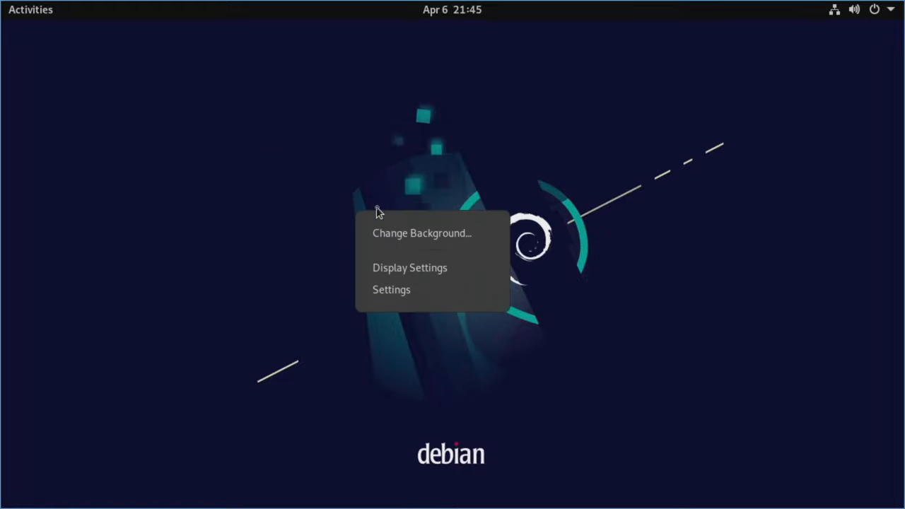
Change the desktop background to the grey Debian ink-splash wallpaper.
click(422, 233)
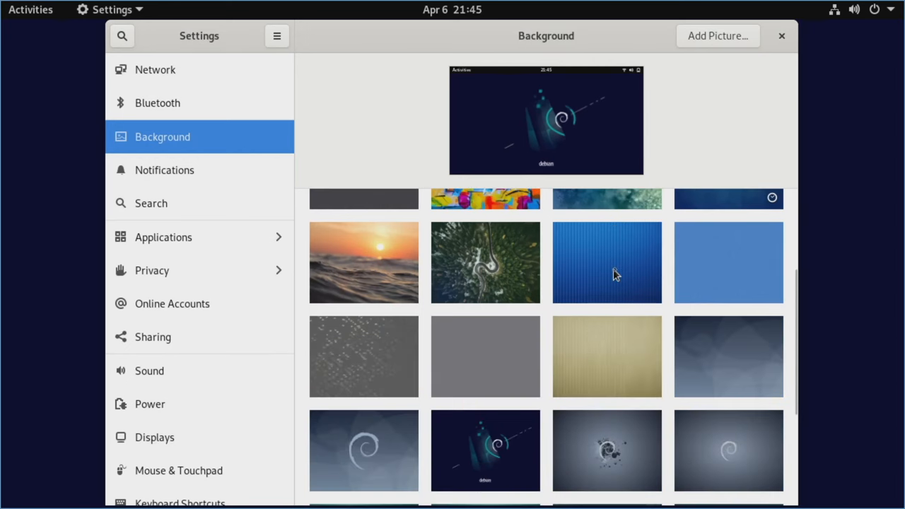
scroll(down, 3)
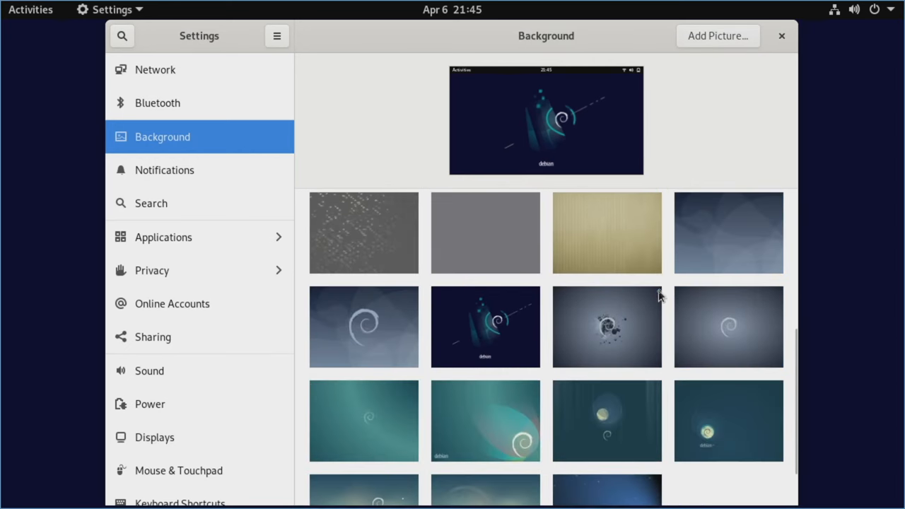
click(605, 325)
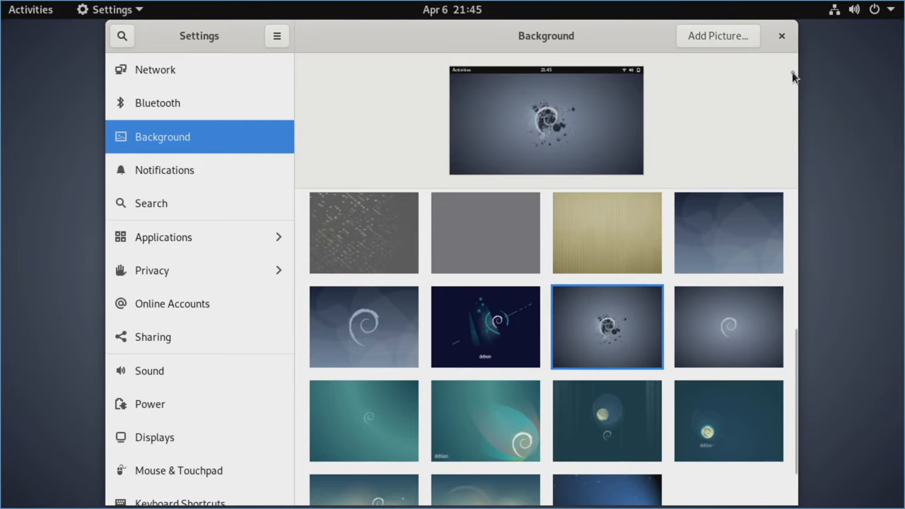
mouse_move(786, 78)
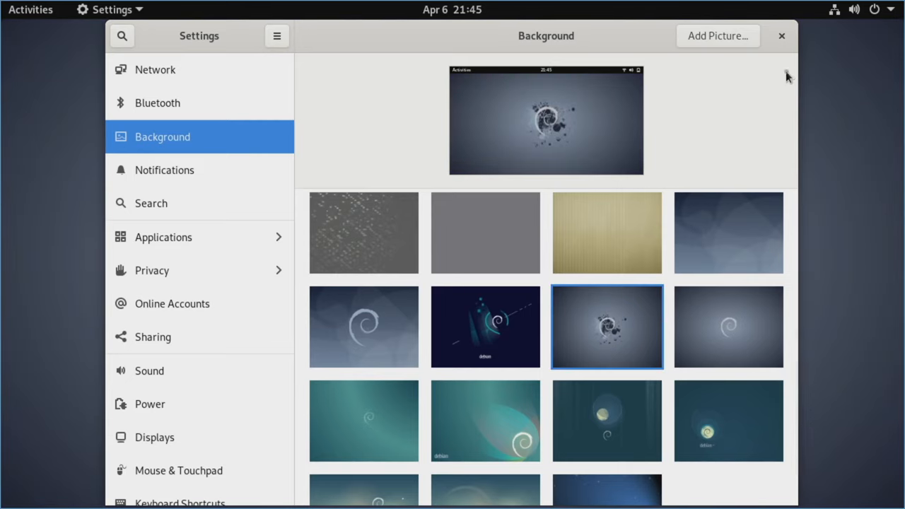
Set the display resolution to 1920×1080 (16:9) in Displays and keep the change.
click(153, 438)
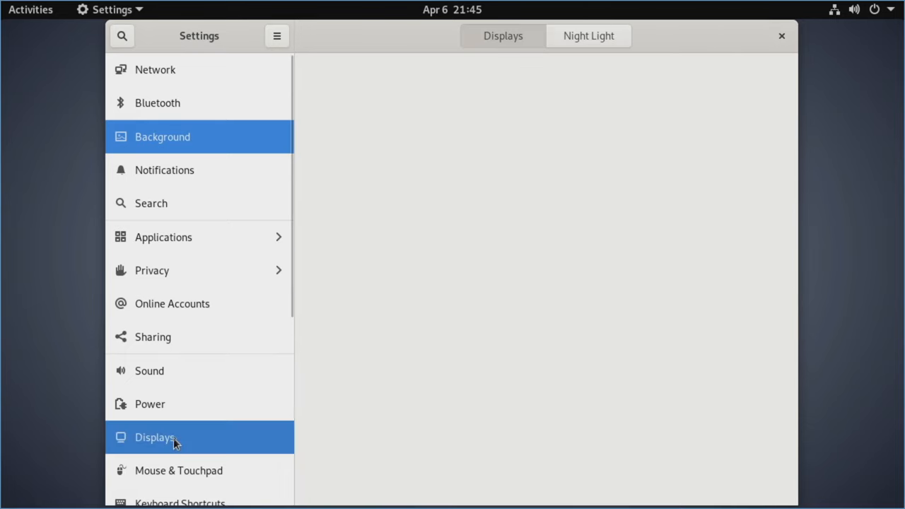
click(155, 437)
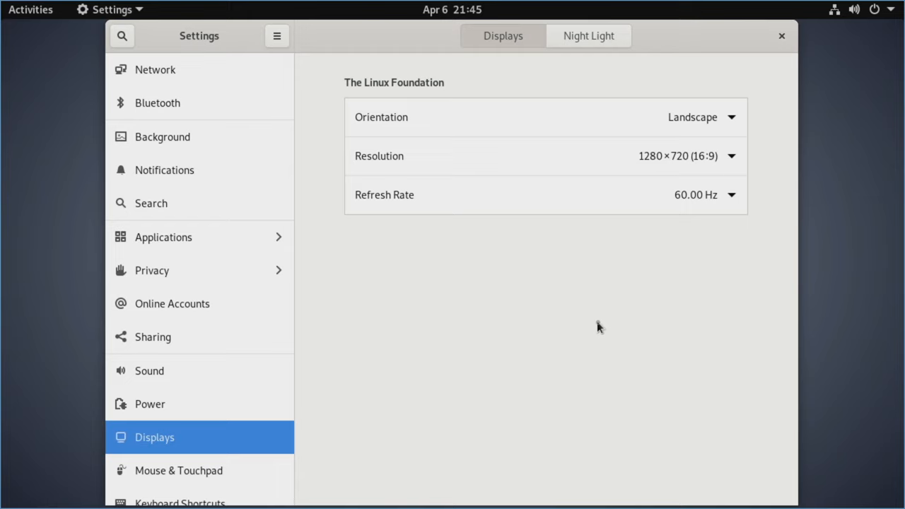
click(732, 156)
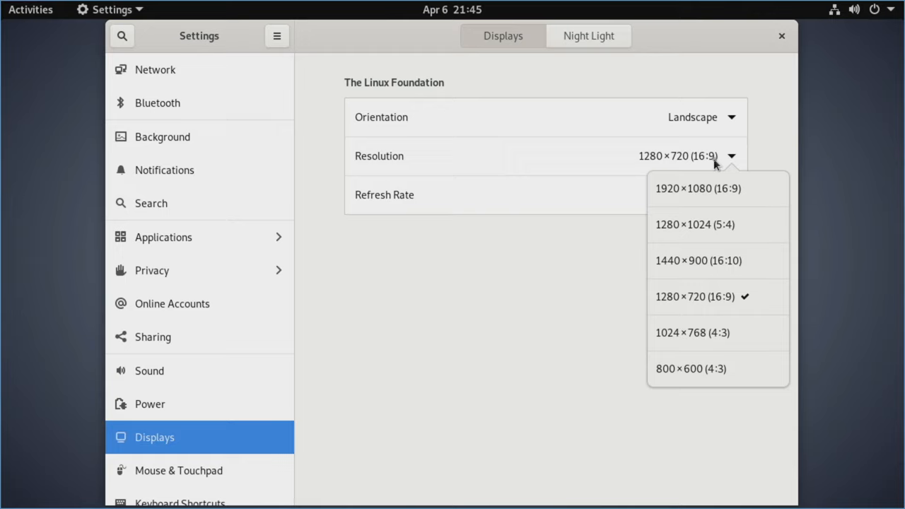
click(698, 189)
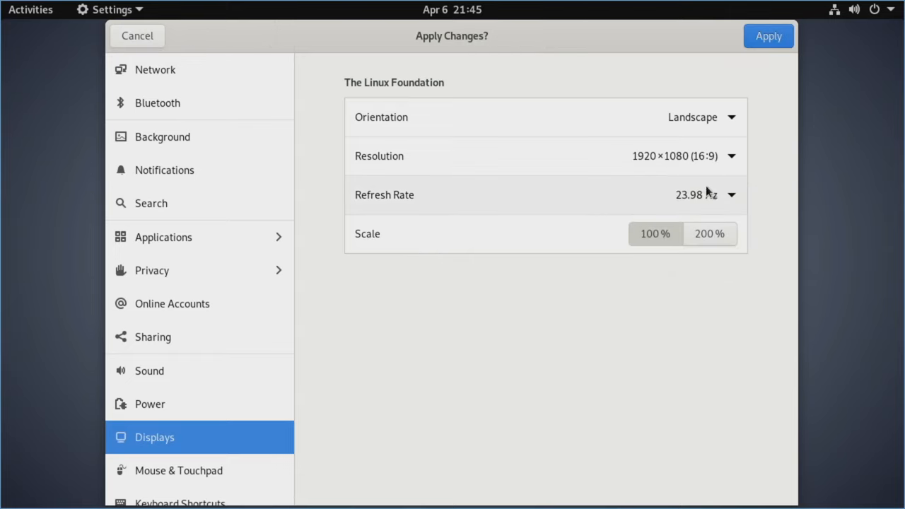
click(768, 36)
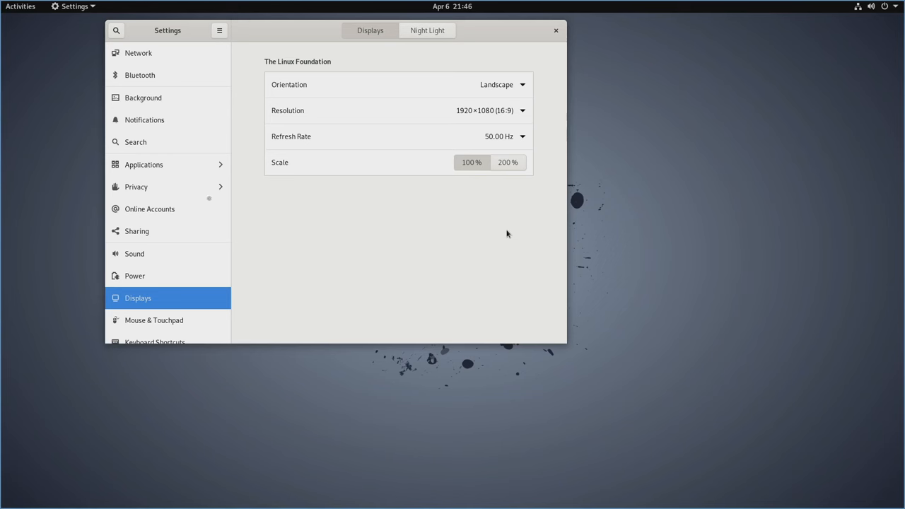
mouse_move(174, 151)
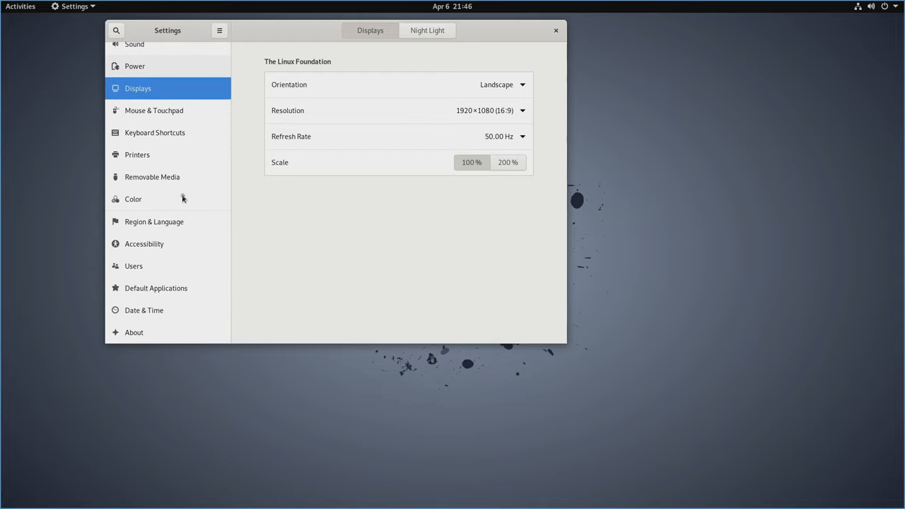
mouse_move(167, 317)
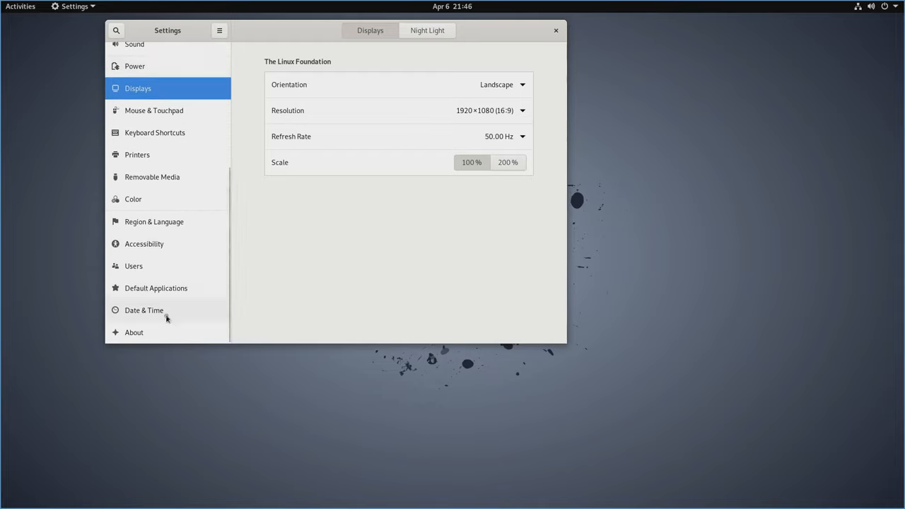
Switch the Date & Time clock format to AM/PM (12-hour).
click(144, 311)
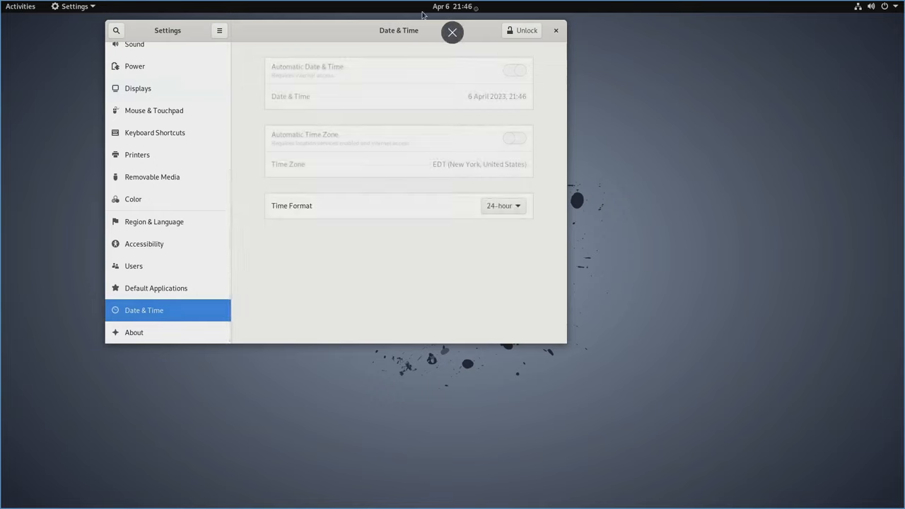
click(504, 206)
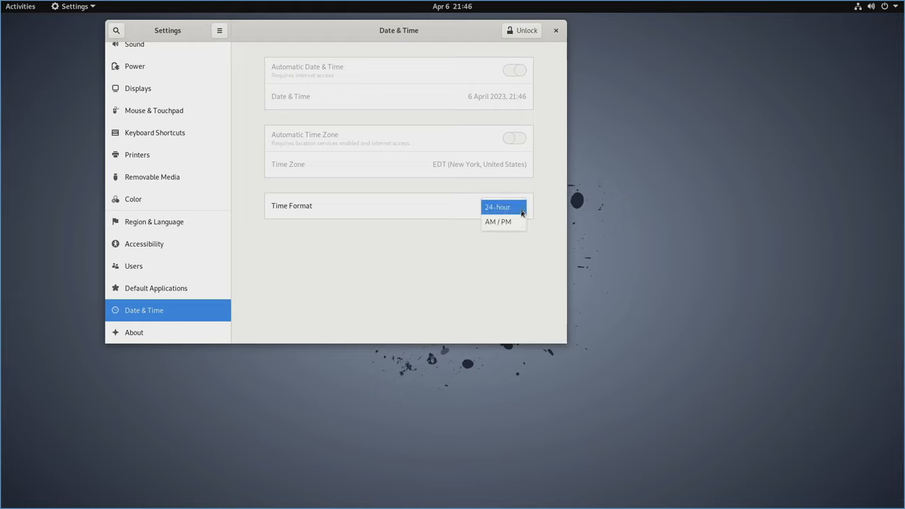
click(503, 220)
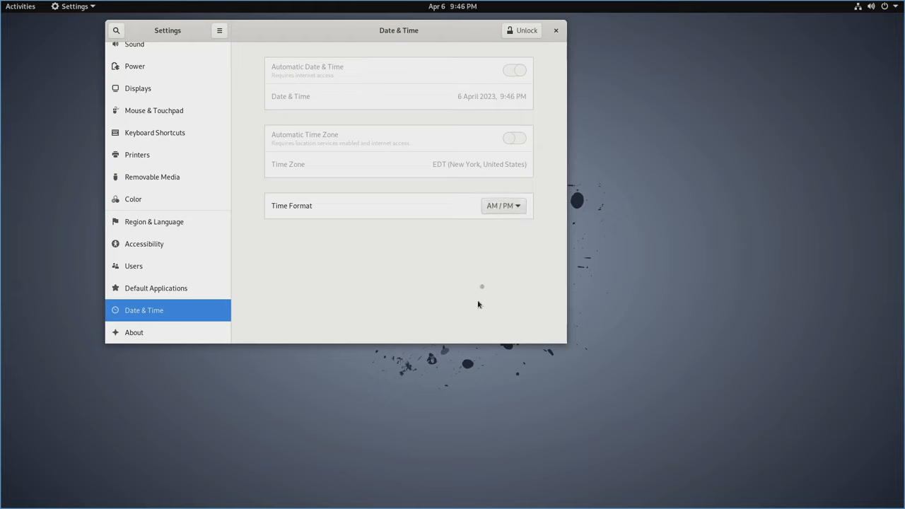
mouse_move(434, 63)
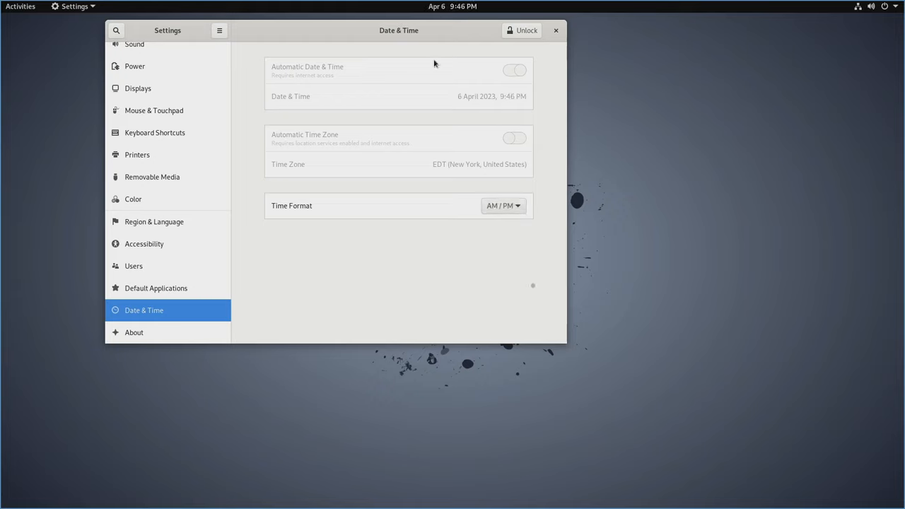
Review the About panel: device Coffee, 31.2 GiB memory, Debian GNU/Linux 11, GNOME 3.38.5.
click(133, 332)
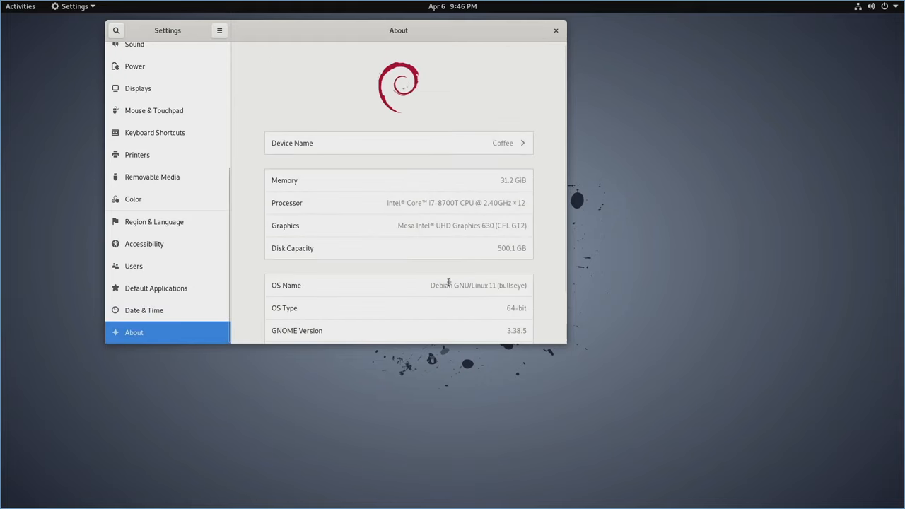
mouse_move(550, 195)
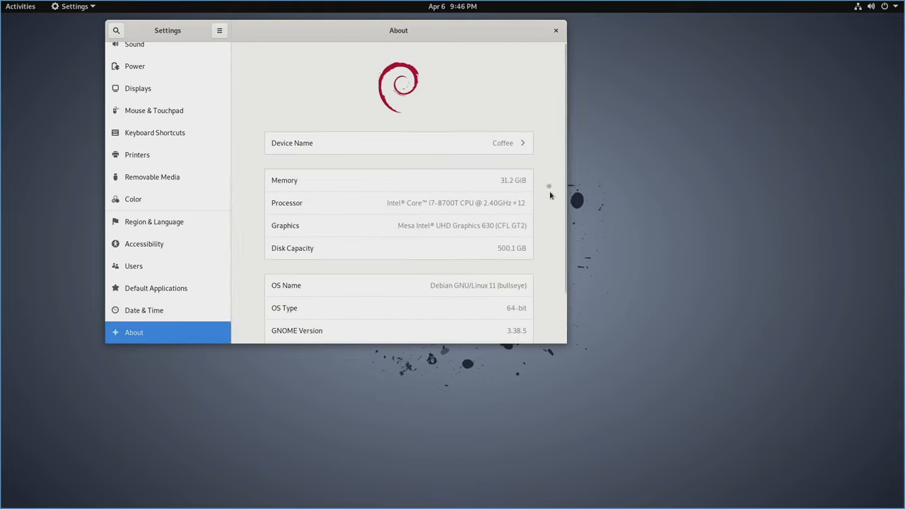
scroll(down, 3)
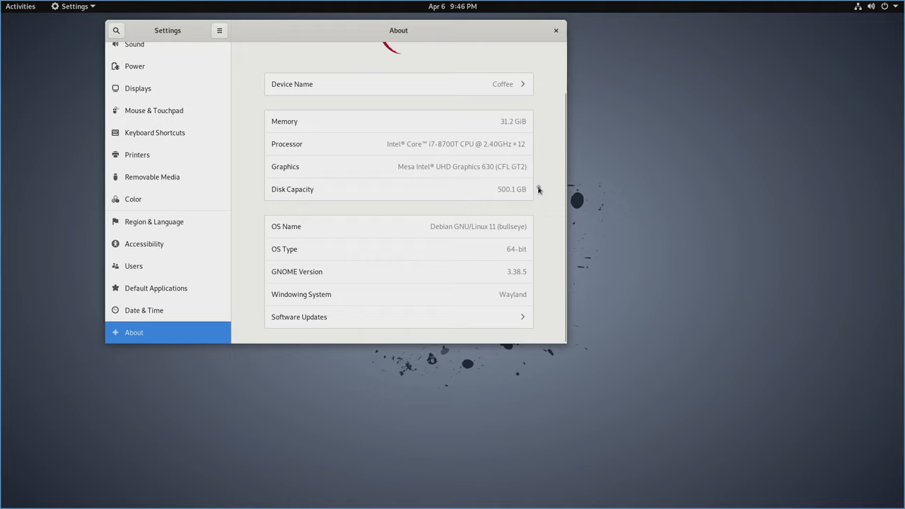
mouse_move(366, 320)
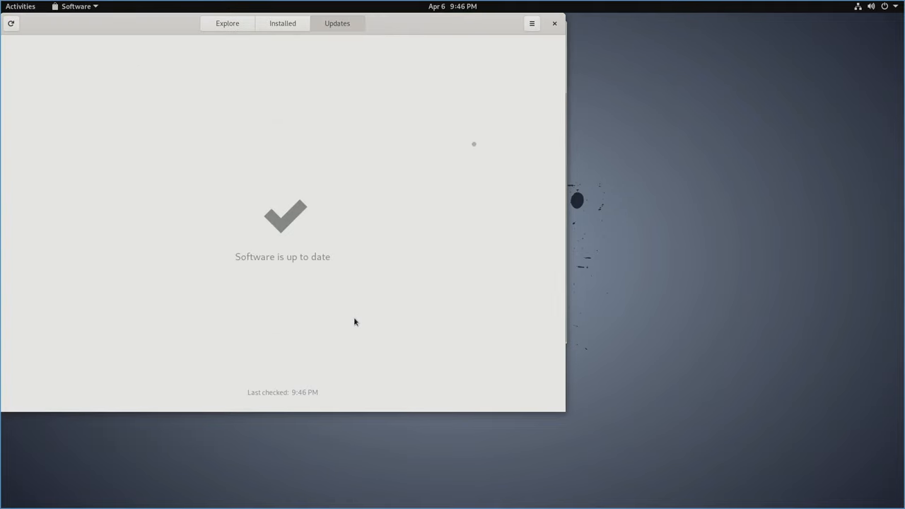
mouse_move(413, 136)
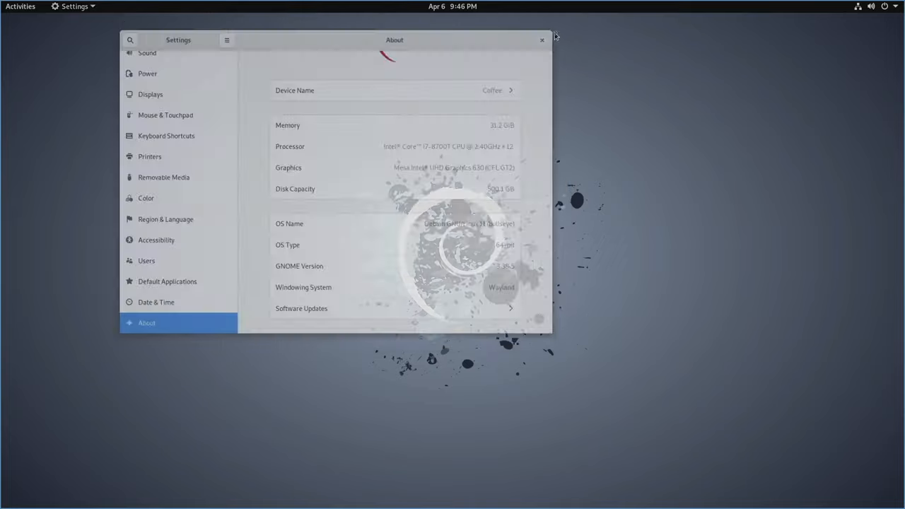
click(540, 39)
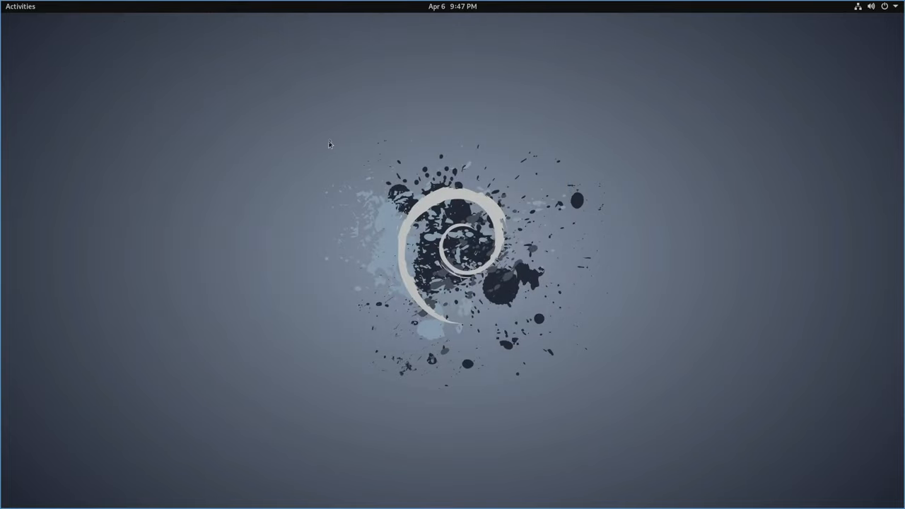
mouse_move(30, 17)
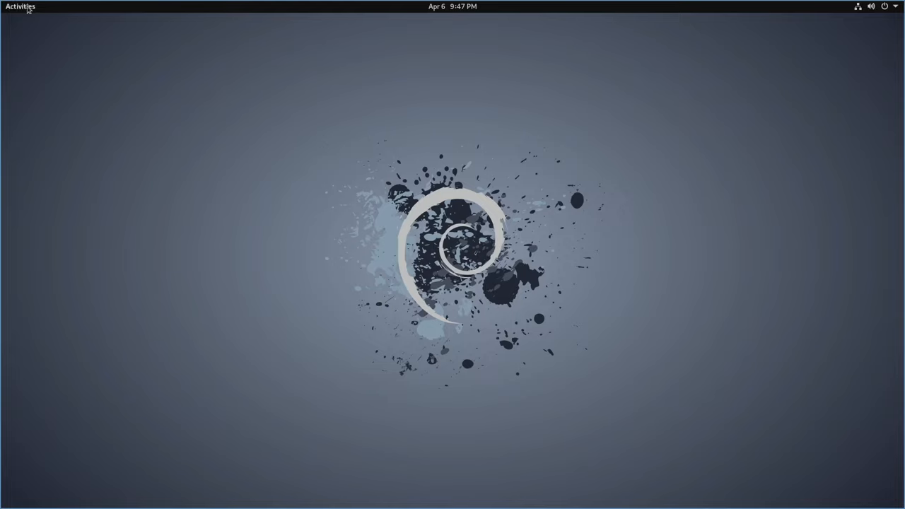
click(20, 8)
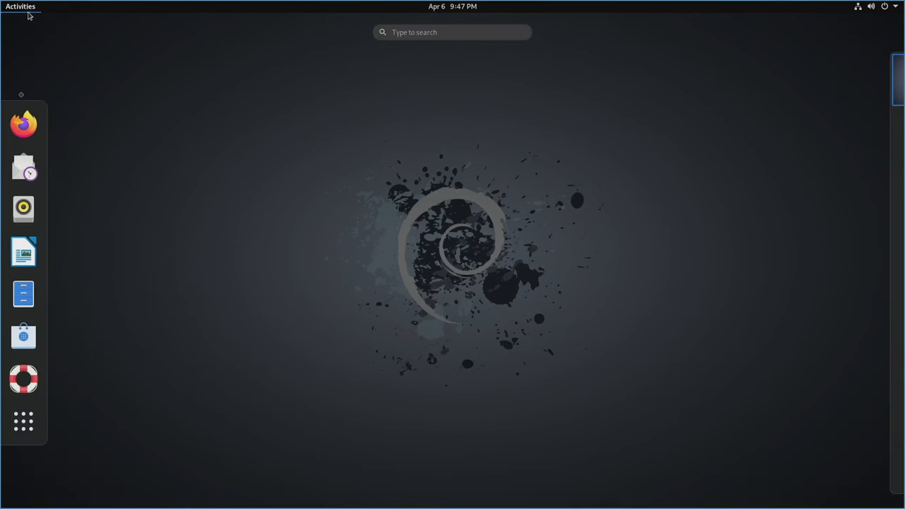
mouse_move(22, 127)
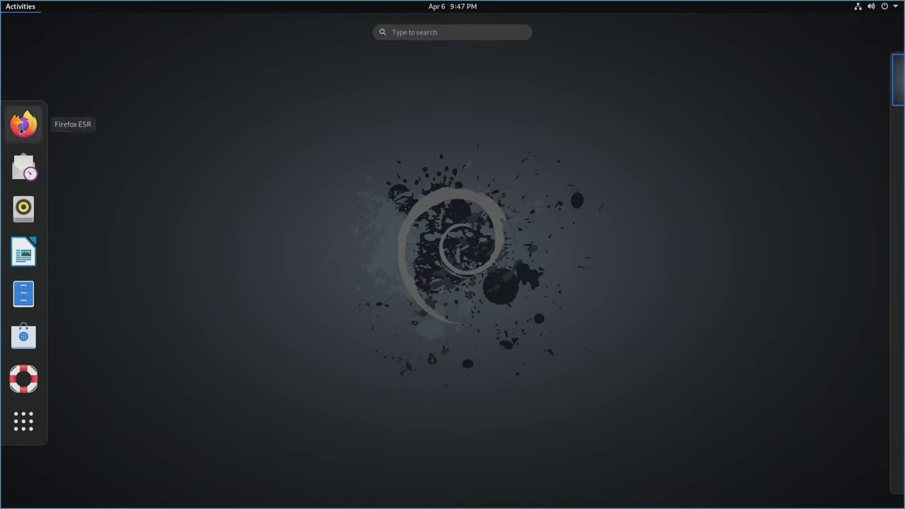
mouse_move(23, 167)
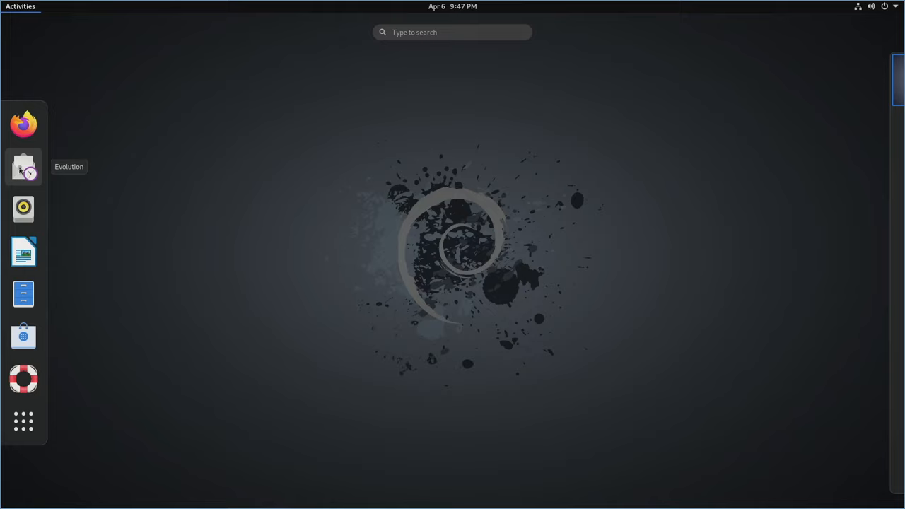
mouse_move(23, 208)
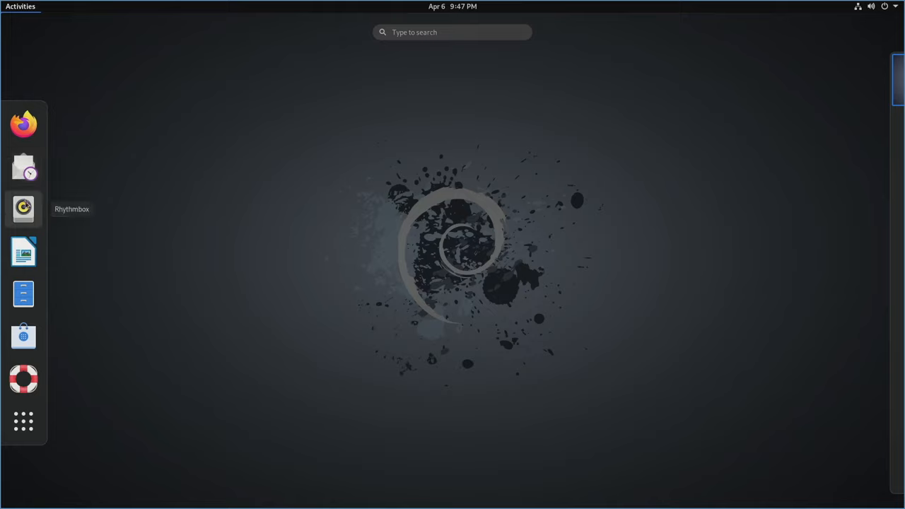
mouse_move(23, 252)
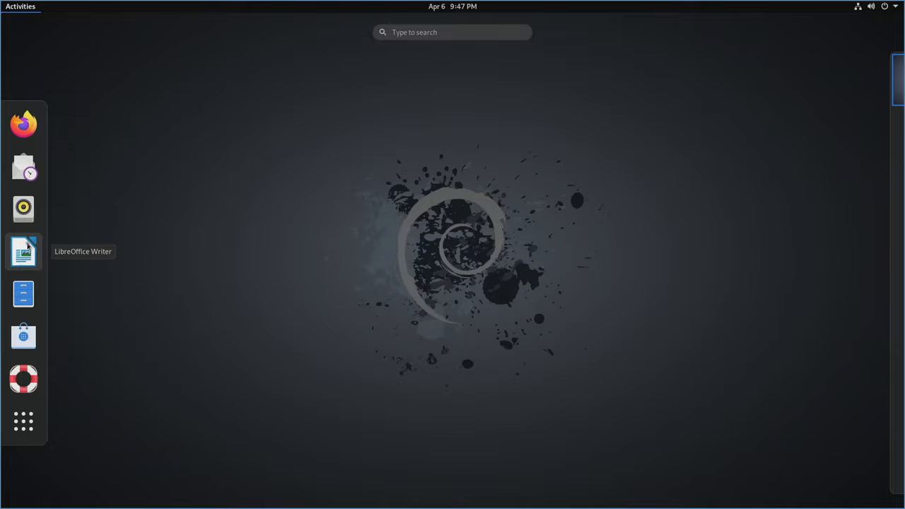
mouse_move(23, 295)
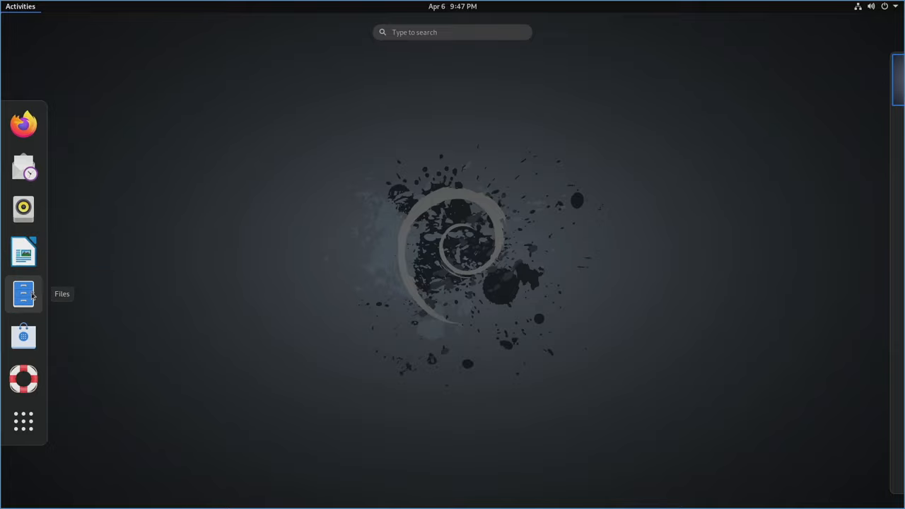
click(23, 294)
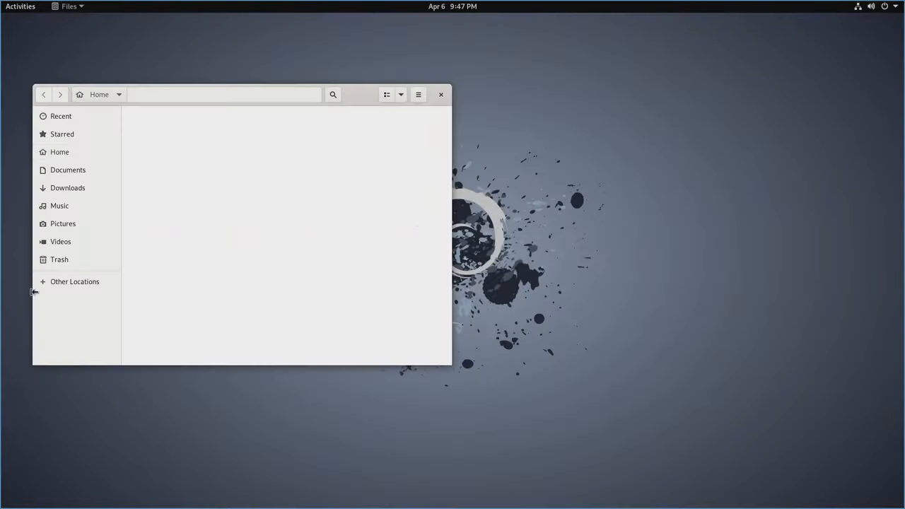
click(55, 151)
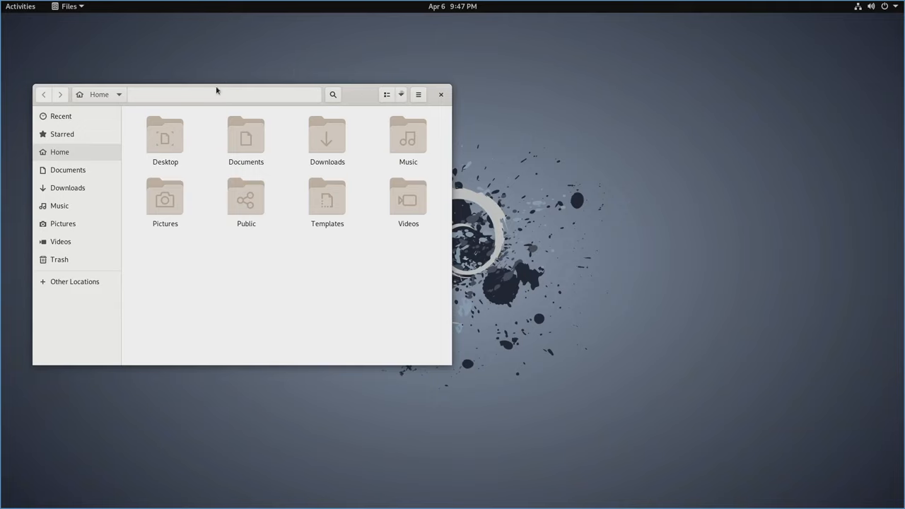
click(441, 94)
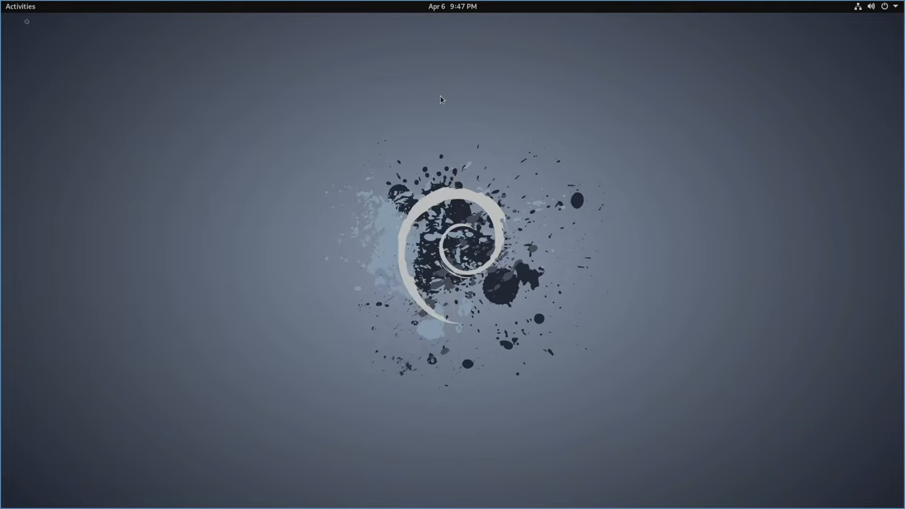
click(20, 6)
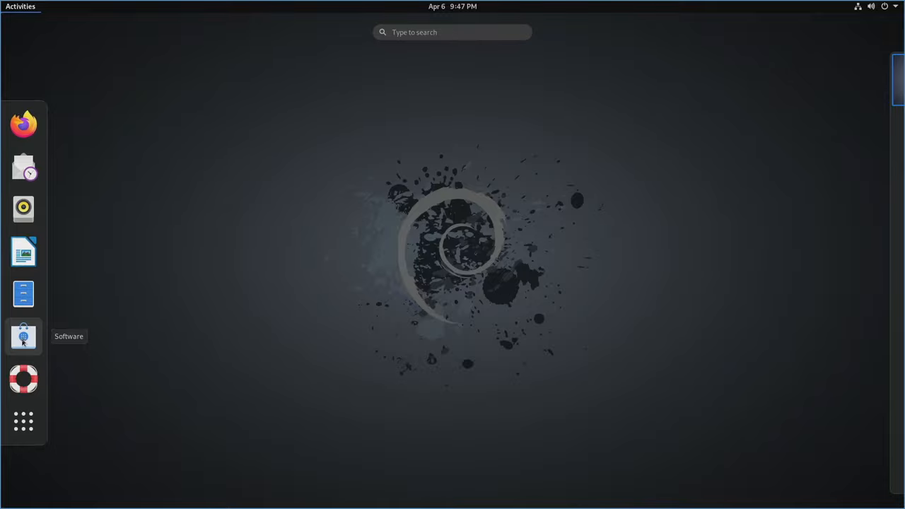
Confirm in GNOME Software's Updates view that everything is up to date, then close it.
click(22, 333)
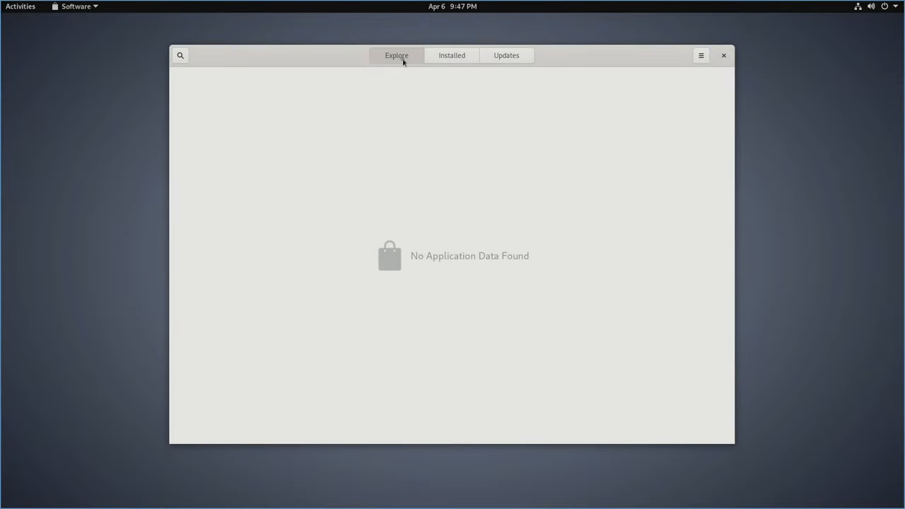
click(181, 56)
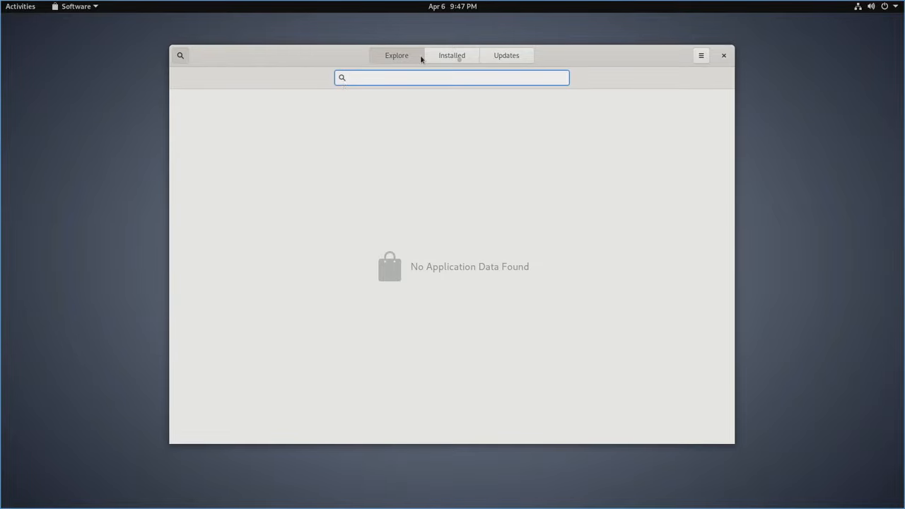
click(506, 55)
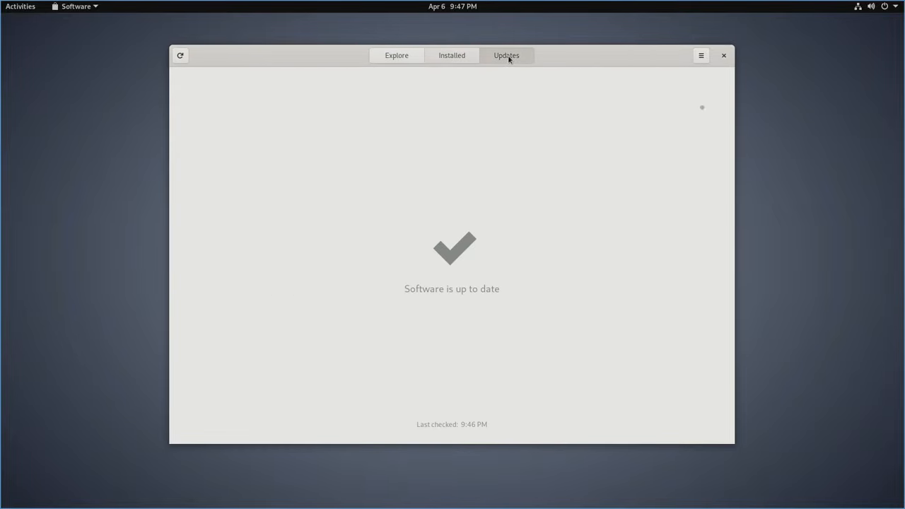
mouse_move(709, 117)
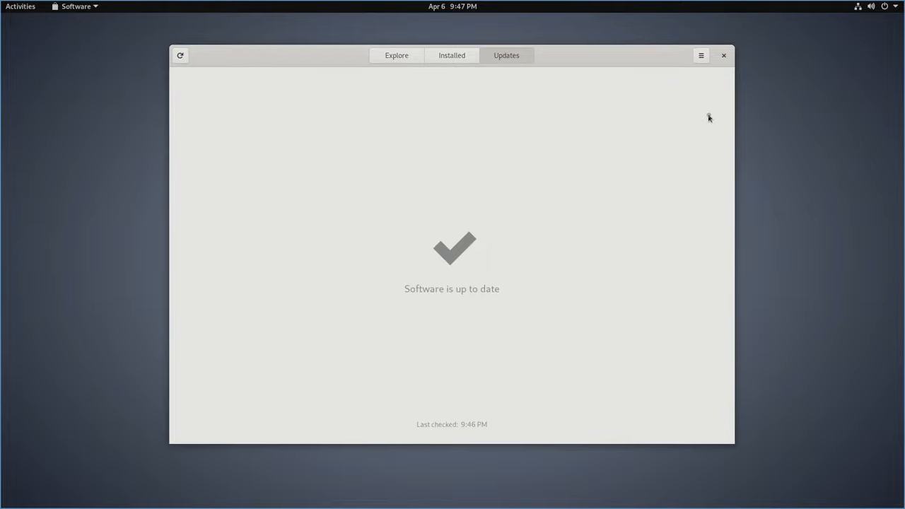
click(721, 55)
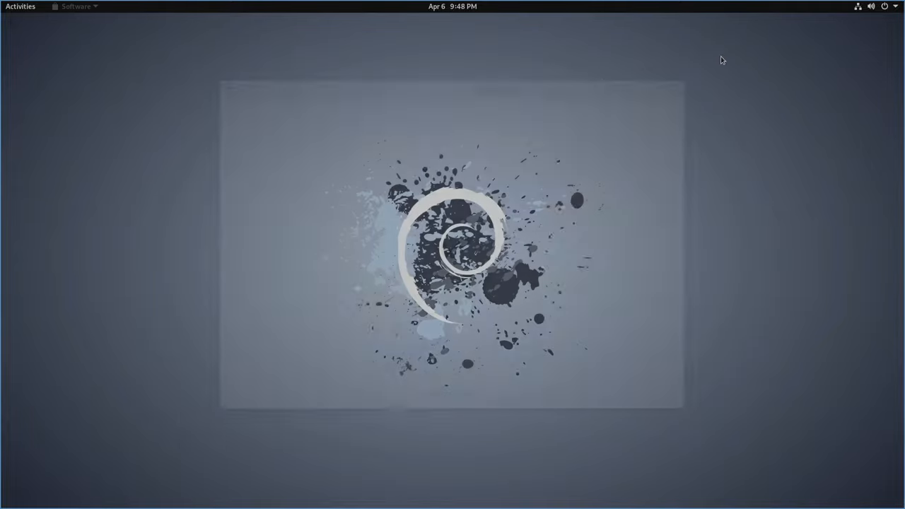
Browse the applications grid from Activities to find Software & Updates.
click(19, 6)
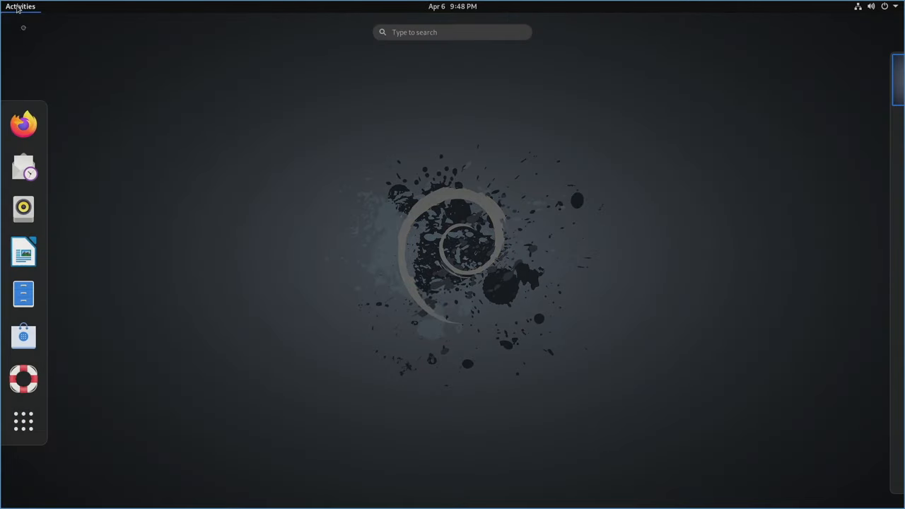
mouse_move(23, 379)
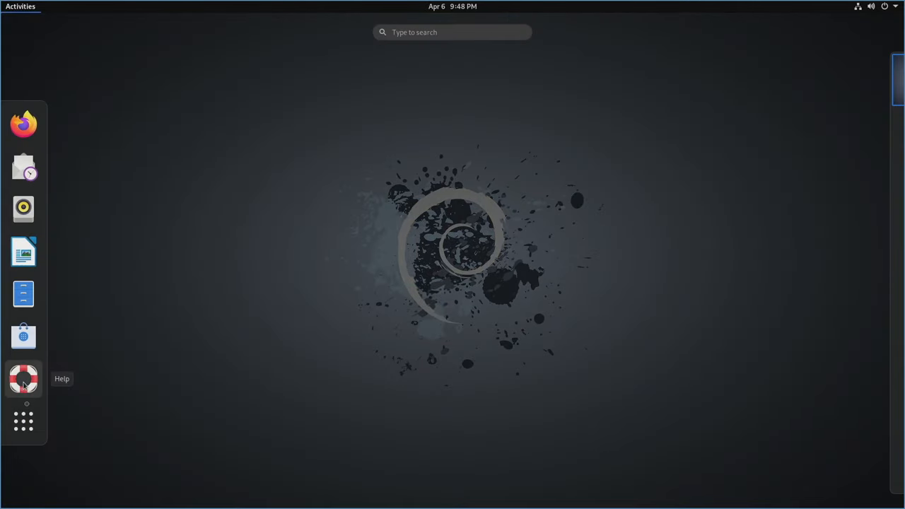
mouse_move(22, 421)
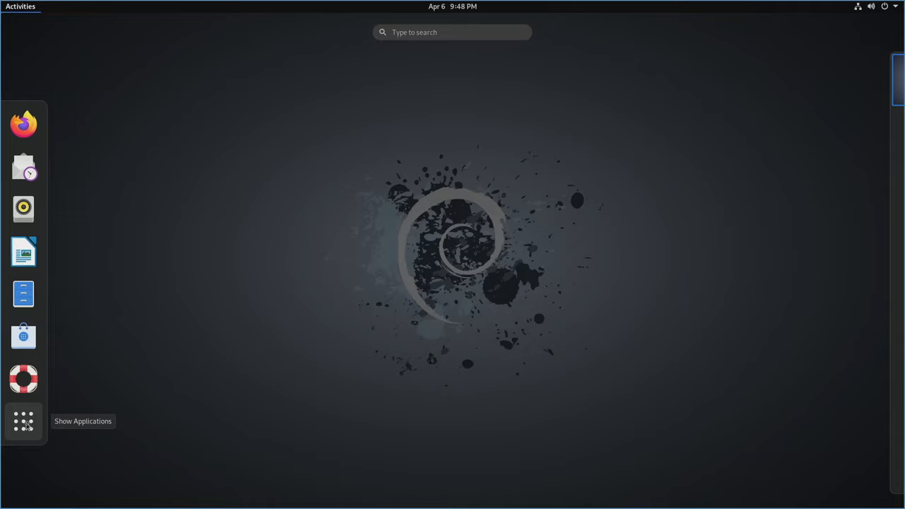
click(22, 421)
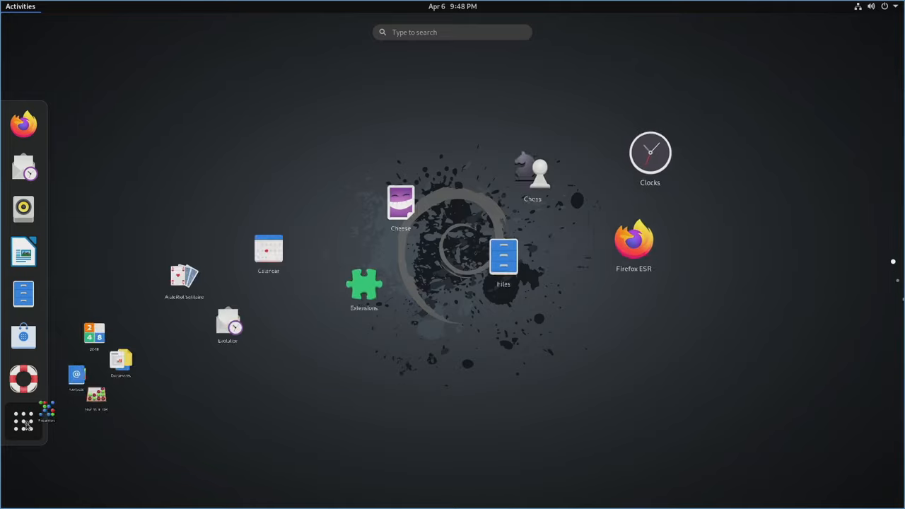
click(22, 416)
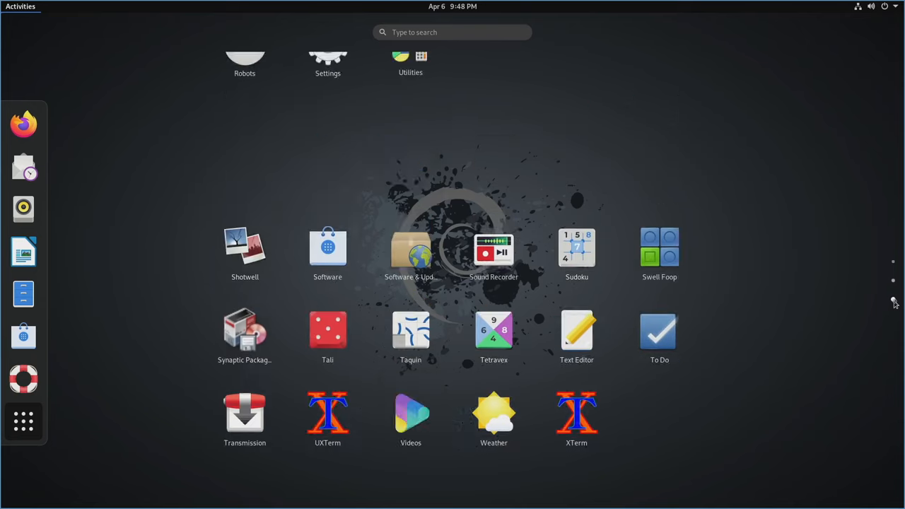
scroll(down, 3)
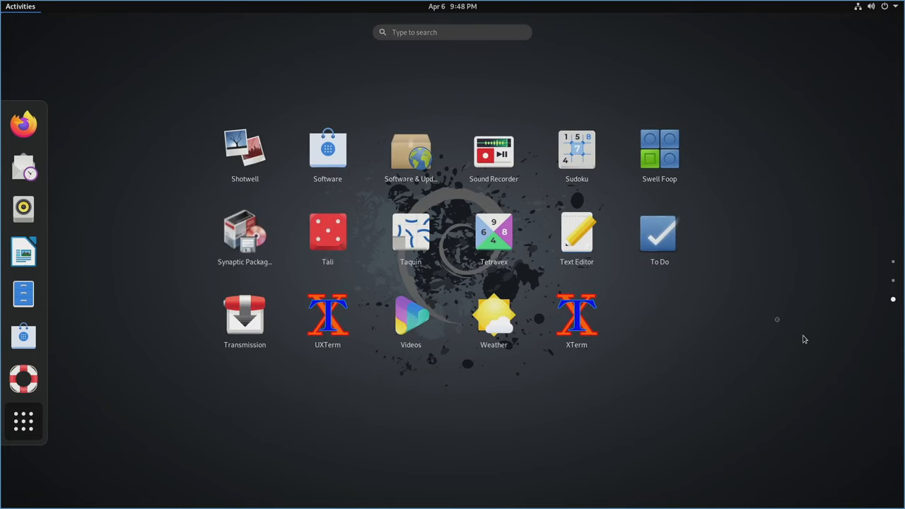
mouse_move(410, 150)
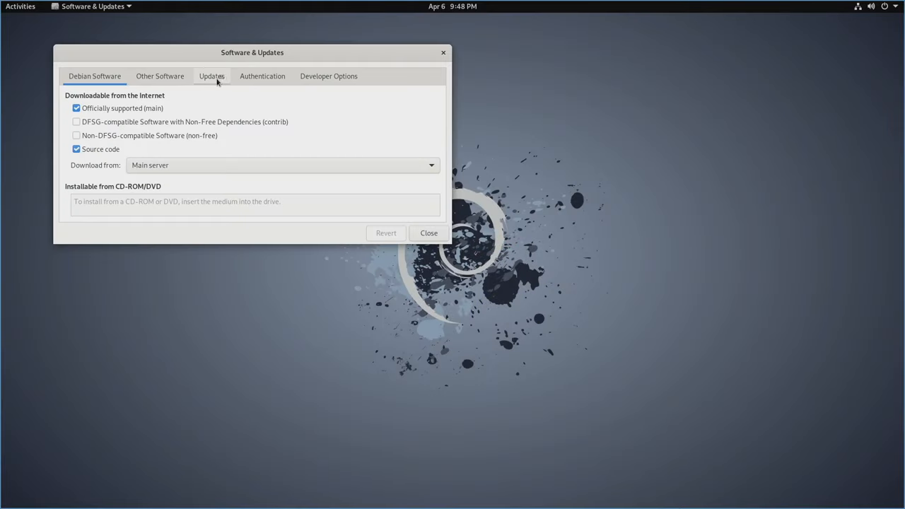
Set update checks to Daily, authenticating as administrator.
click(212, 76)
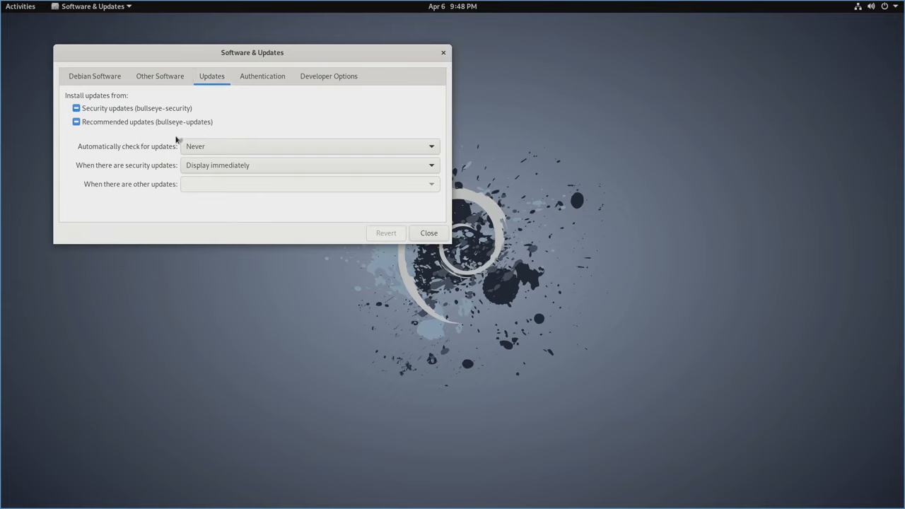
click(308, 146)
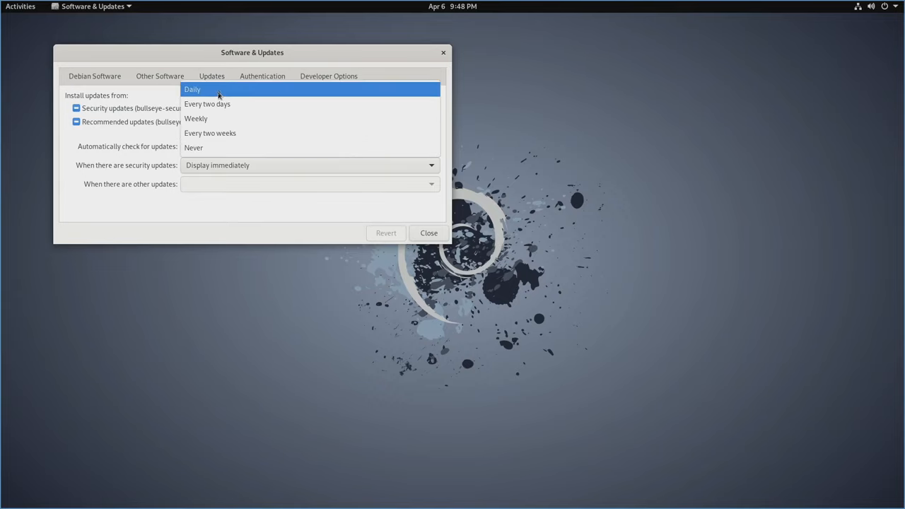
click(192, 147)
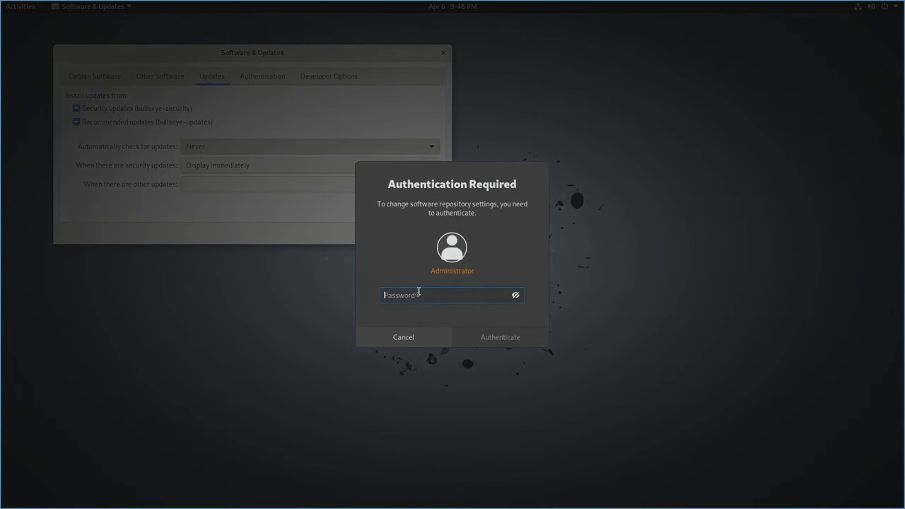
click(500, 336)
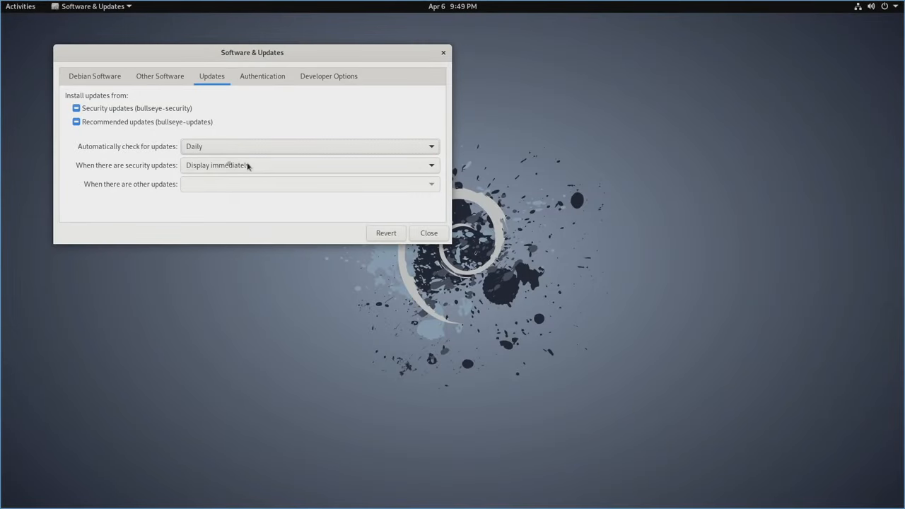
mouse_move(141, 174)
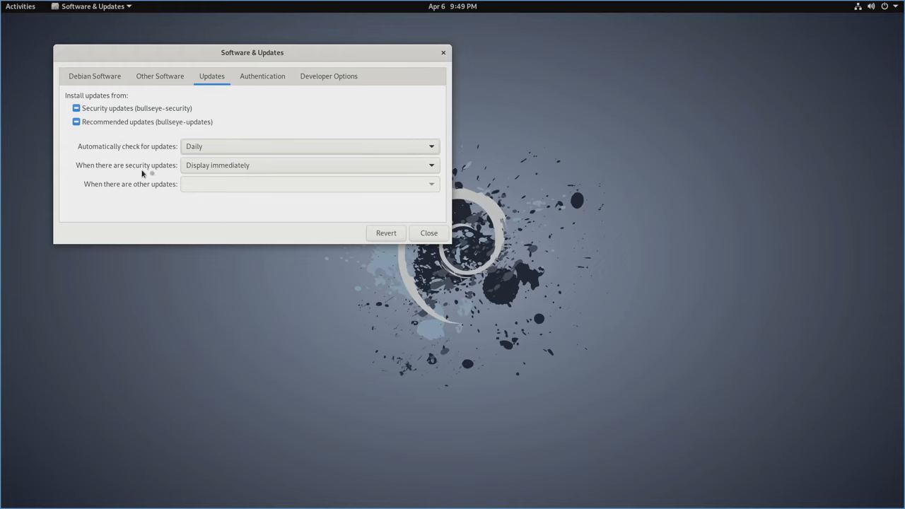
Set security updates to download and install automatically, then close Software & Updates.
click(308, 164)
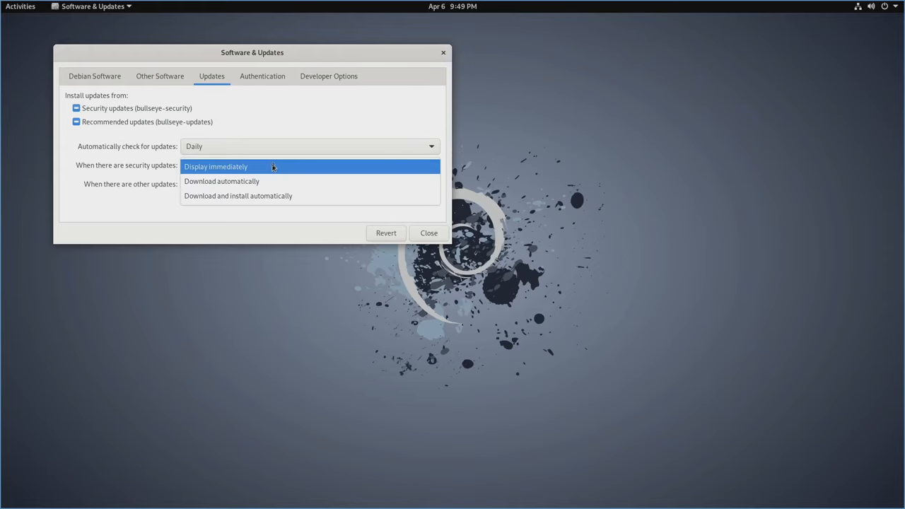
mouse_move(269, 181)
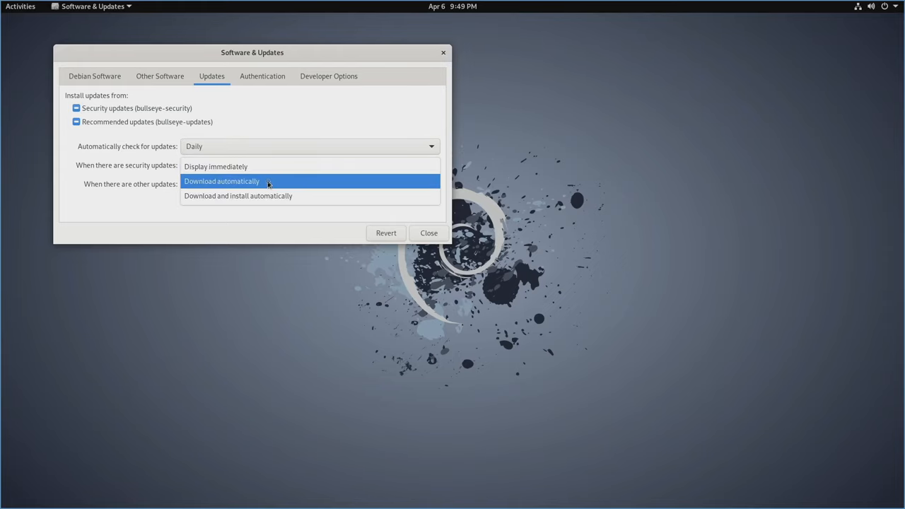
mouse_move(277, 197)
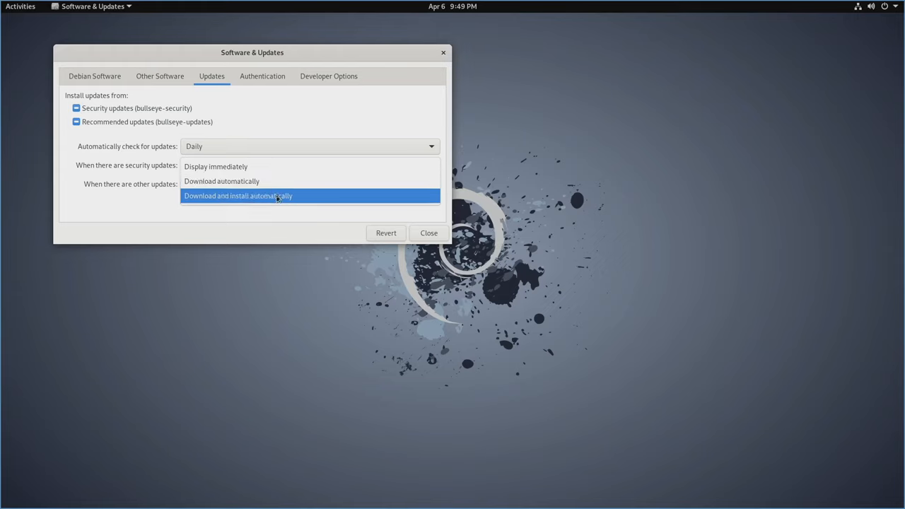
click(237, 195)
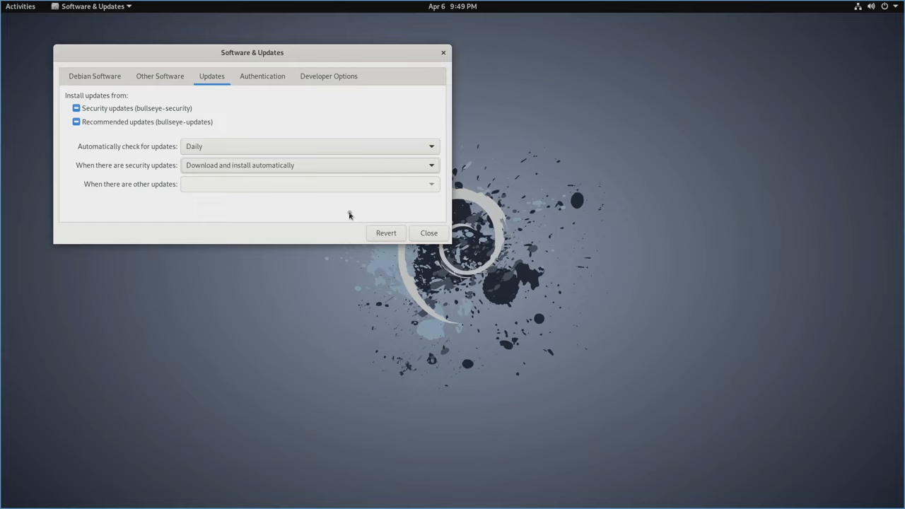
mouse_move(361, 209)
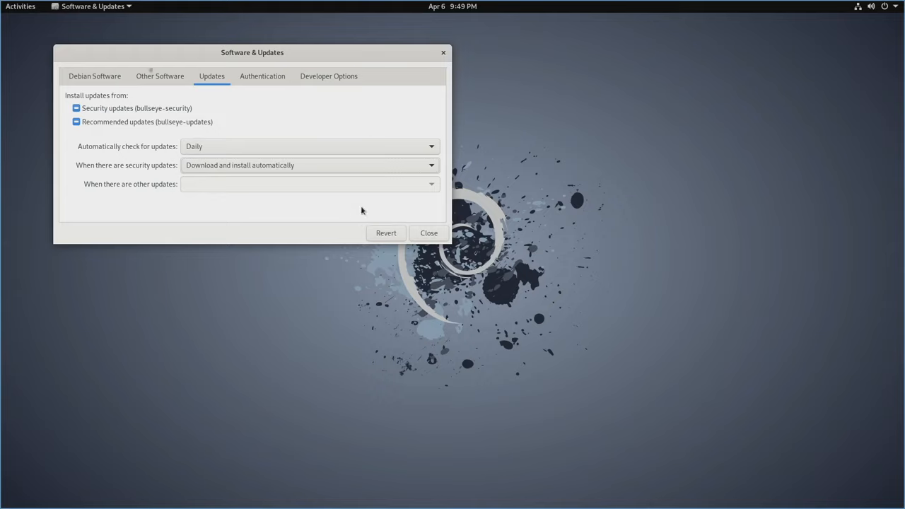
mouse_move(422, 212)
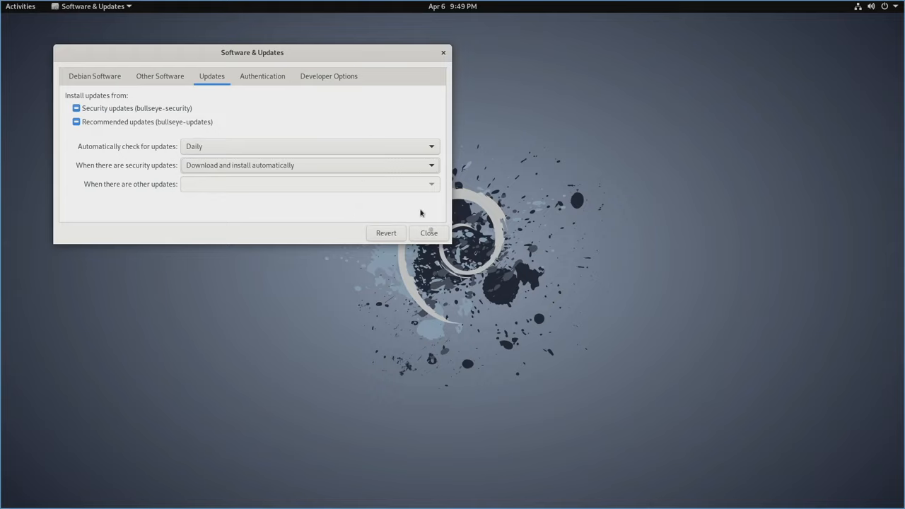
click(428, 232)
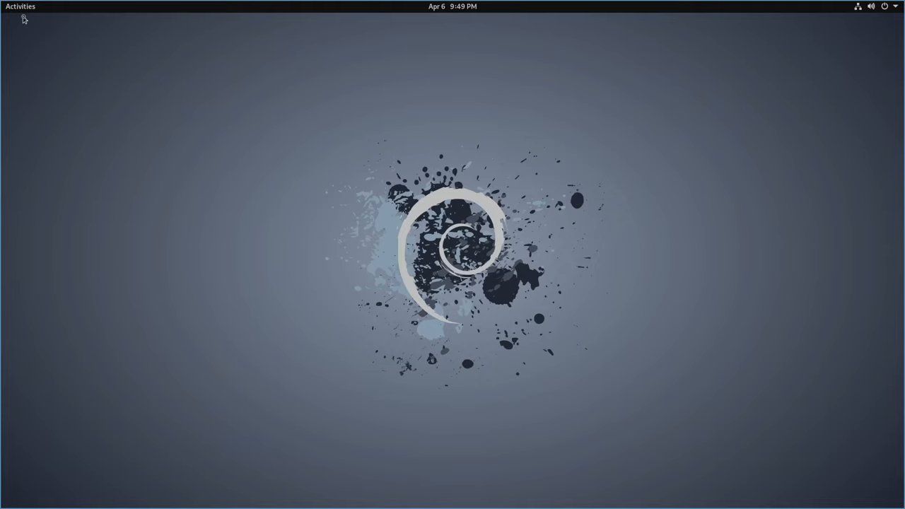
Launch Terminal and run 'sudo apt-get update'.
click(20, 6)
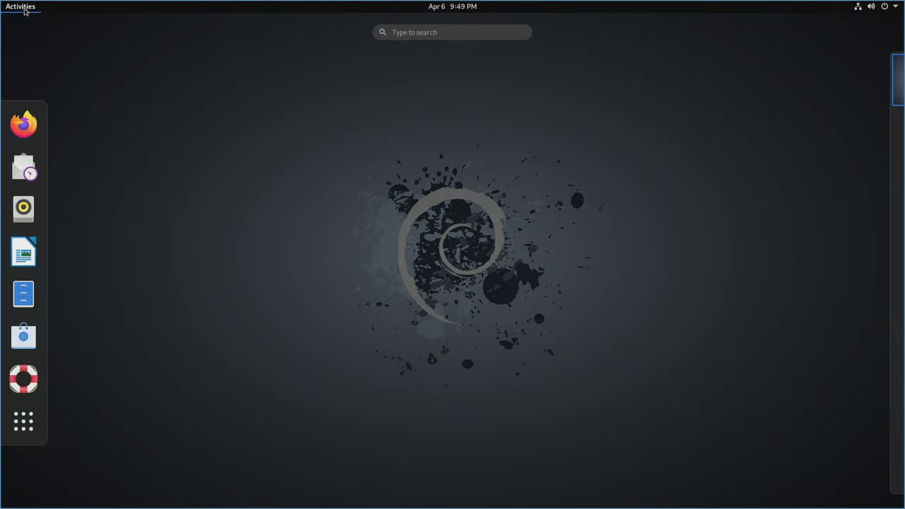
mouse_move(420, 40)
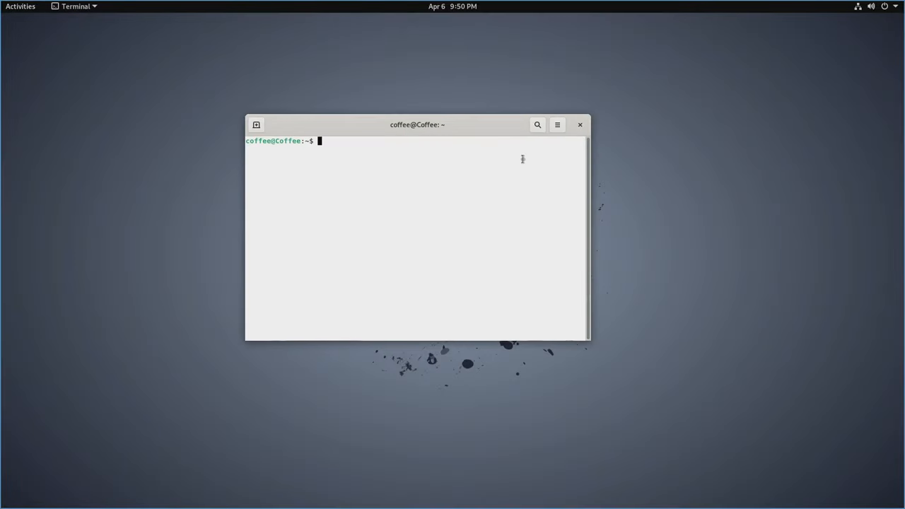
text(sudo apt)
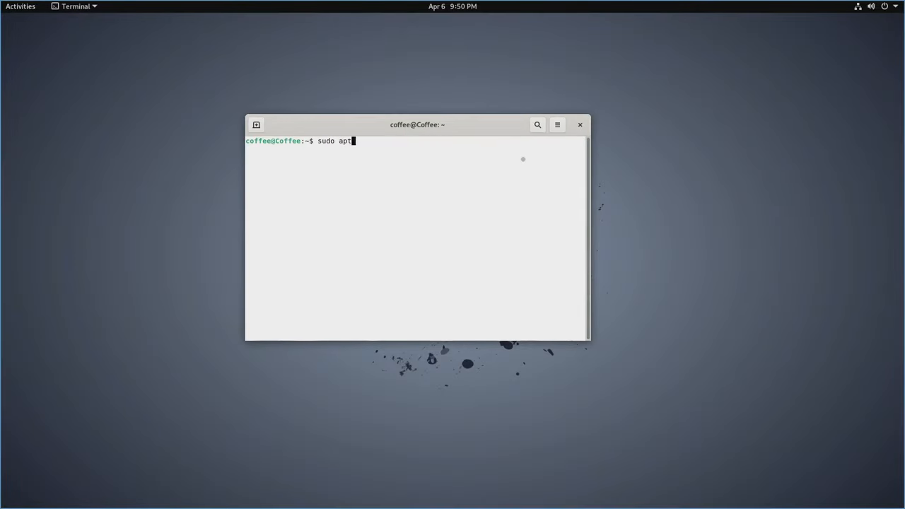
text(-get update)
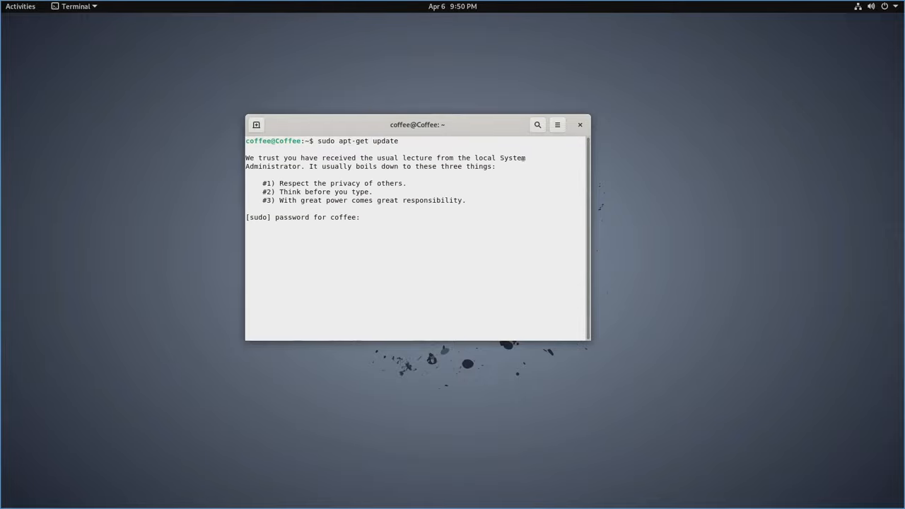
key(Return)
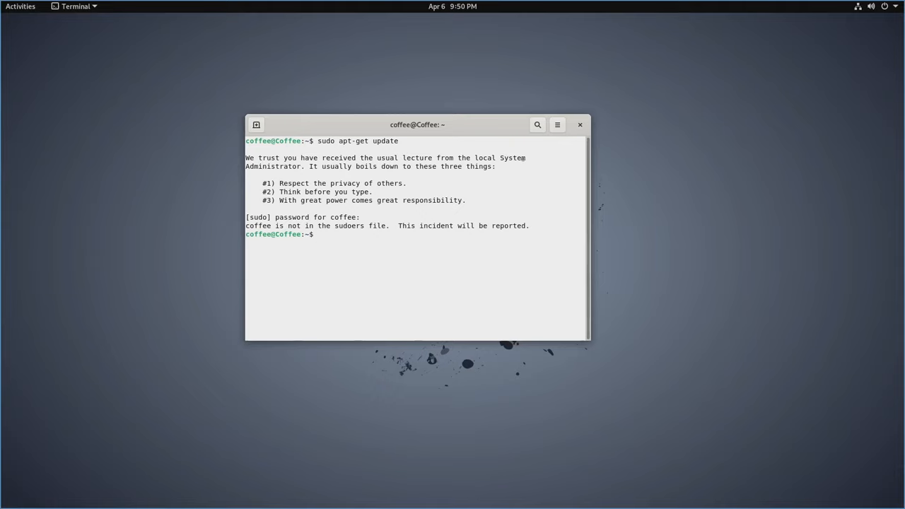
Become root with su and run apt-get update again.
text(su)
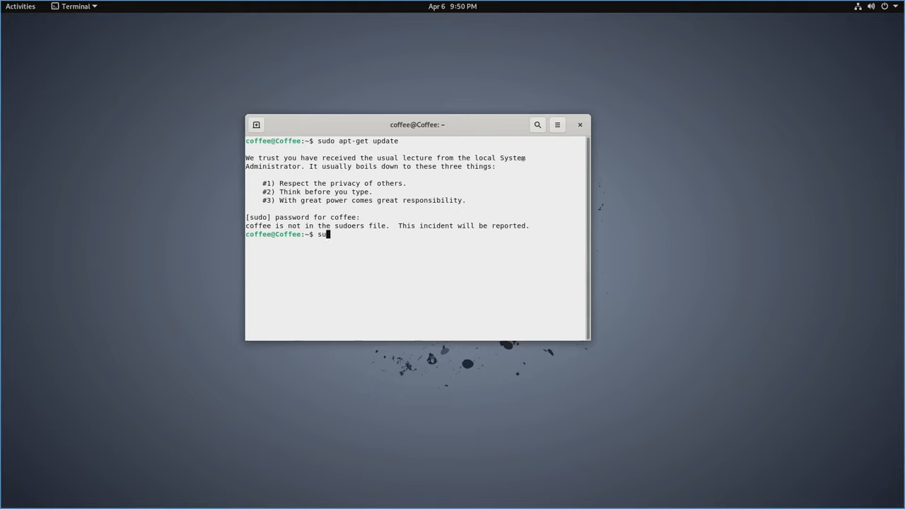
key(Return)
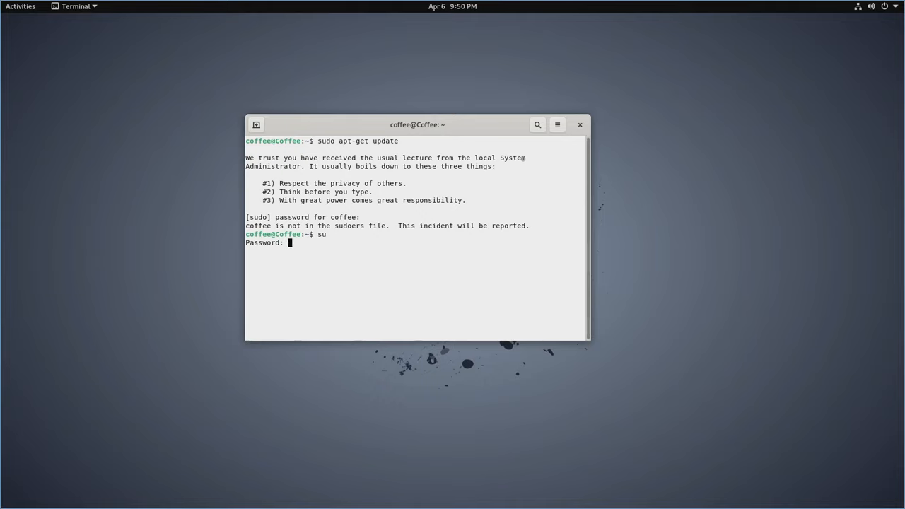
key(Return)
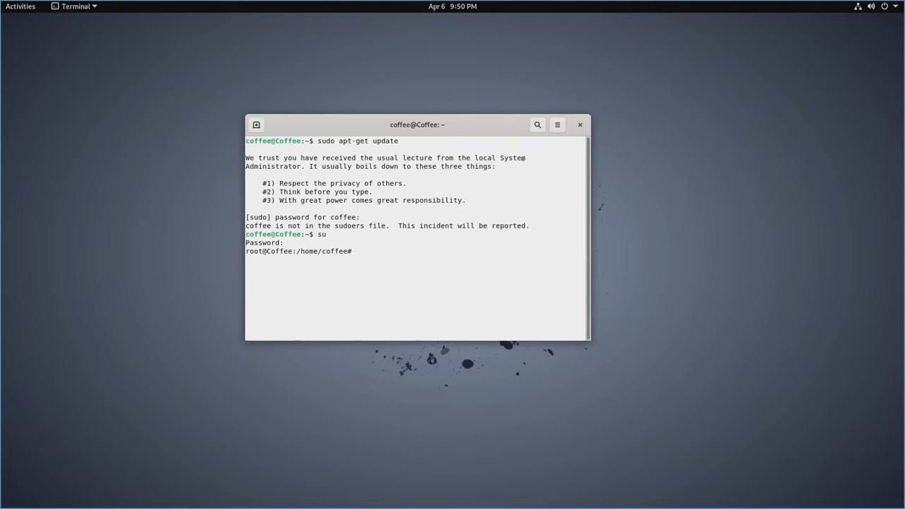
text(sudo ap)
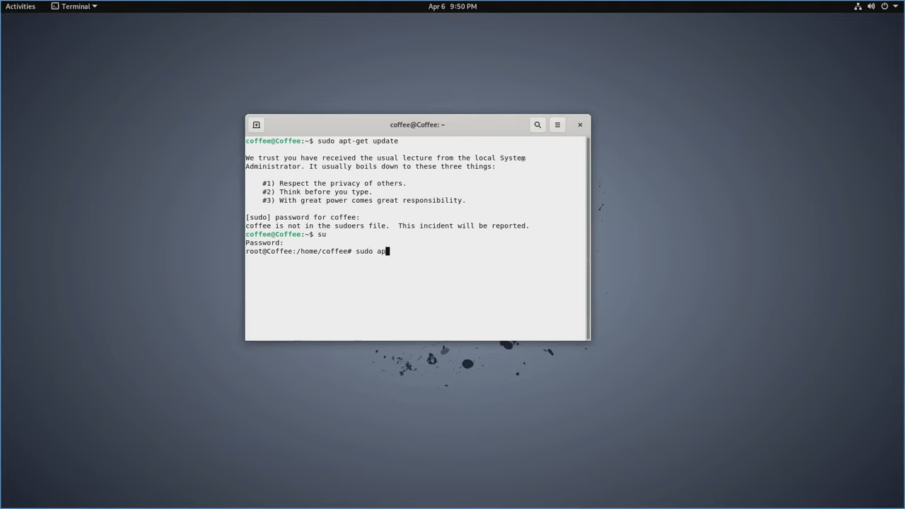
text(t-get update)
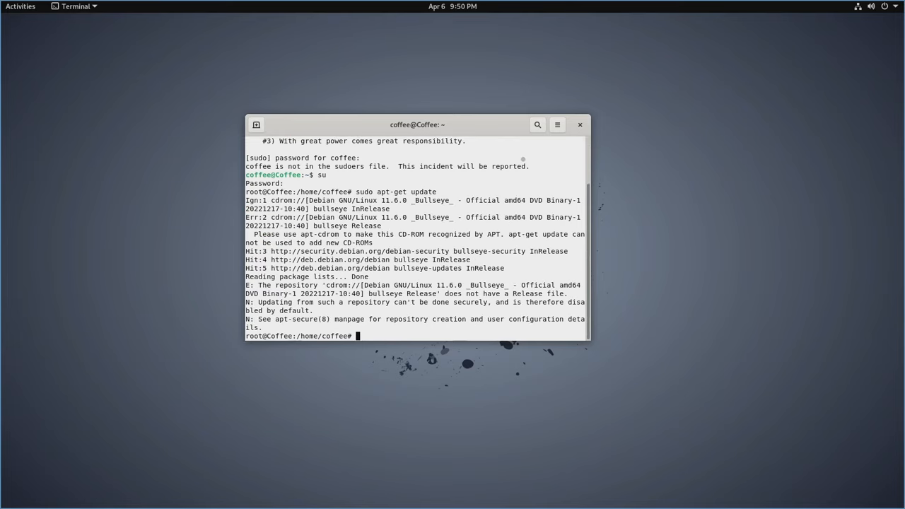
Run apt-get upgrade (nothing to upgrade), then close the terminal and confirm.
text(sudo apt)
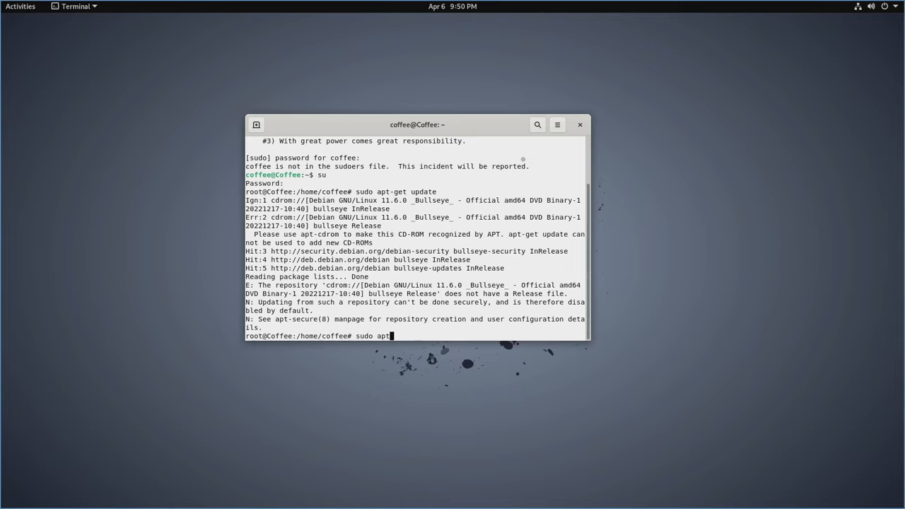
text(-get upgrade)
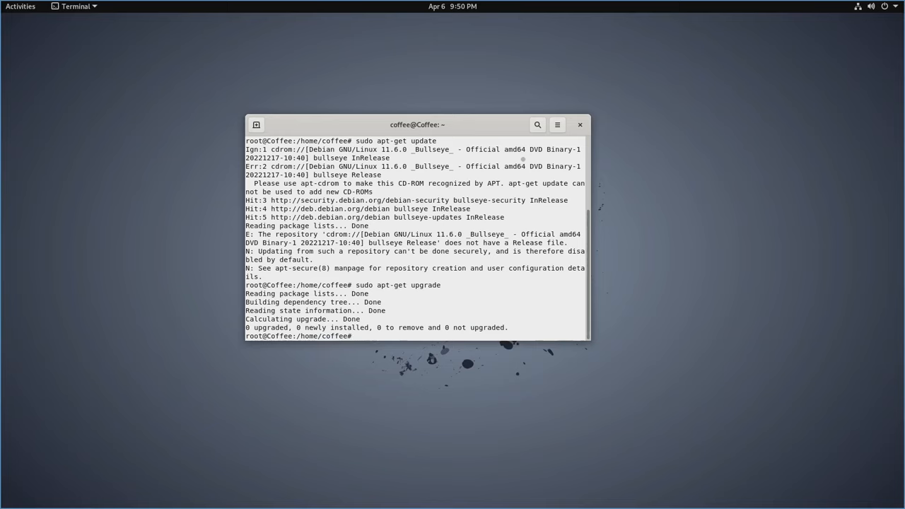
key(ctrl+c)
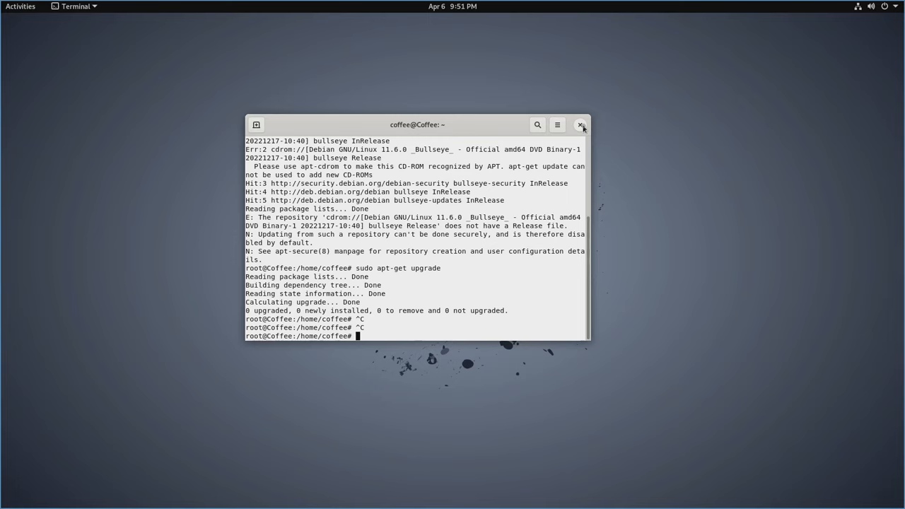
click(580, 124)
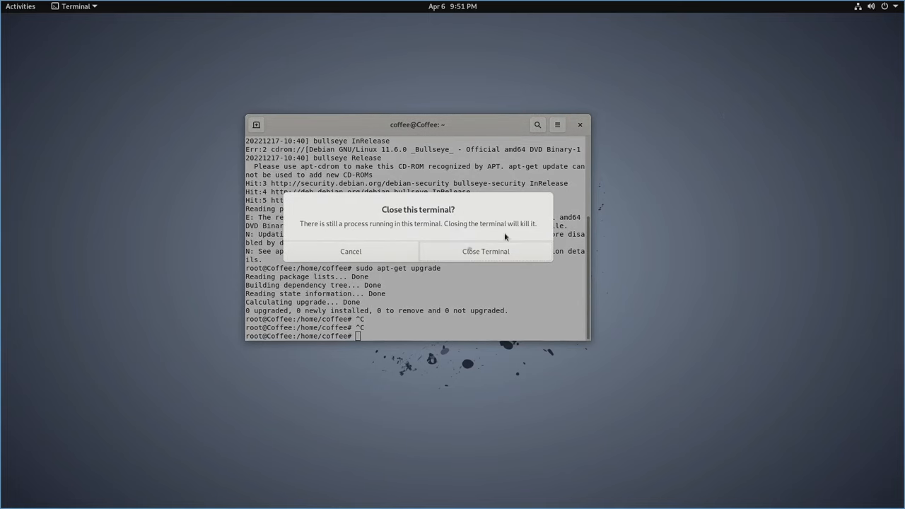
click(486, 251)
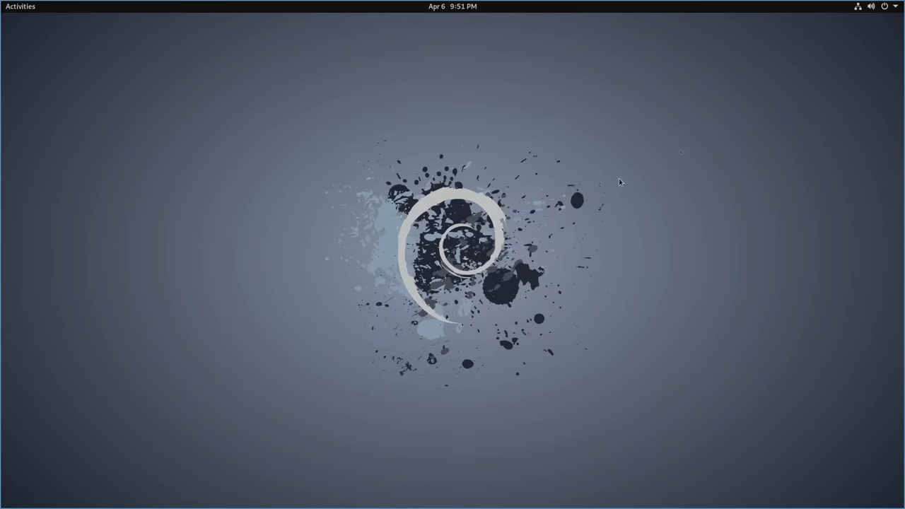
Browse the system menu entries and expand the Power Off / Log Out submenu.
click(895, 6)
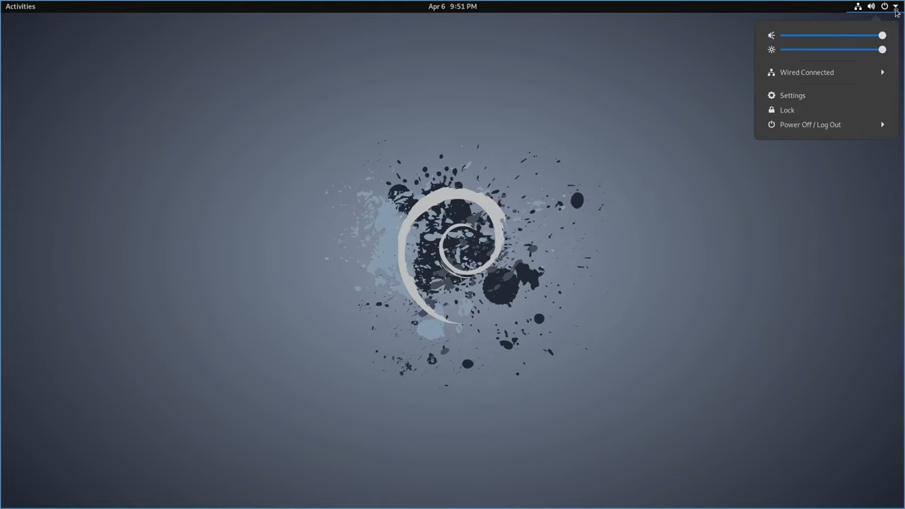
mouse_move(775, 31)
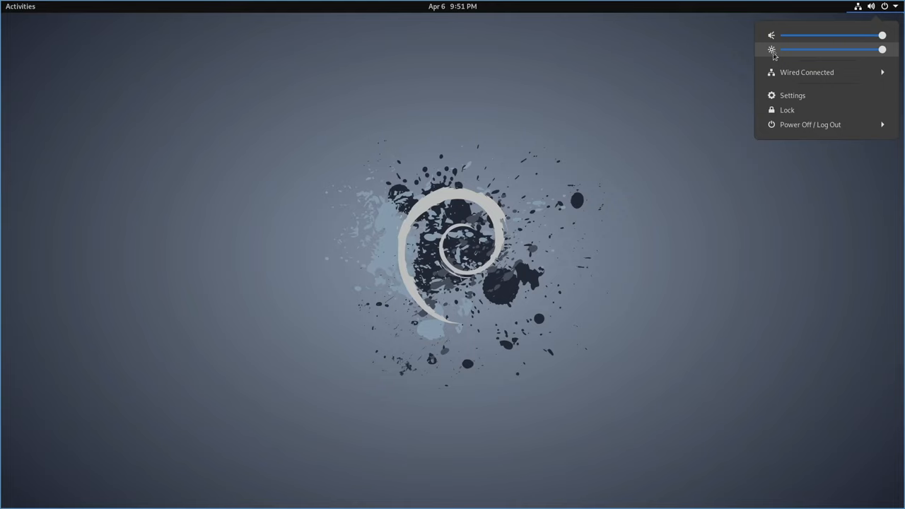
mouse_move(834, 76)
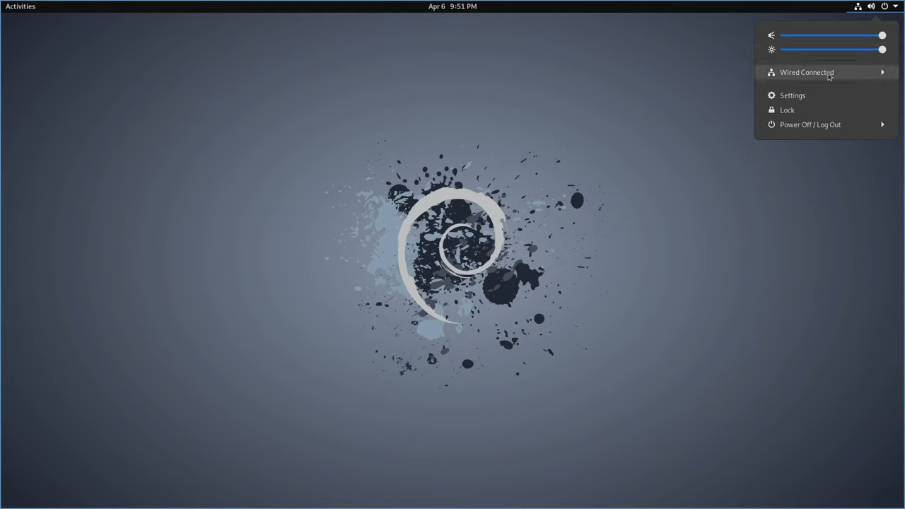
click(808, 71)
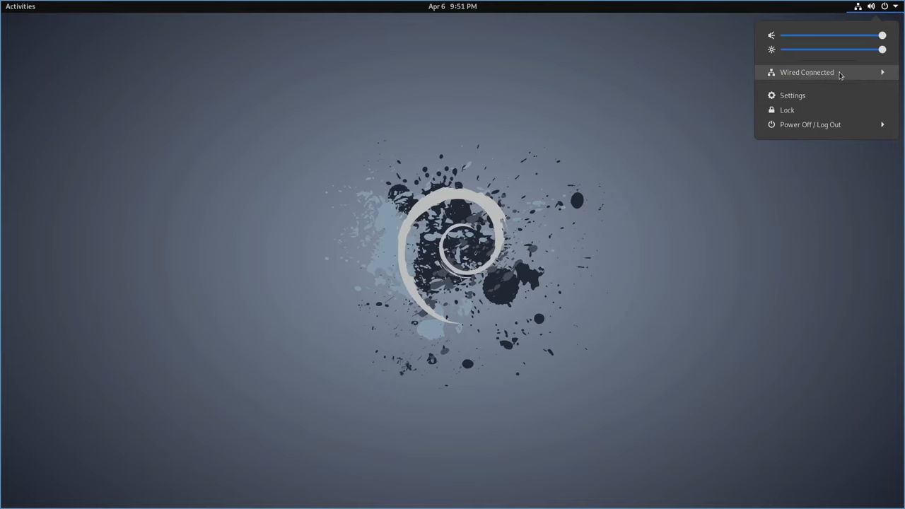
mouse_move(792, 95)
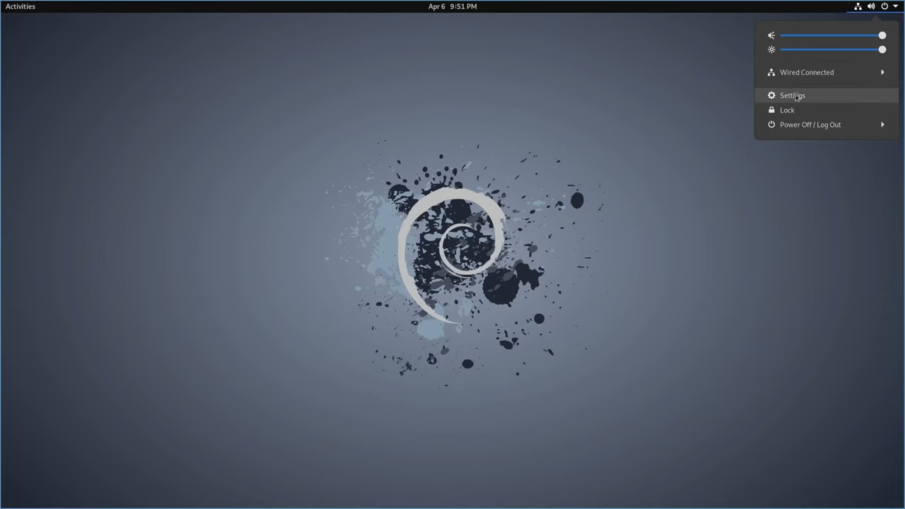
click(798, 95)
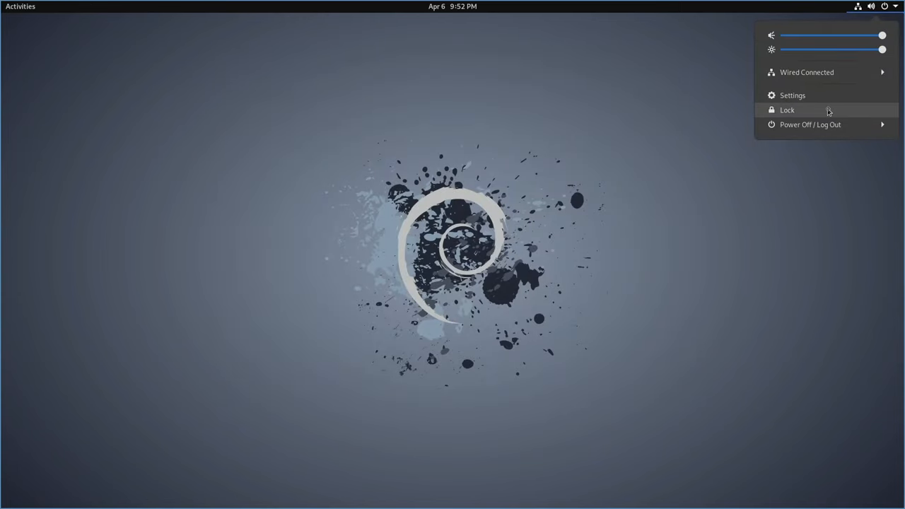
click(810, 125)
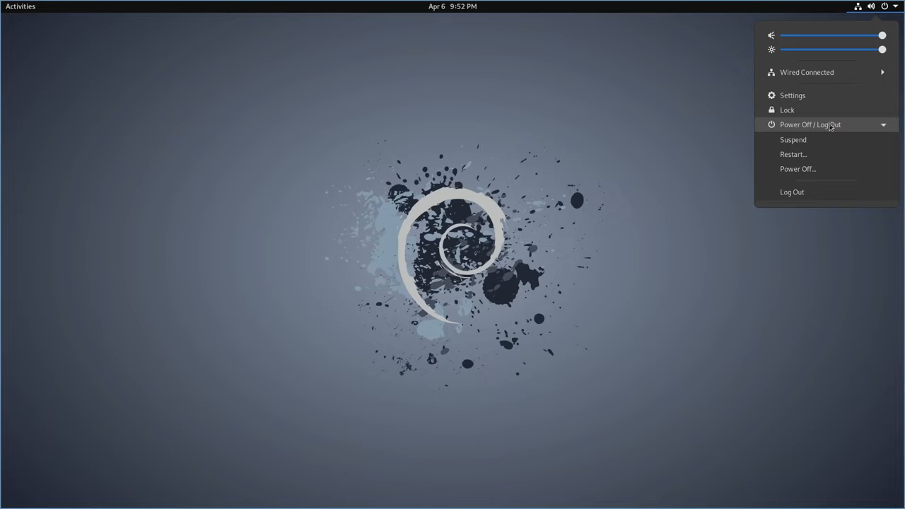